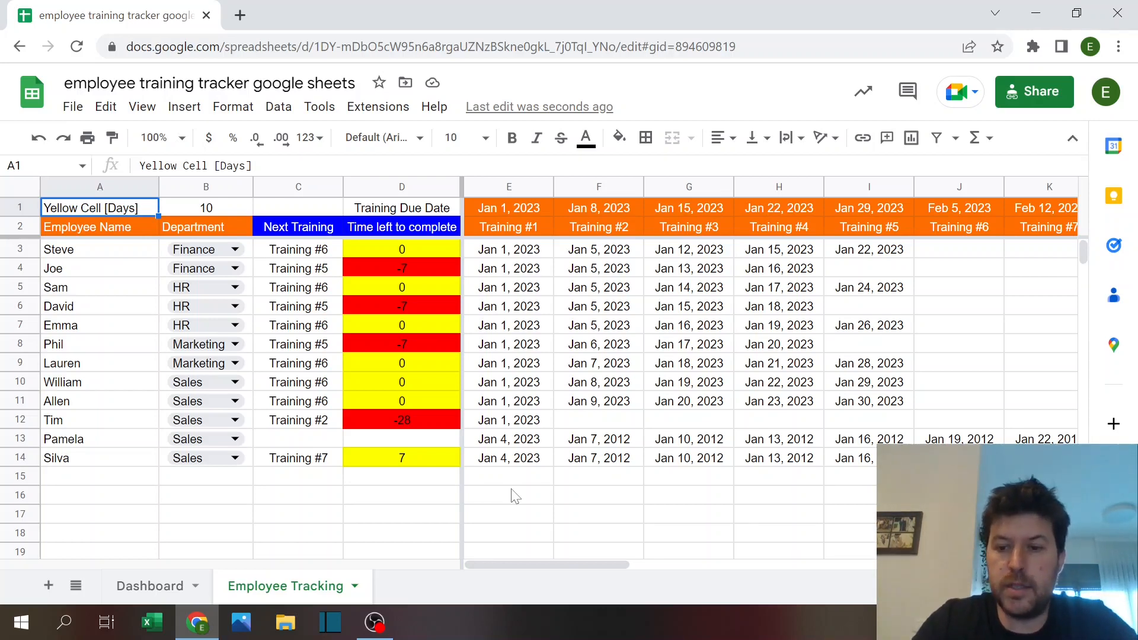
pyautogui.moveTo(243, 549)
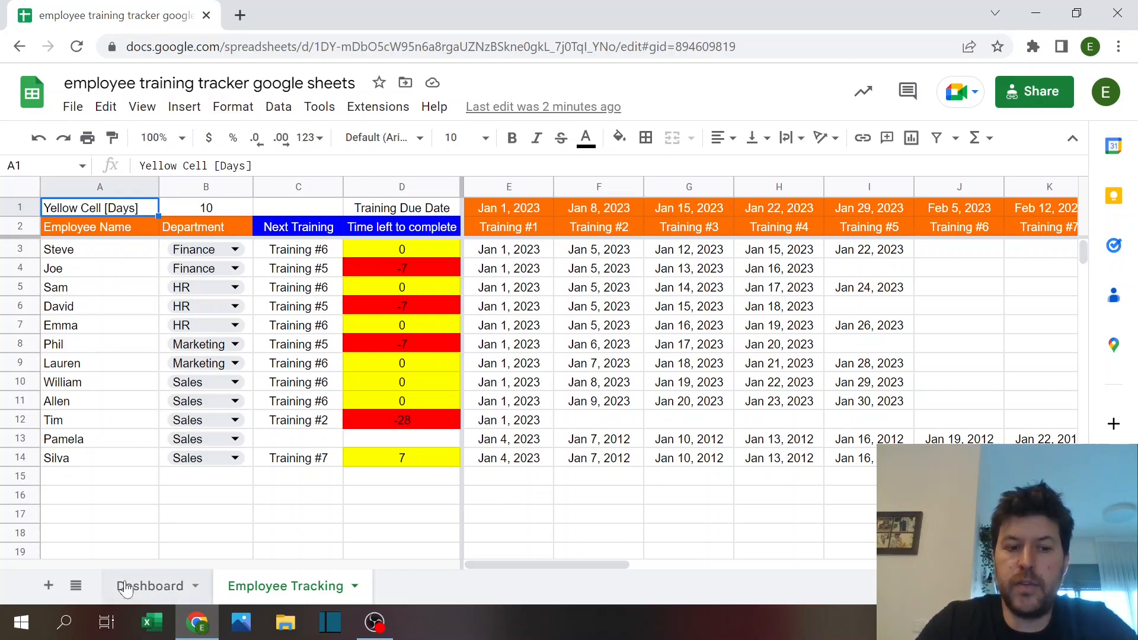
pyautogui.moveTo(263, 565)
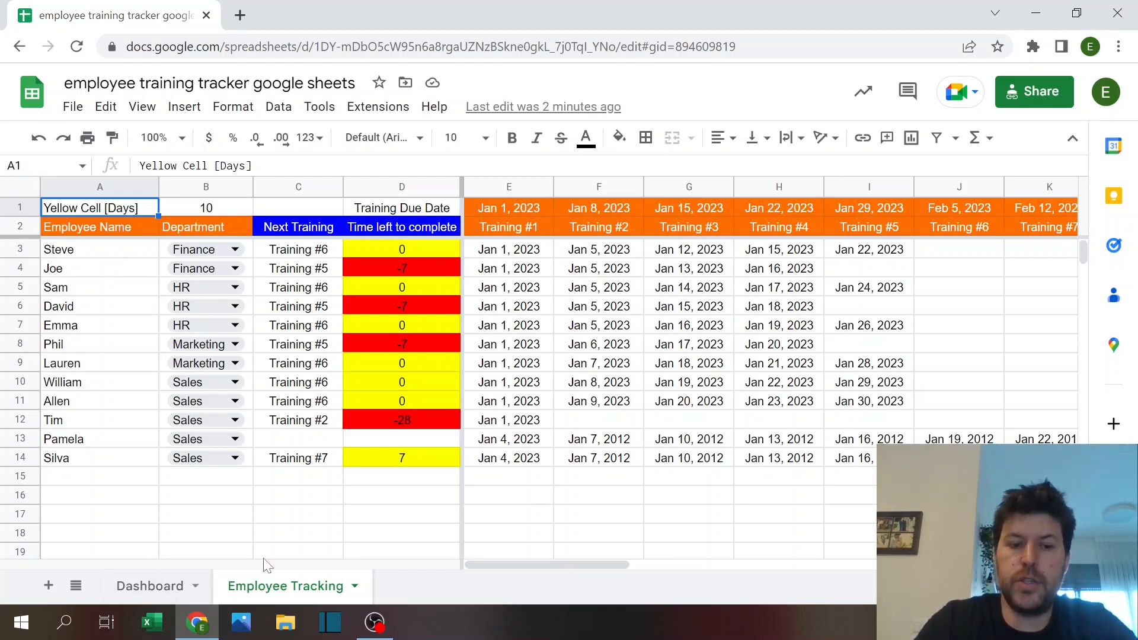
pyautogui.moveTo(282, 594)
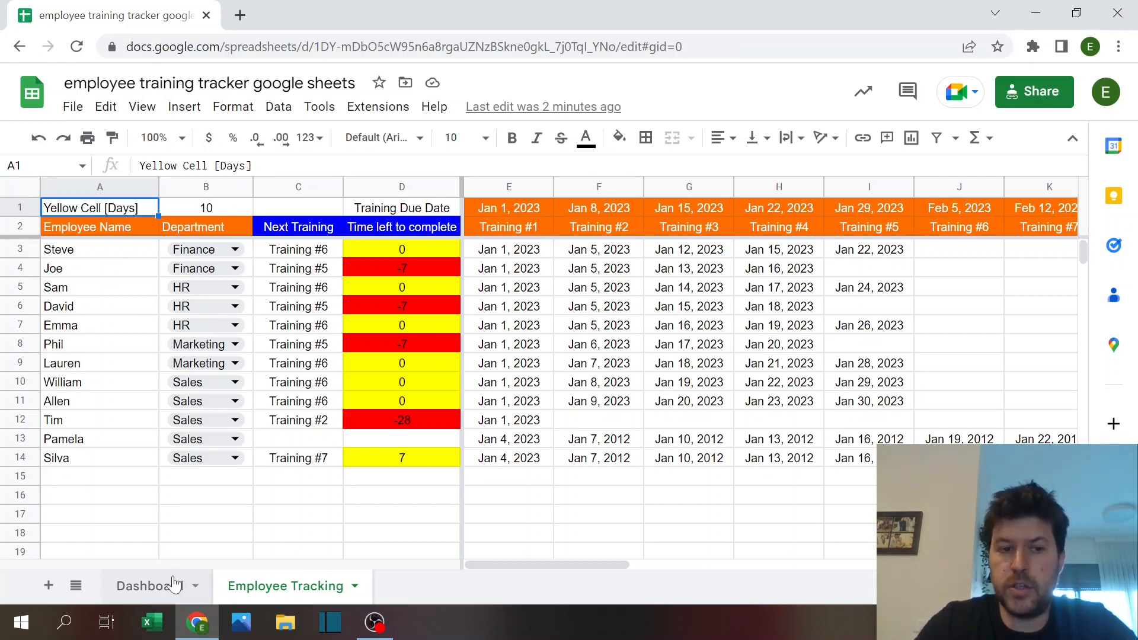
# Step: Flip between the Dashboard and Employee Tracking sheets to compare their contents
pyautogui.click(149, 586)
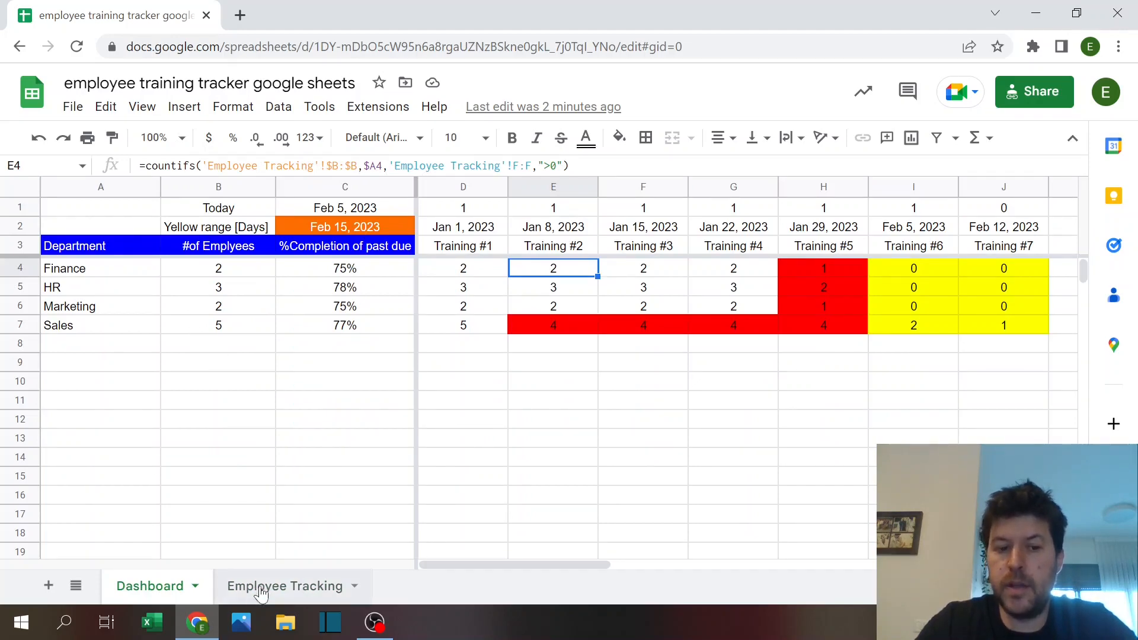
pyautogui.click(285, 586)
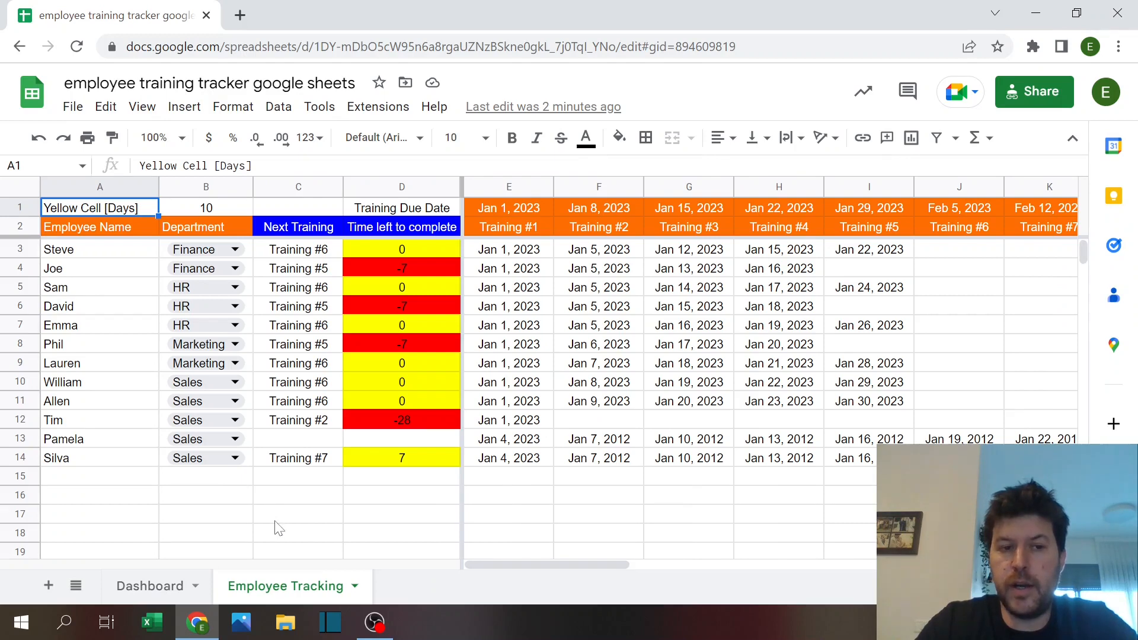
pyautogui.moveTo(206, 249)
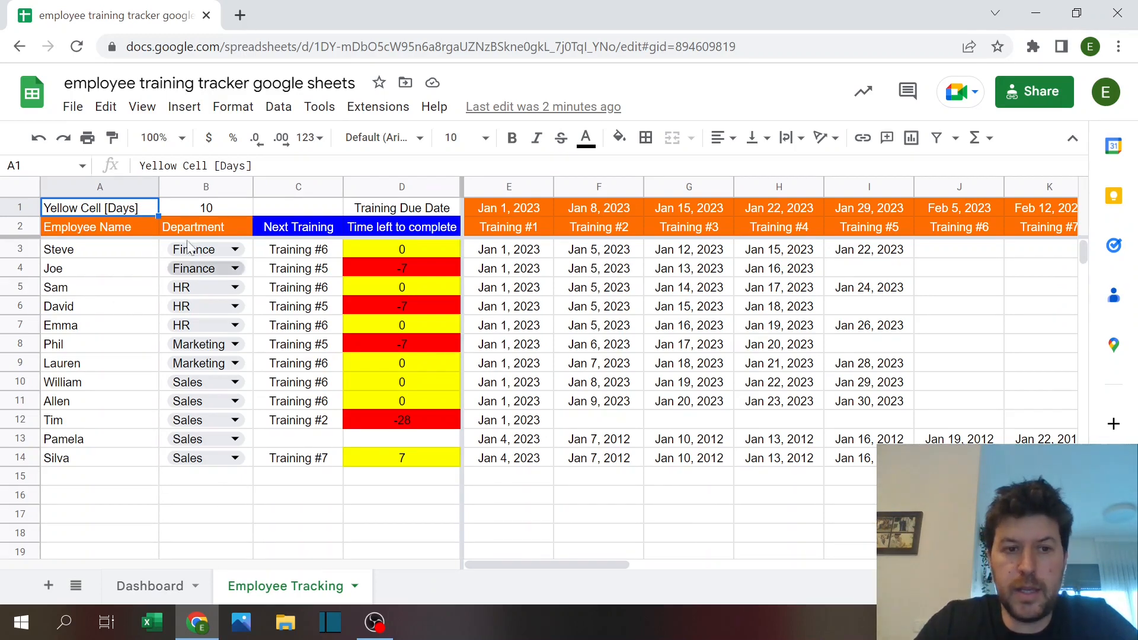
pyautogui.moveTo(214, 519)
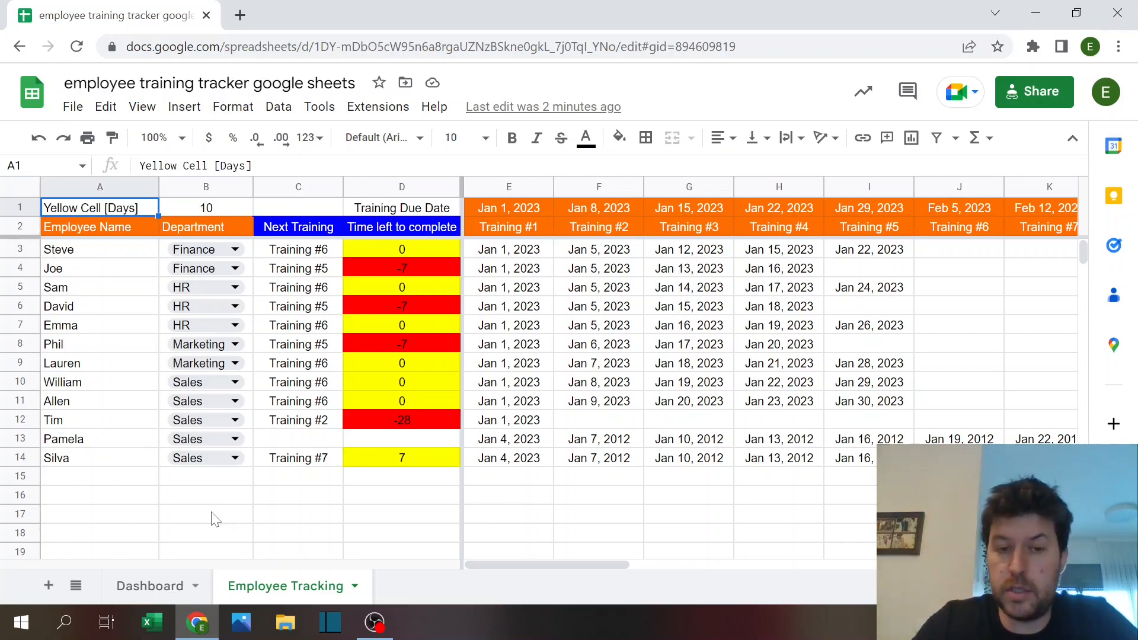
pyautogui.moveTo(270, 501)
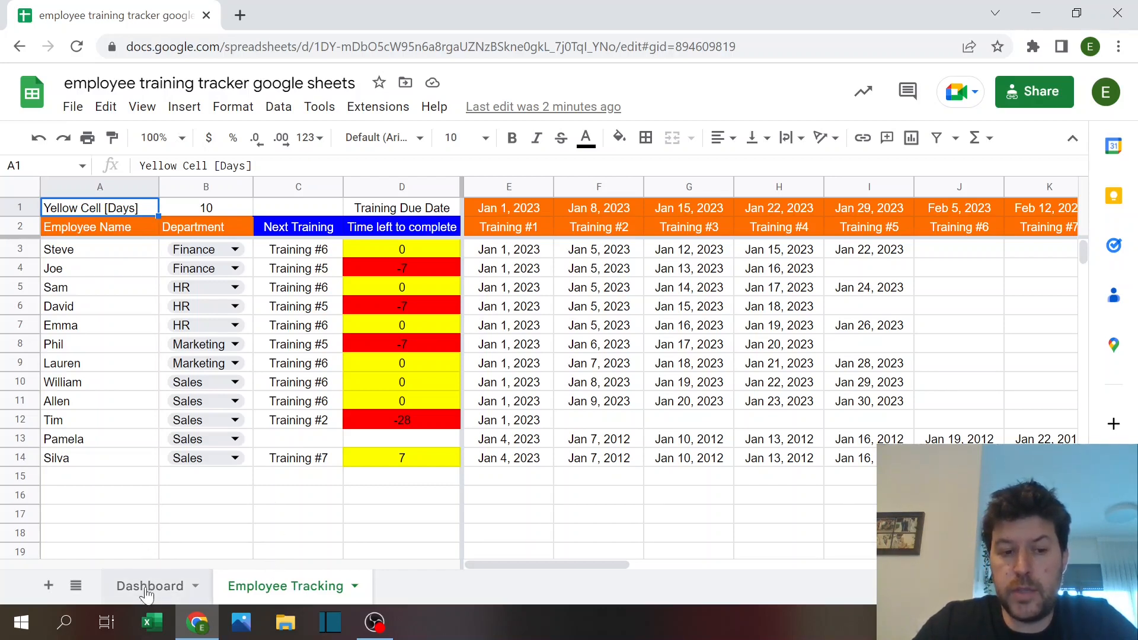
pyautogui.click(149, 585)
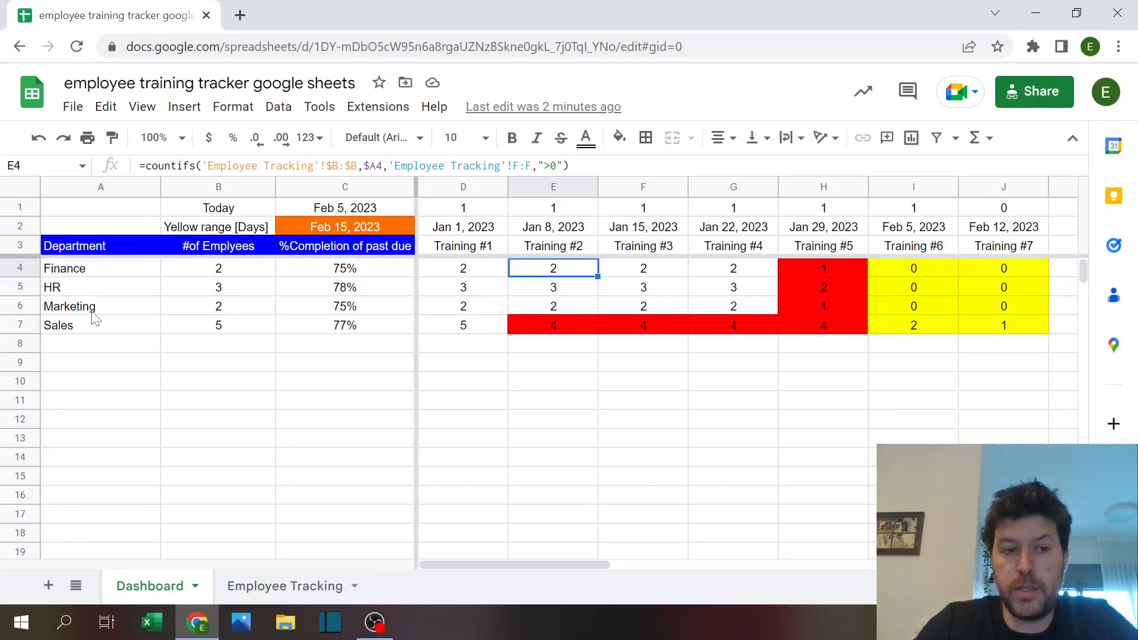
pyautogui.click(101, 343)
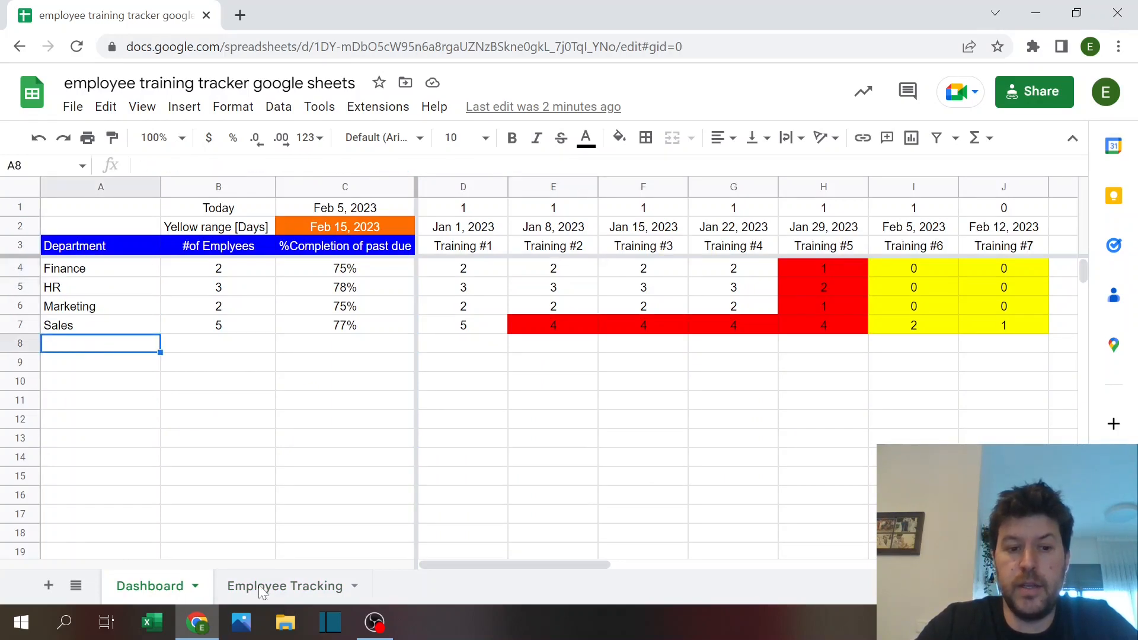
pyautogui.click(284, 585)
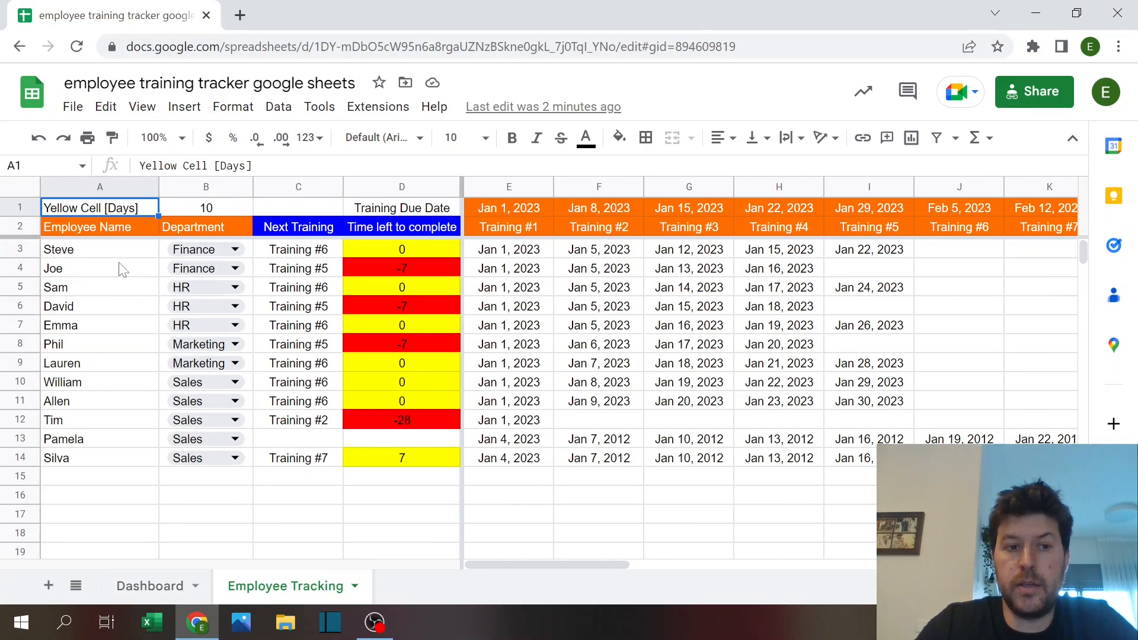
# Step: Inspect Steve's days-left formula alongside the Training #1 due date and his completion dates
pyautogui.click(99, 249)
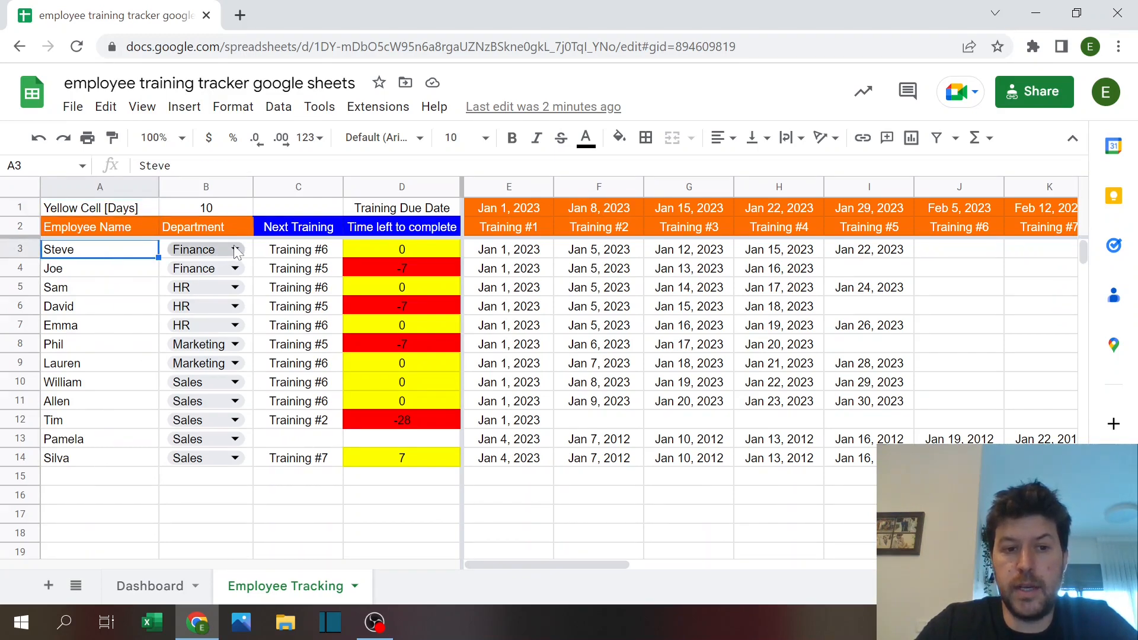
pyautogui.click(236, 249)
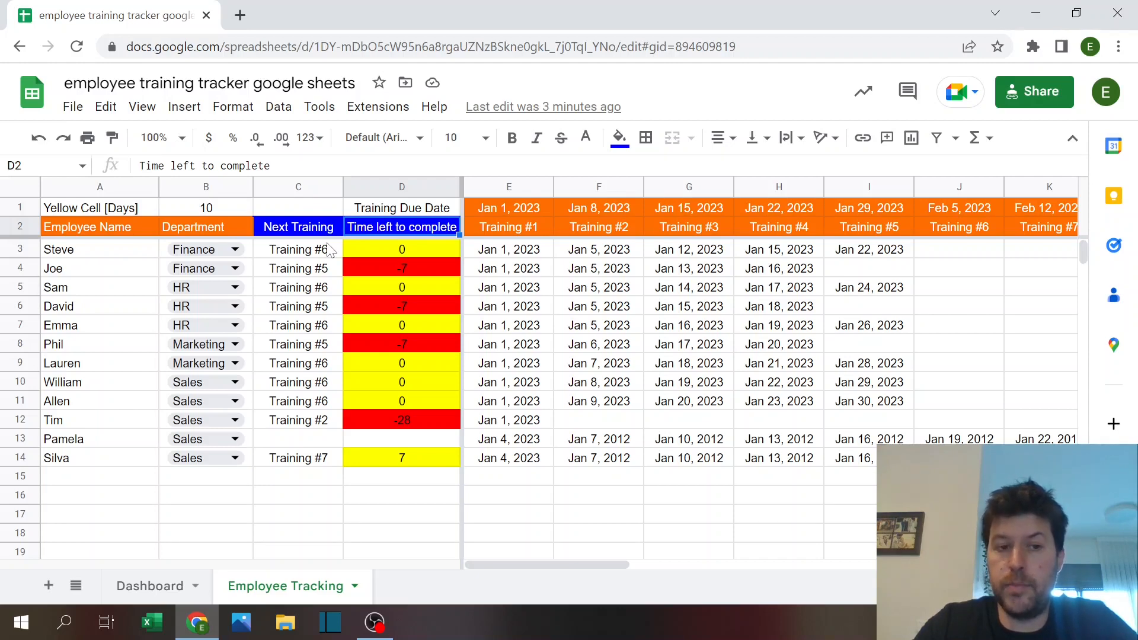
pyautogui.moveTo(392, 254)
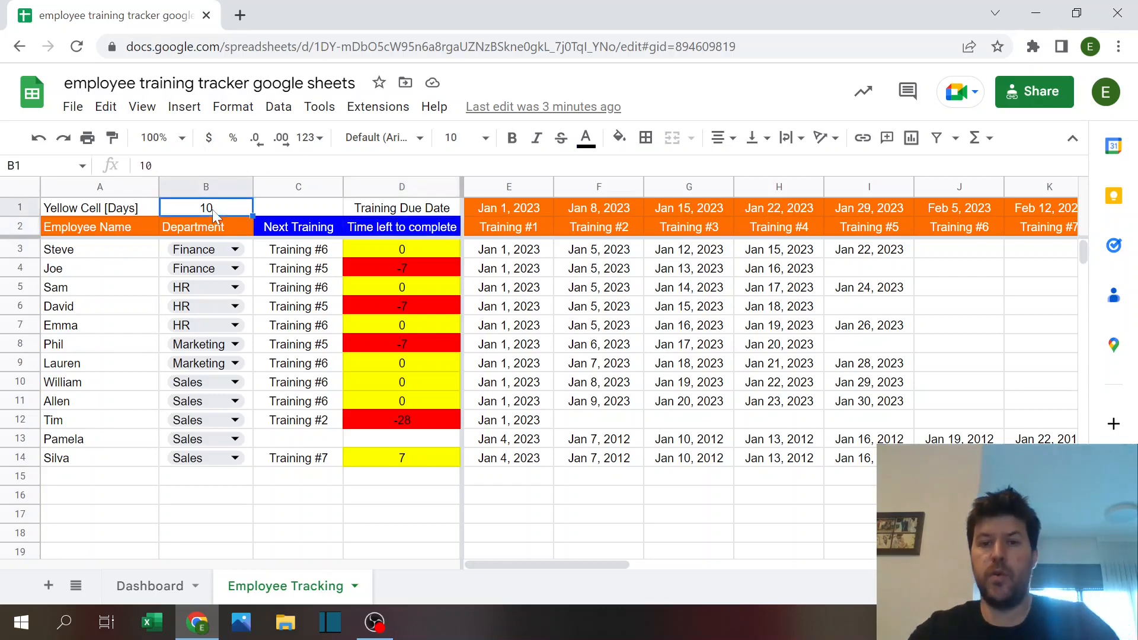
pyautogui.moveTo(391, 363)
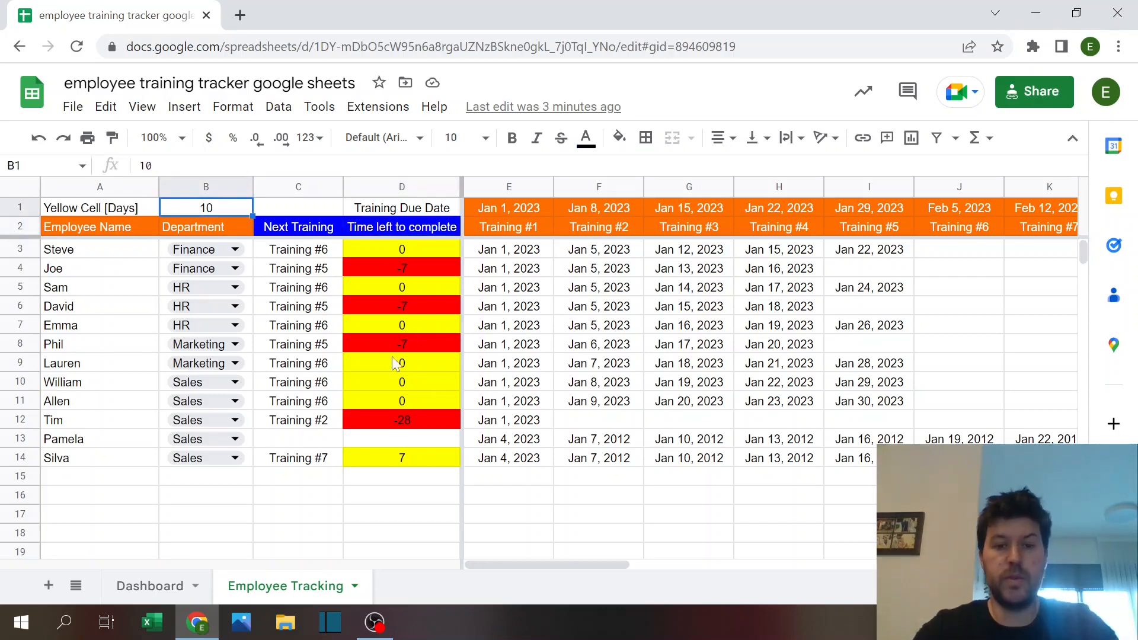
pyautogui.moveTo(402, 384)
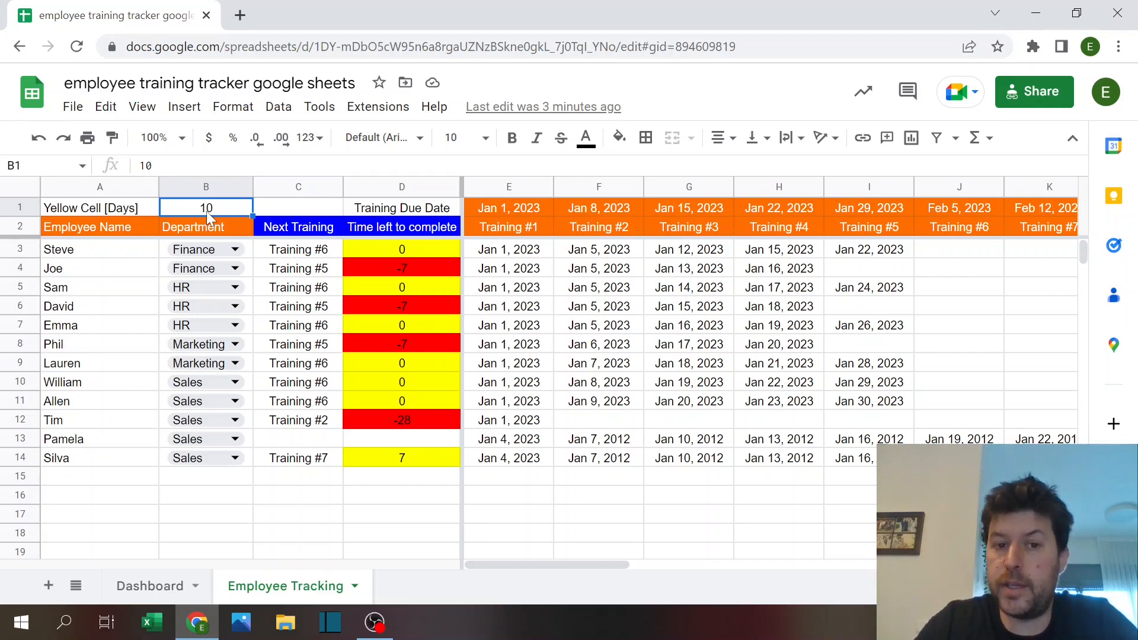
pyautogui.click(401, 249)
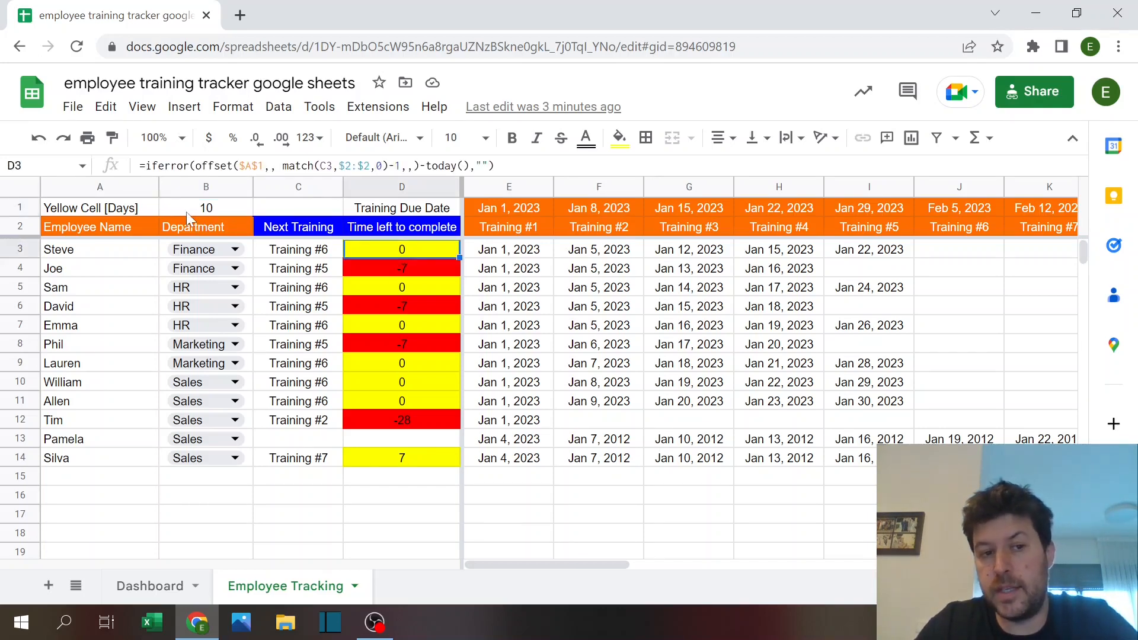
pyautogui.moveTo(370, 283)
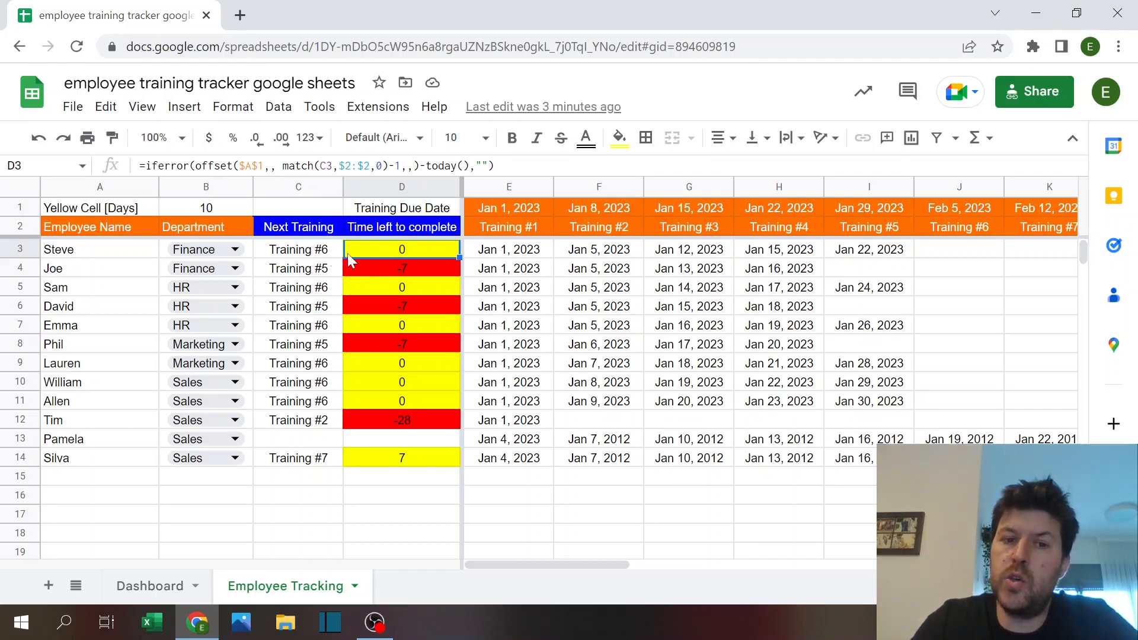
pyautogui.moveTo(533, 214)
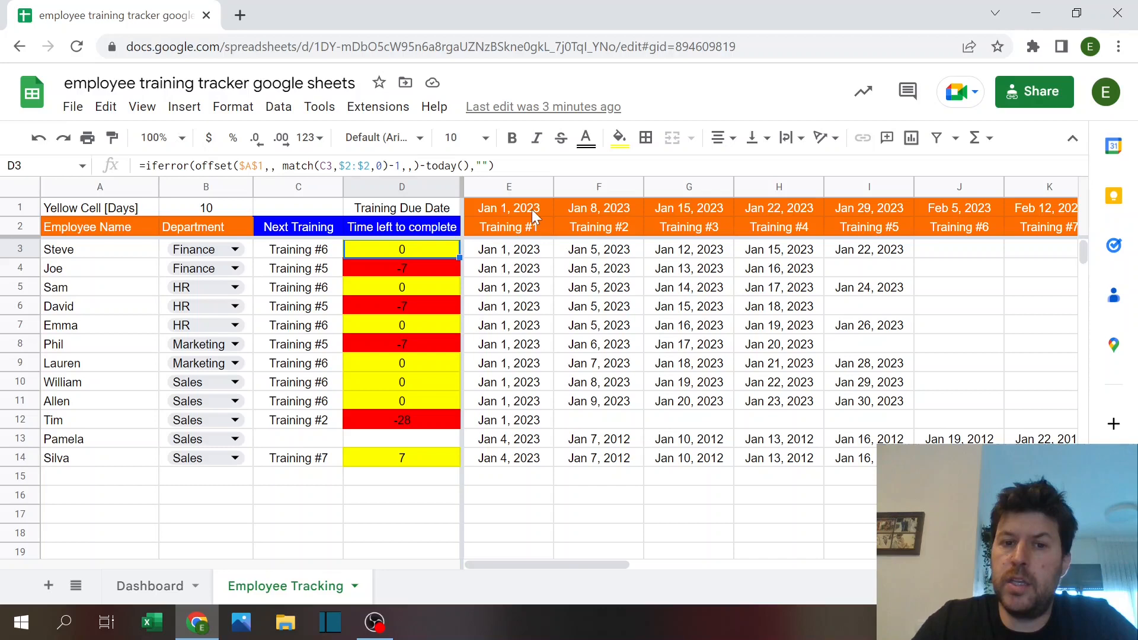
pyautogui.click(508, 207)
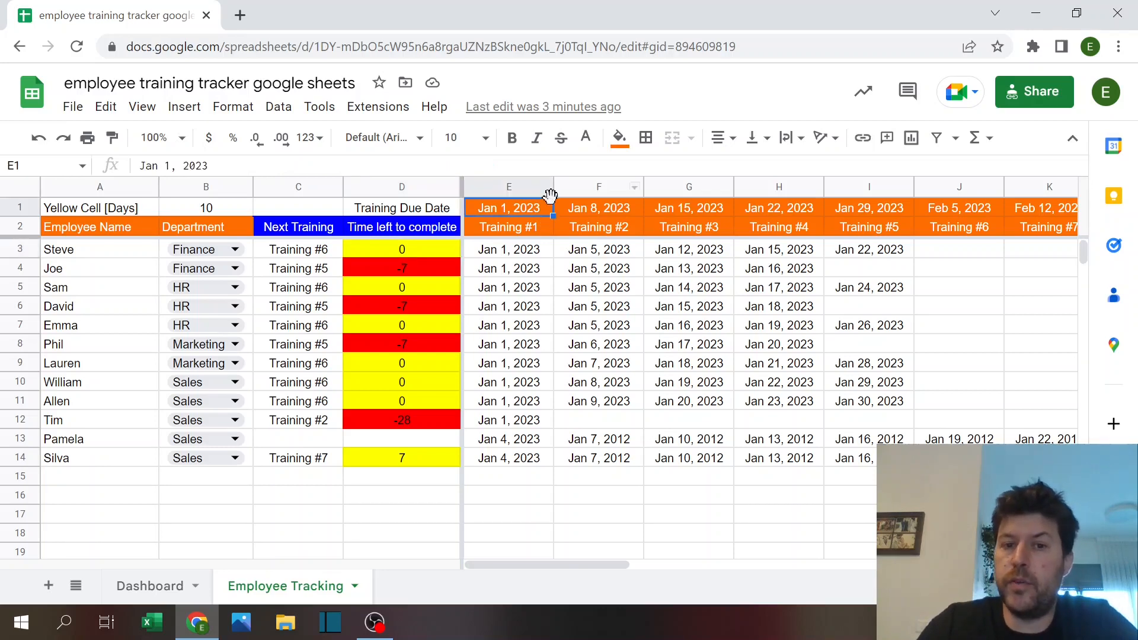
pyautogui.click(508, 226)
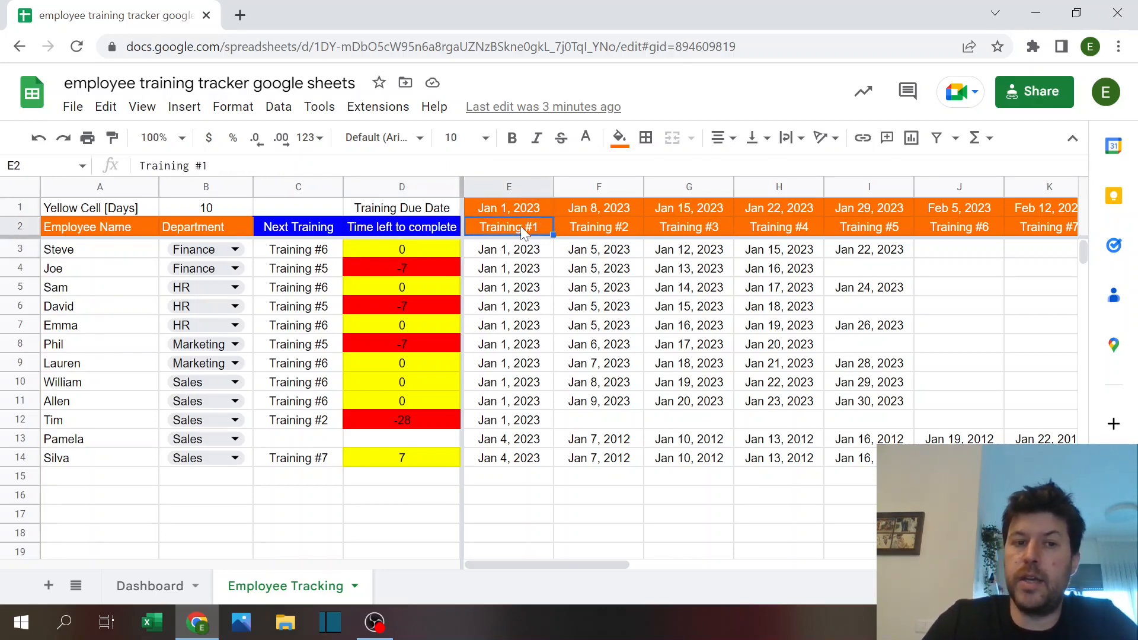
pyautogui.click(958, 208)
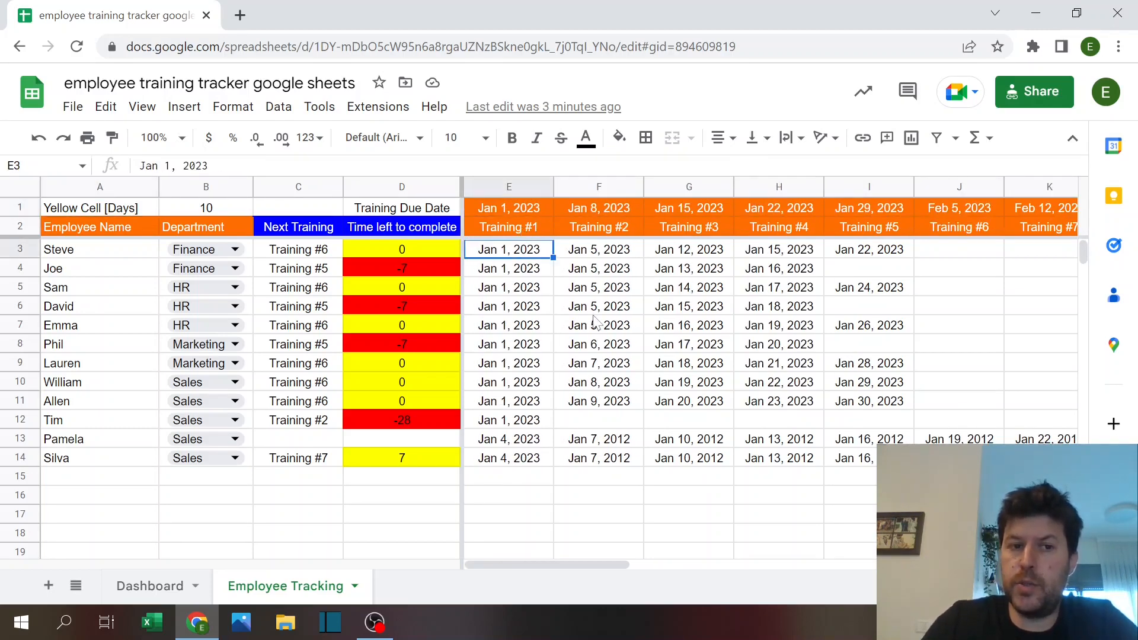
pyautogui.click(778, 249)
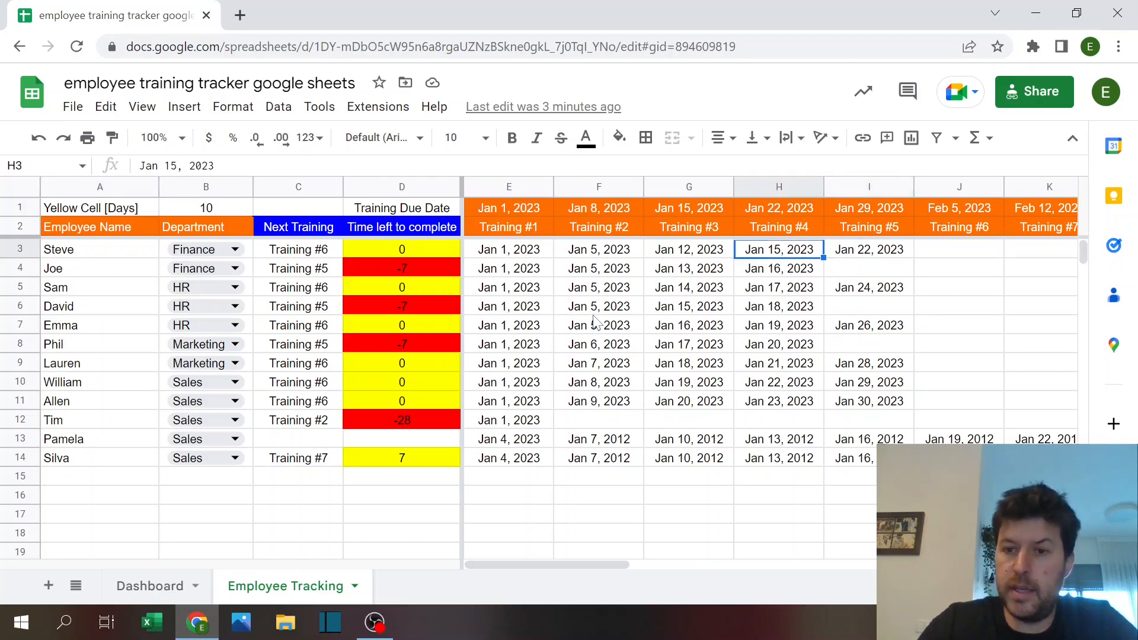
# Step: Enter a completion date for Joe's Training #5 and check his next-training and days-left formulas
pyautogui.click(868, 268)
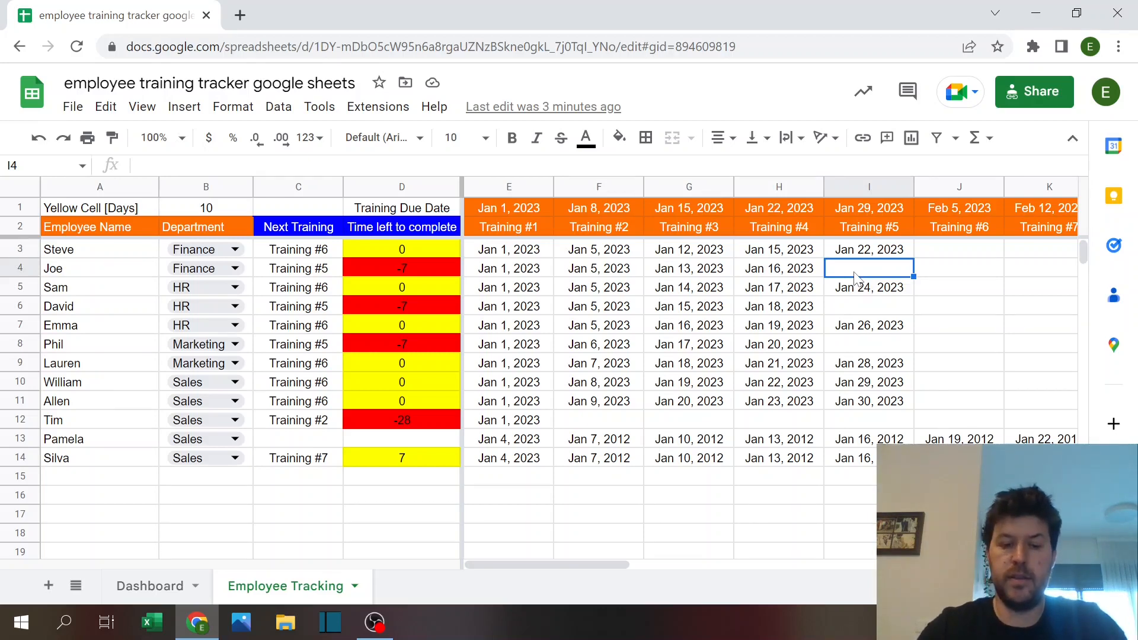
pyautogui.write('1/20')
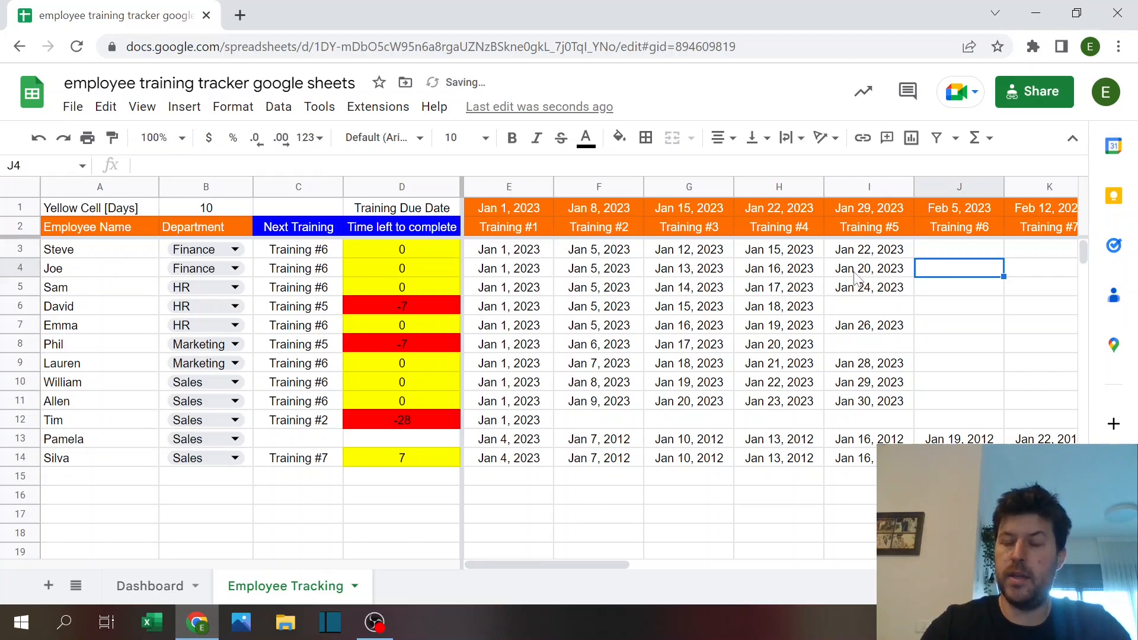
pyautogui.write('3/')
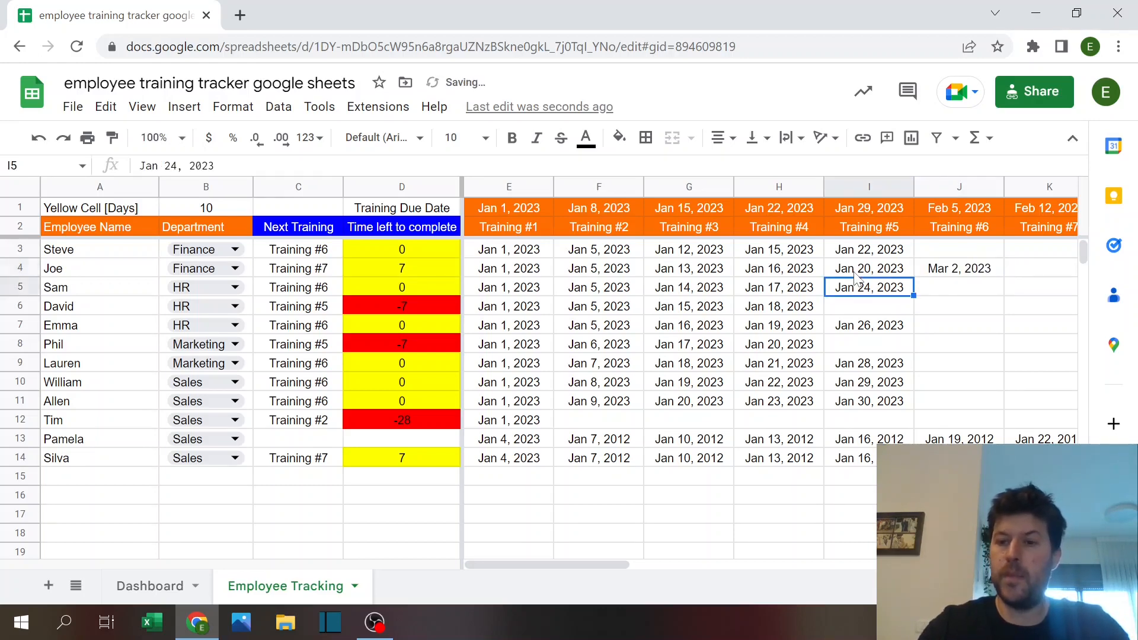
pyautogui.click(778, 268)
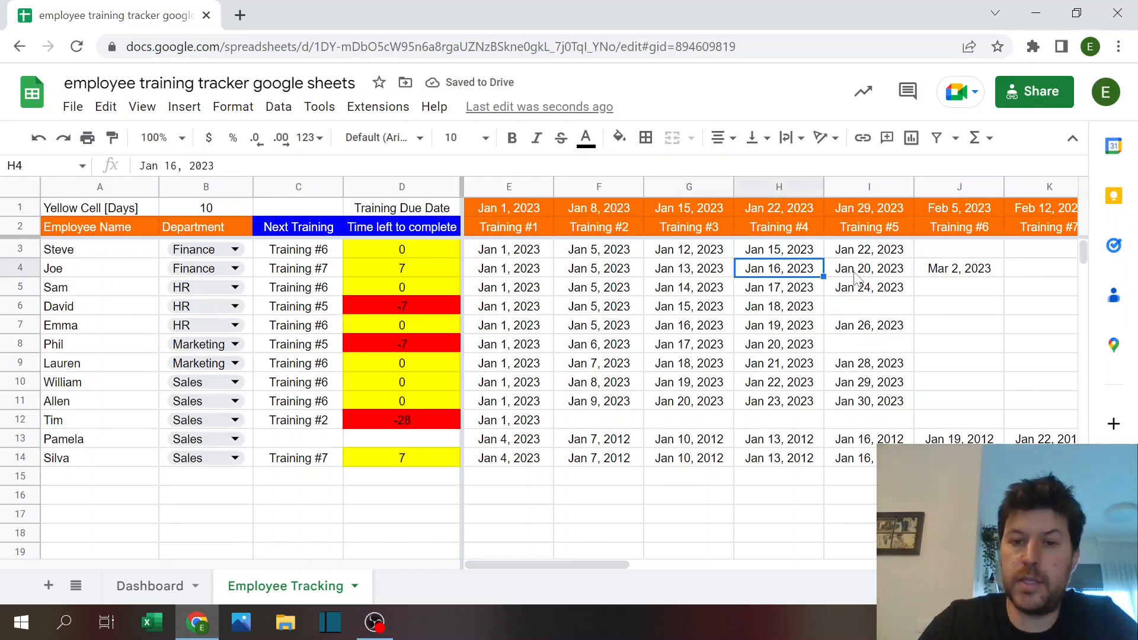
pyautogui.click(298, 268)
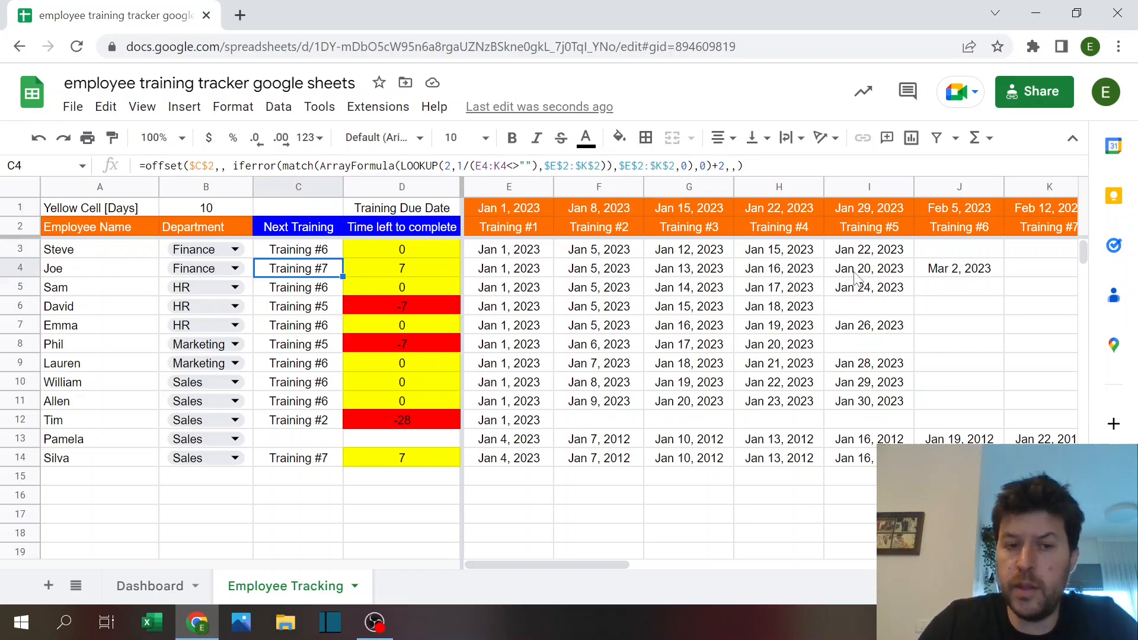
pyautogui.click(401, 267)
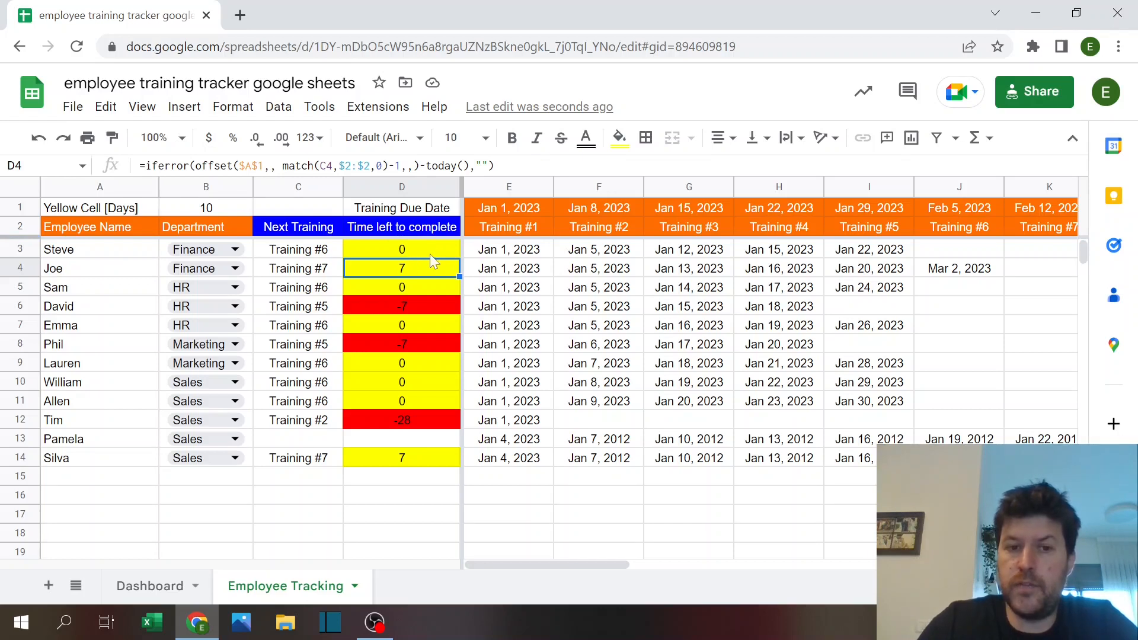
pyautogui.moveTo(433, 383)
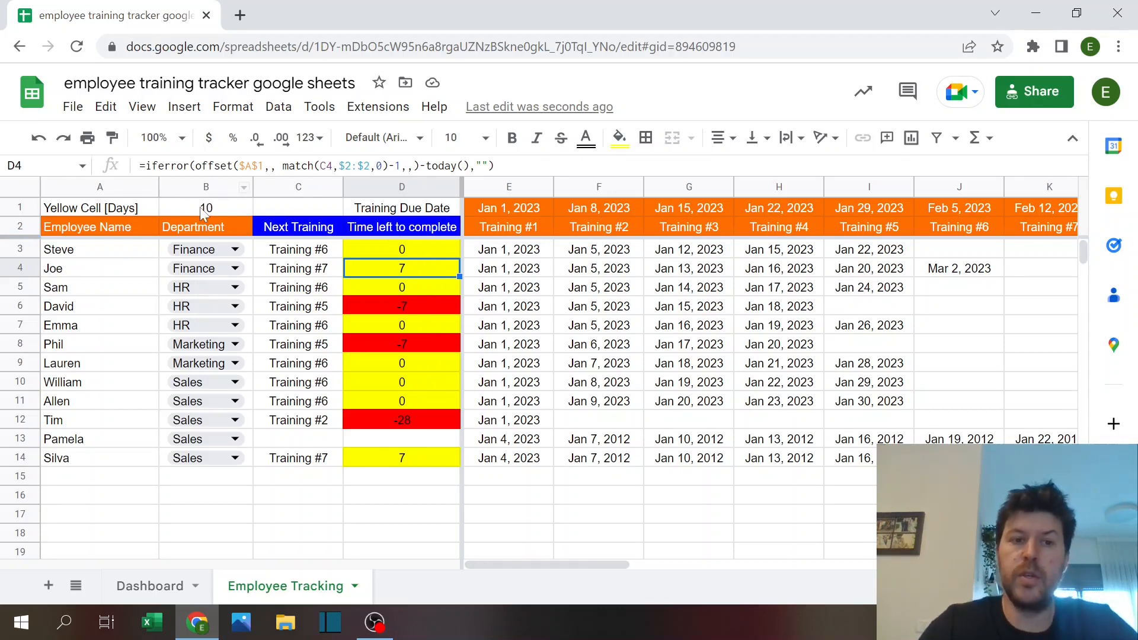
# Step: Enter 5, 7 and 10, then review Steve's IFERROR/OFFSET next-training formula ranges
pyautogui.write('5')
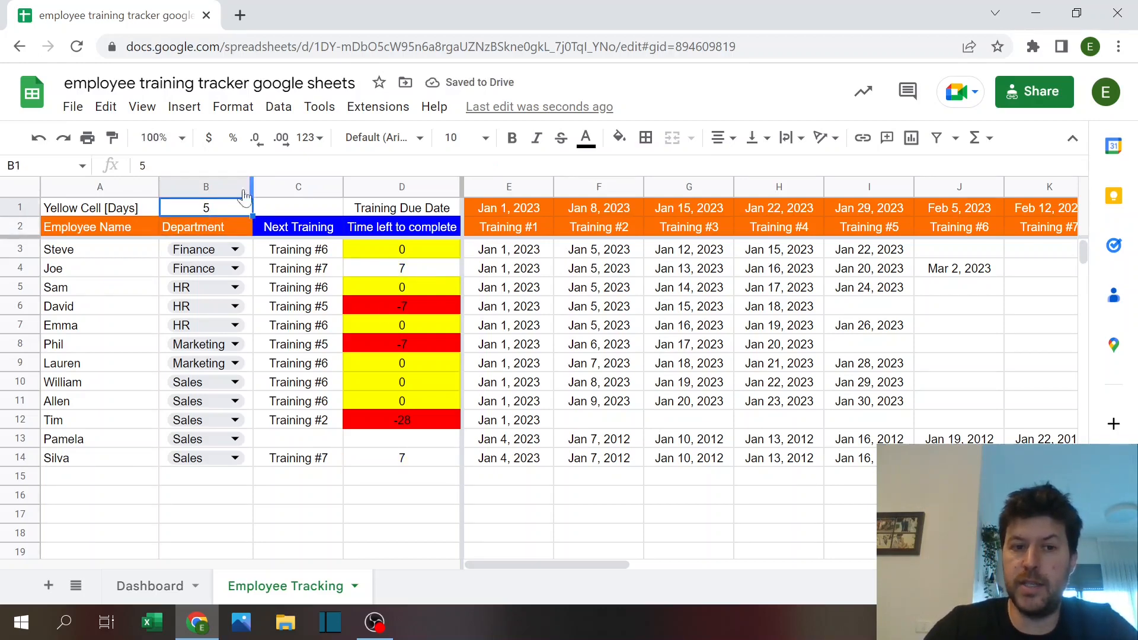
pyautogui.write('7')
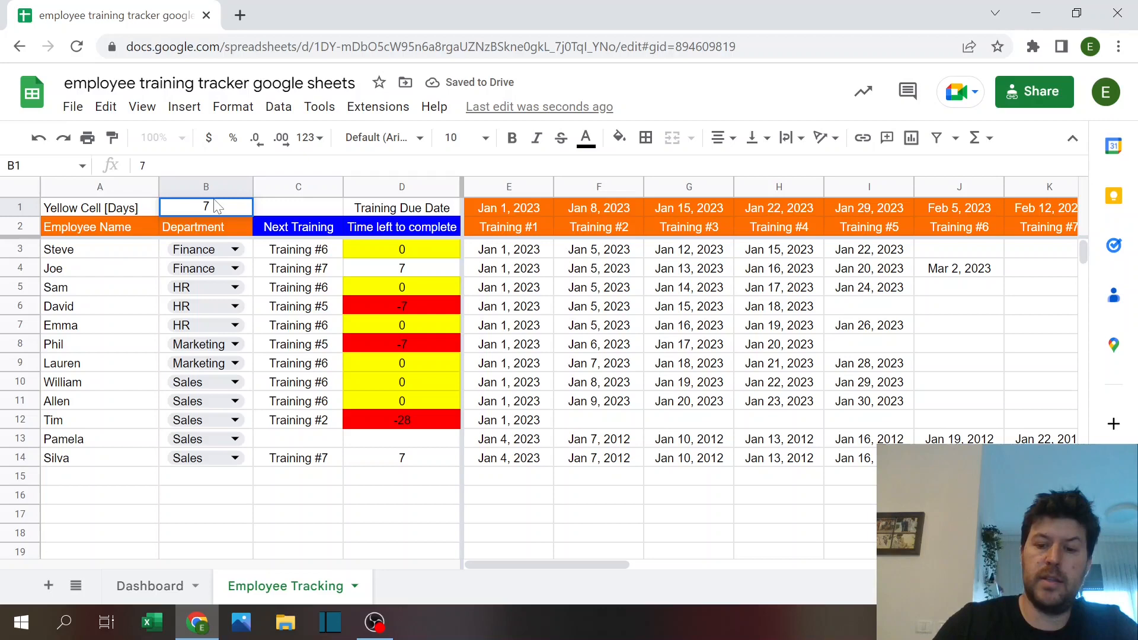
pyautogui.write('10')
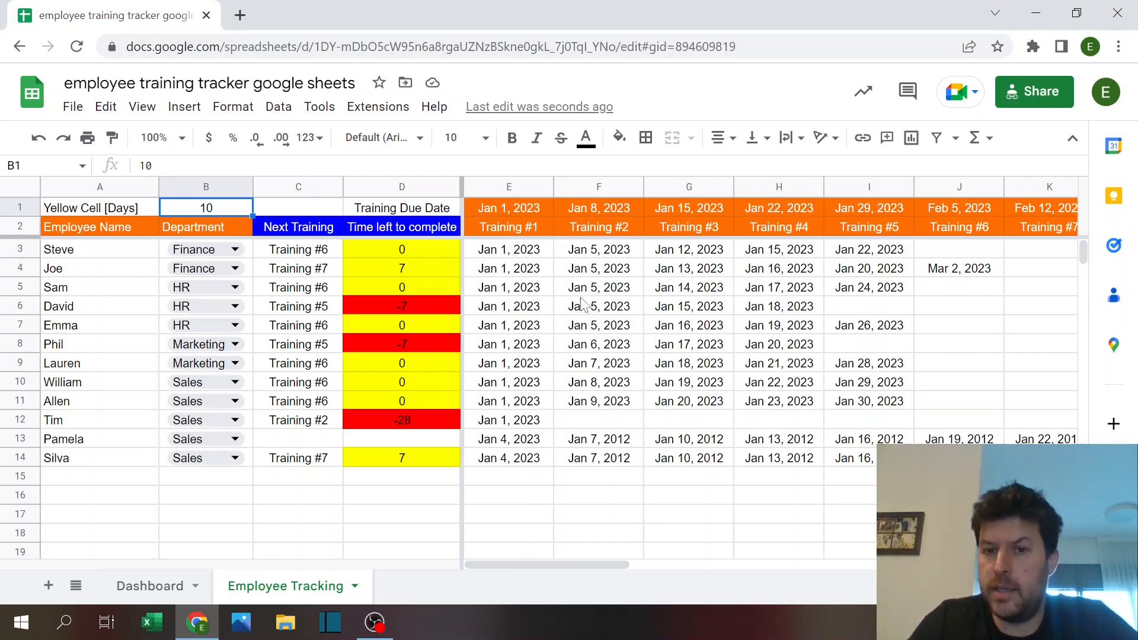
pyautogui.click(508, 227)
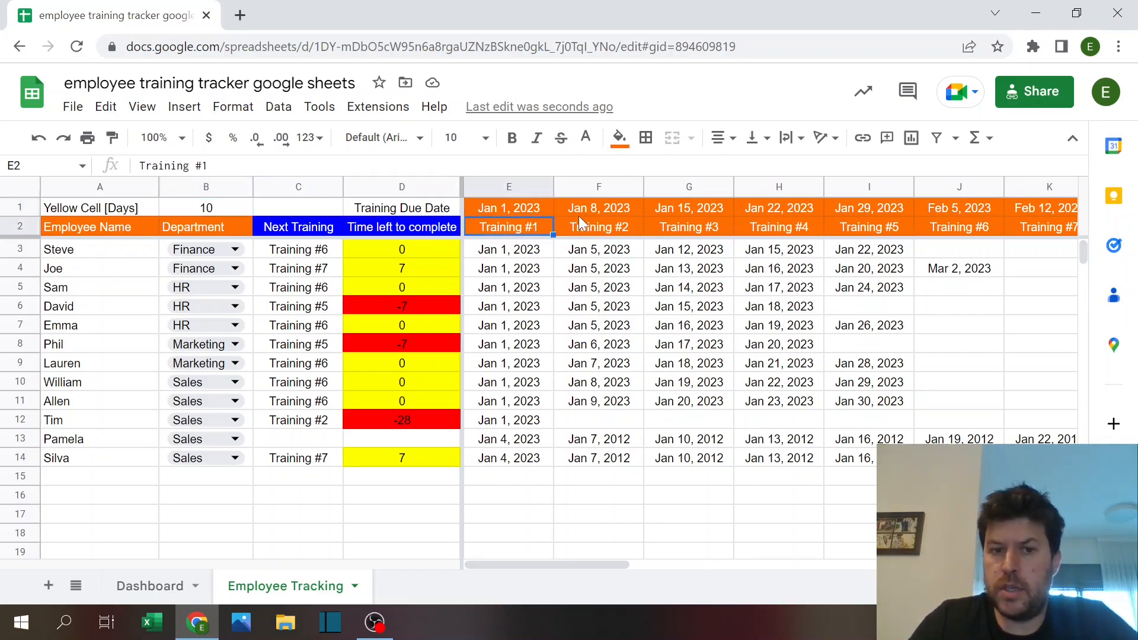
pyautogui.click(508, 286)
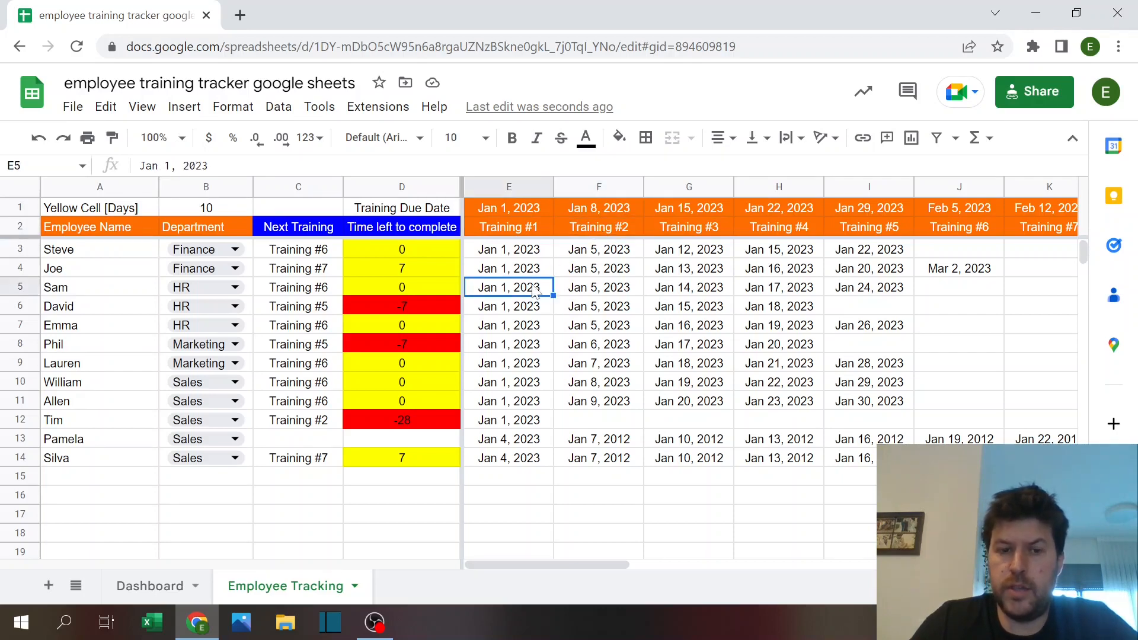
pyautogui.click(298, 249)
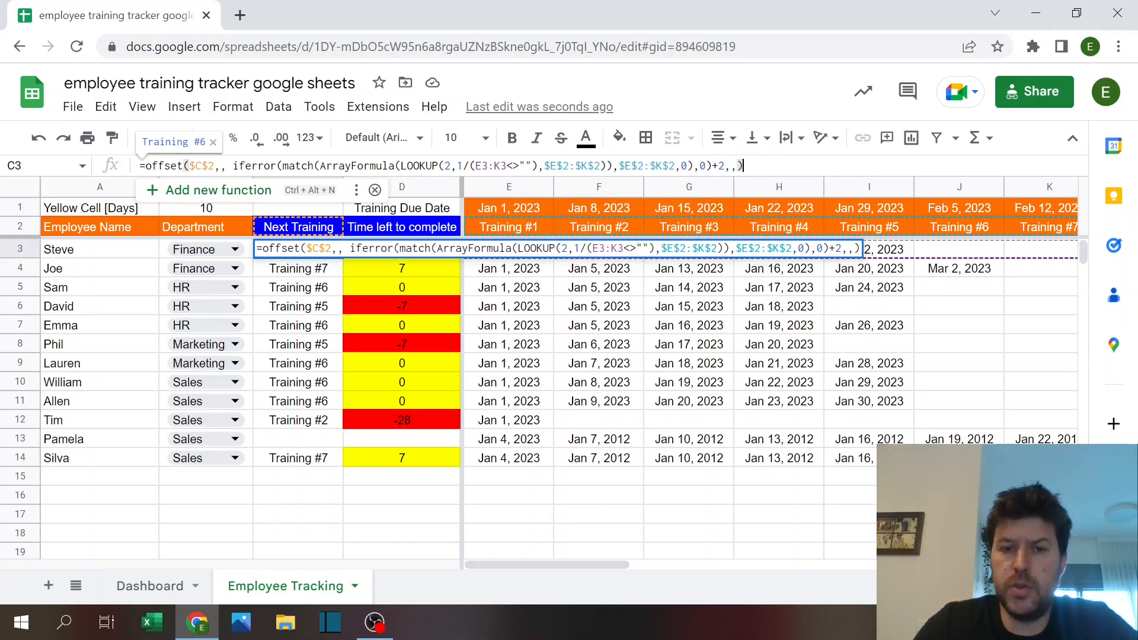
pyautogui.doubleClick(345, 165)
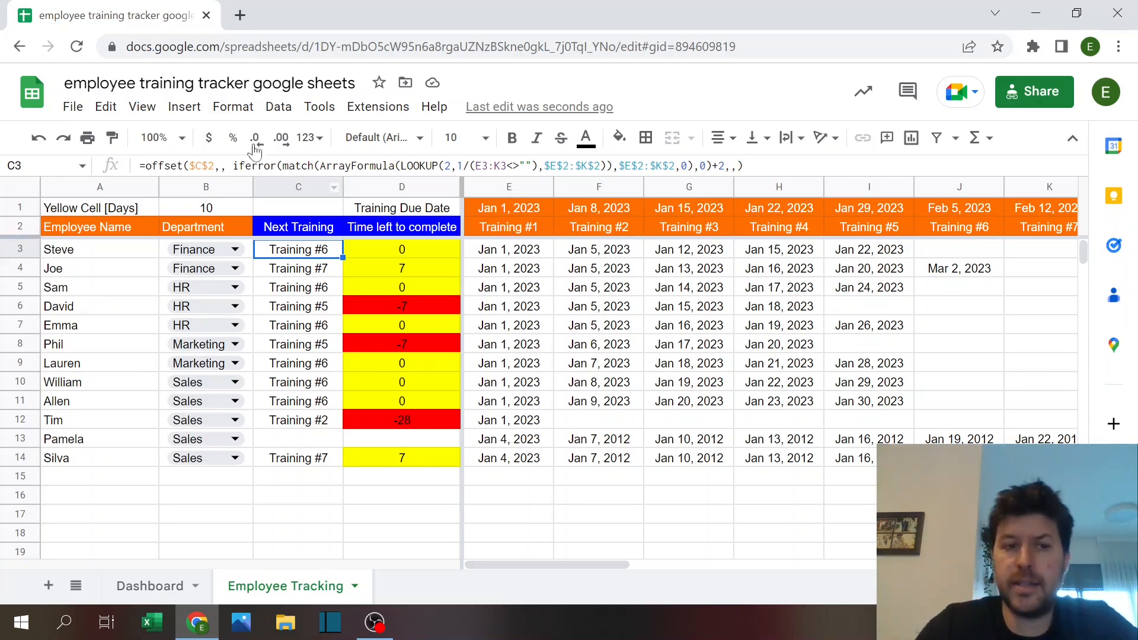
pyautogui.moveTo(392, 285)
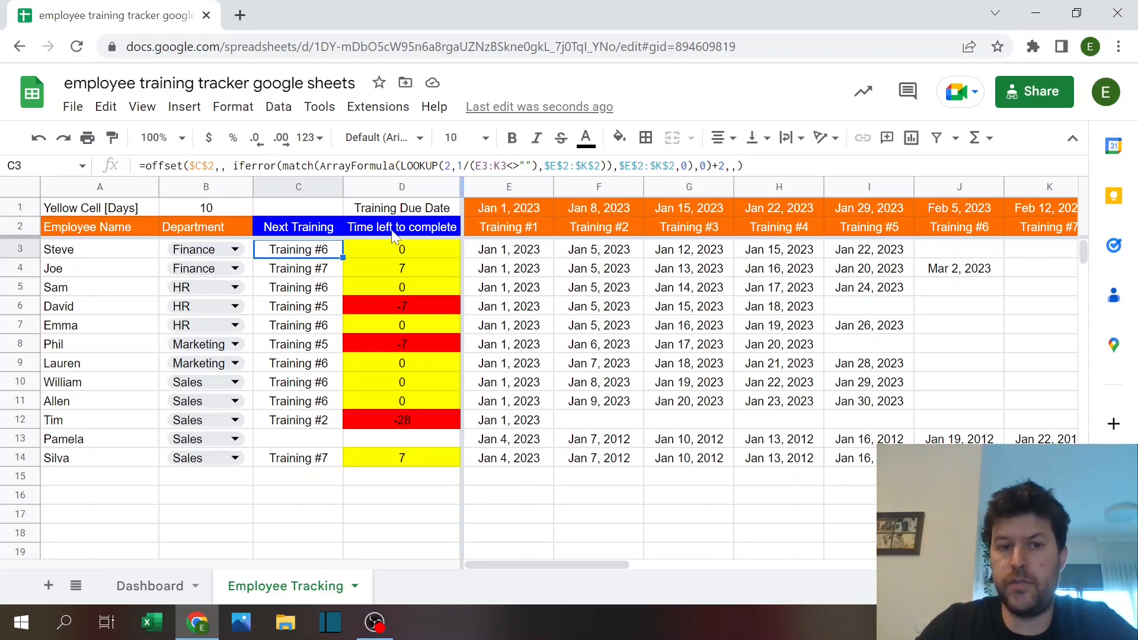
pyautogui.doubleClick(297, 249)
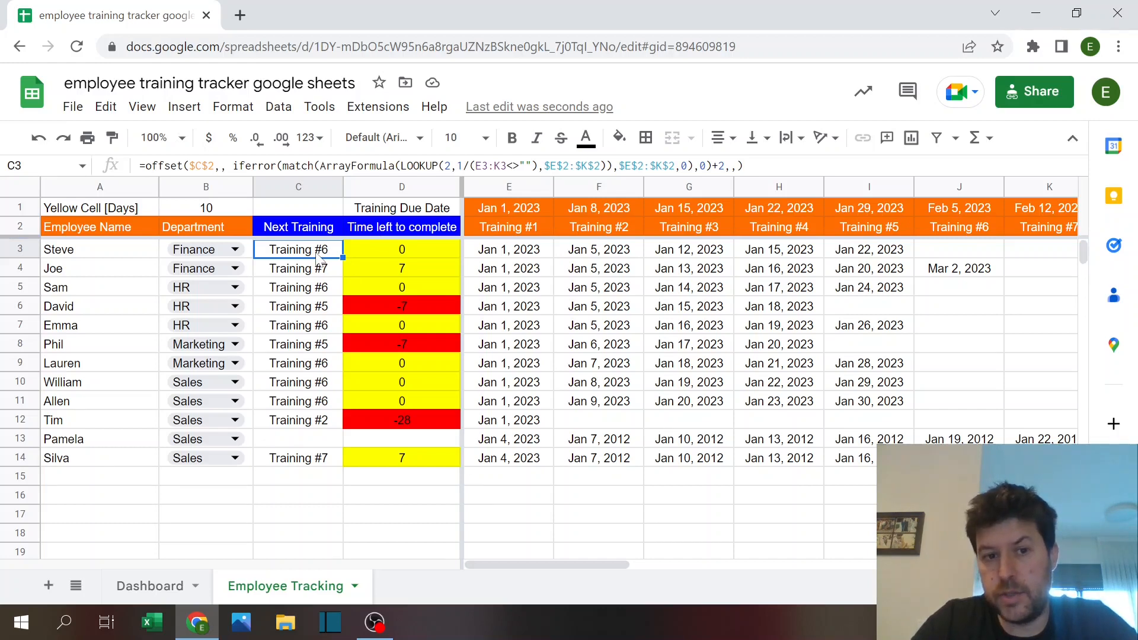
# Step: Check Training #6 and blank entries, review the days-left formula, and select Training #6's date
pyautogui.click(959, 226)
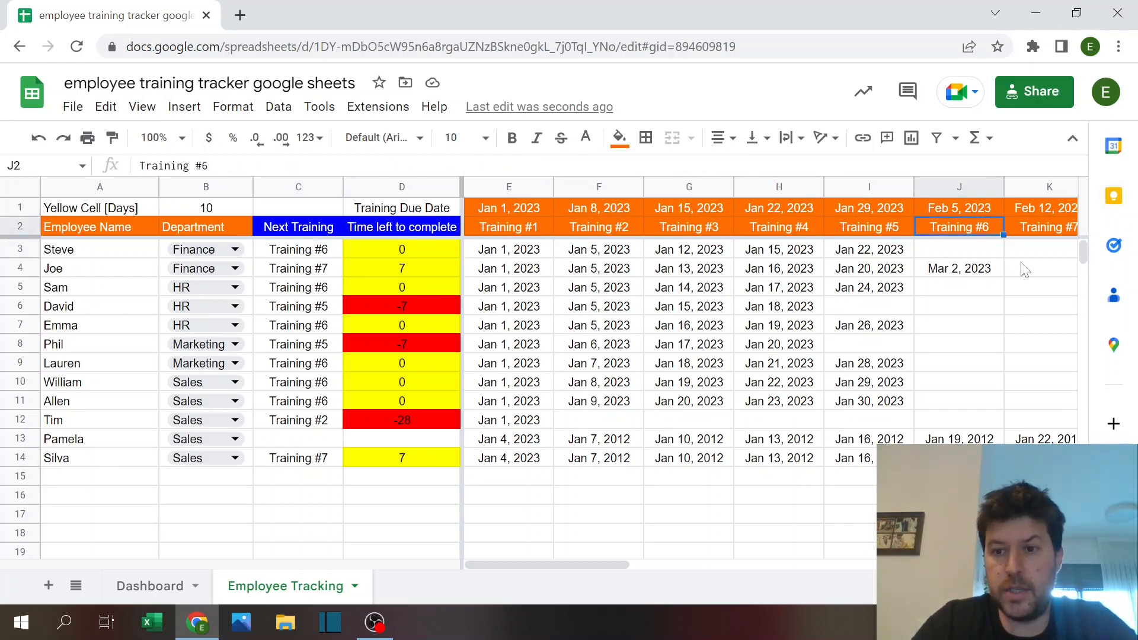
pyautogui.click(1040, 268)
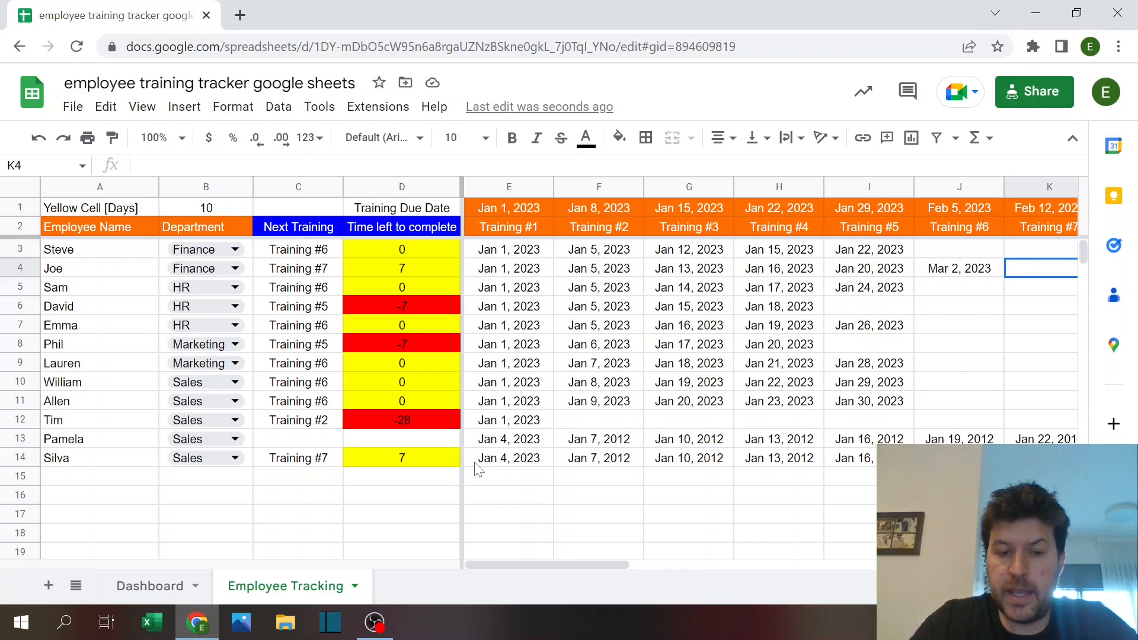
pyautogui.click(297, 439)
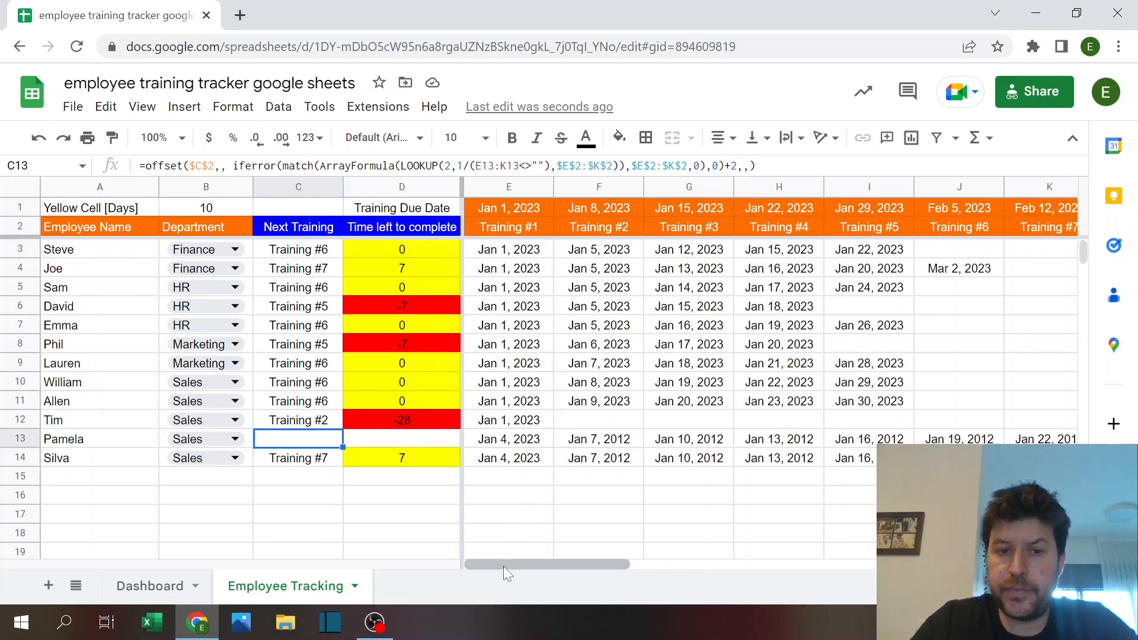
pyautogui.click(298, 249)
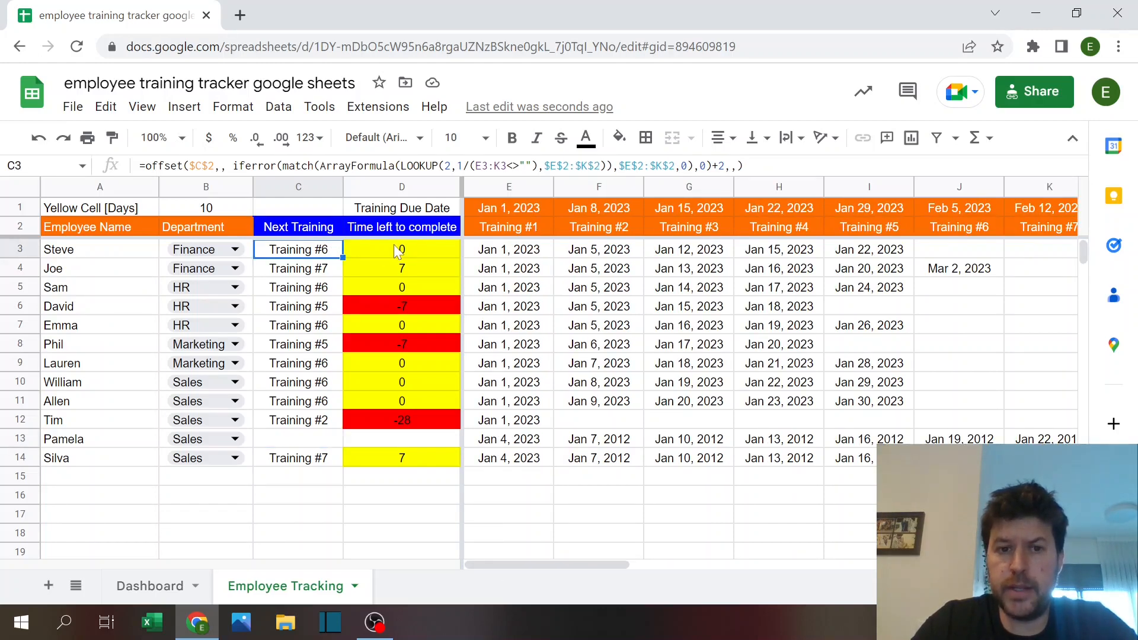
pyautogui.click(401, 249)
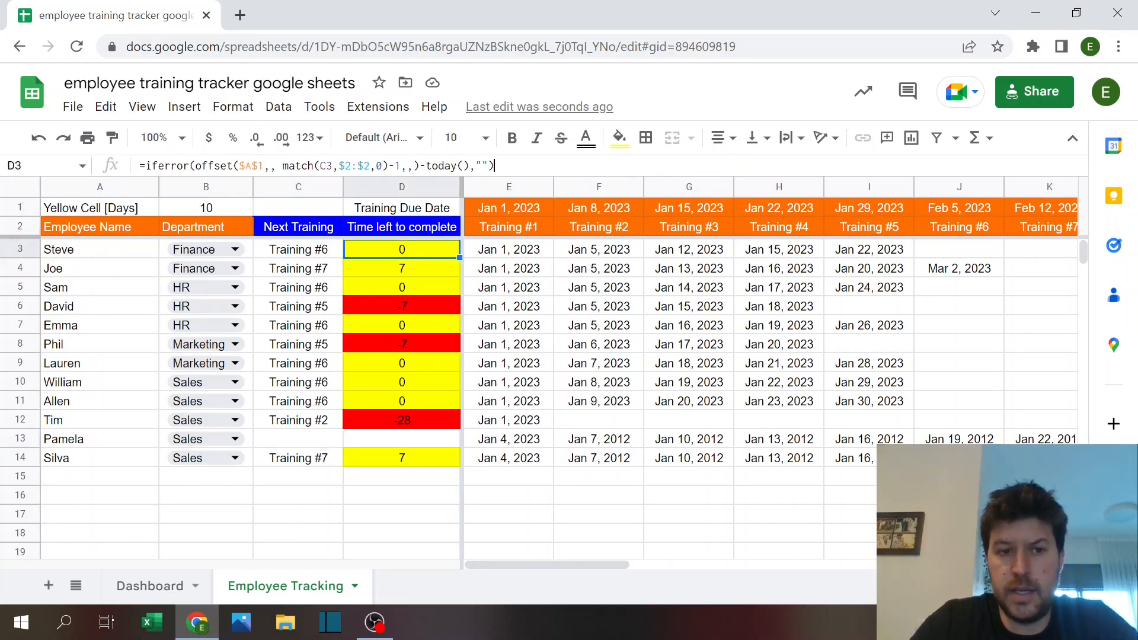
pyautogui.doubleClick(401, 248)
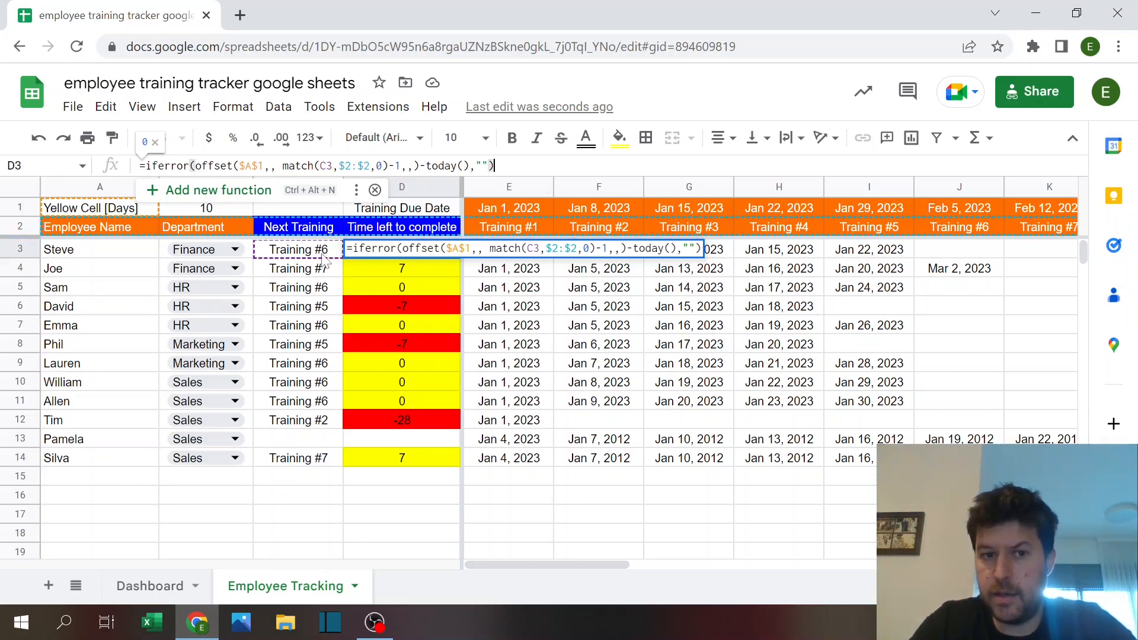
pyautogui.moveTo(825, 225)
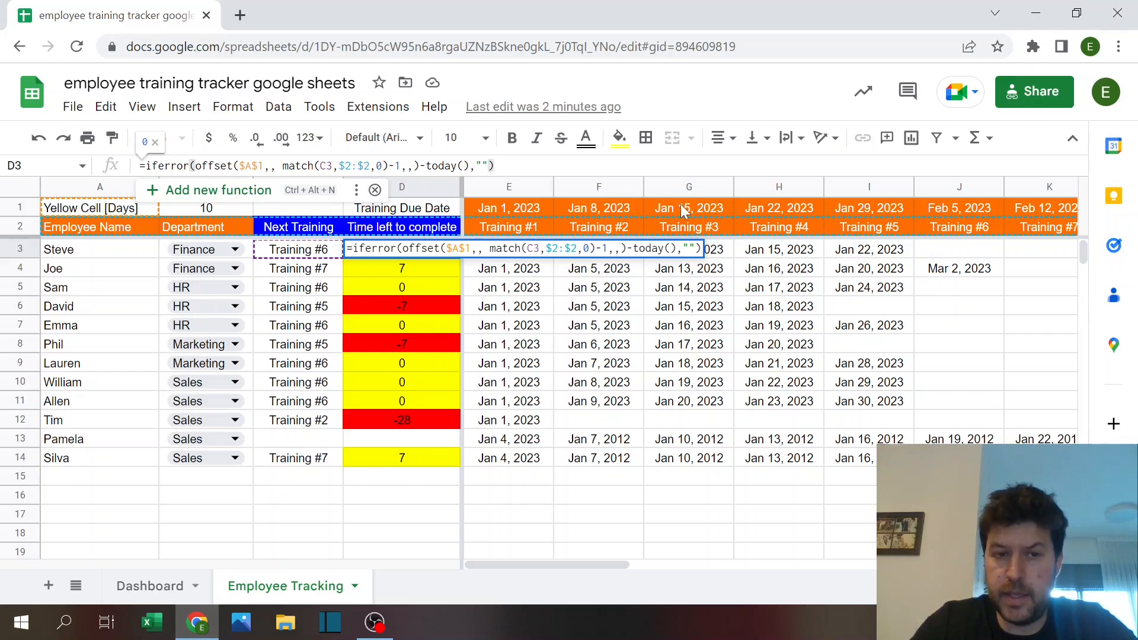
pyautogui.moveTo(801, 211)
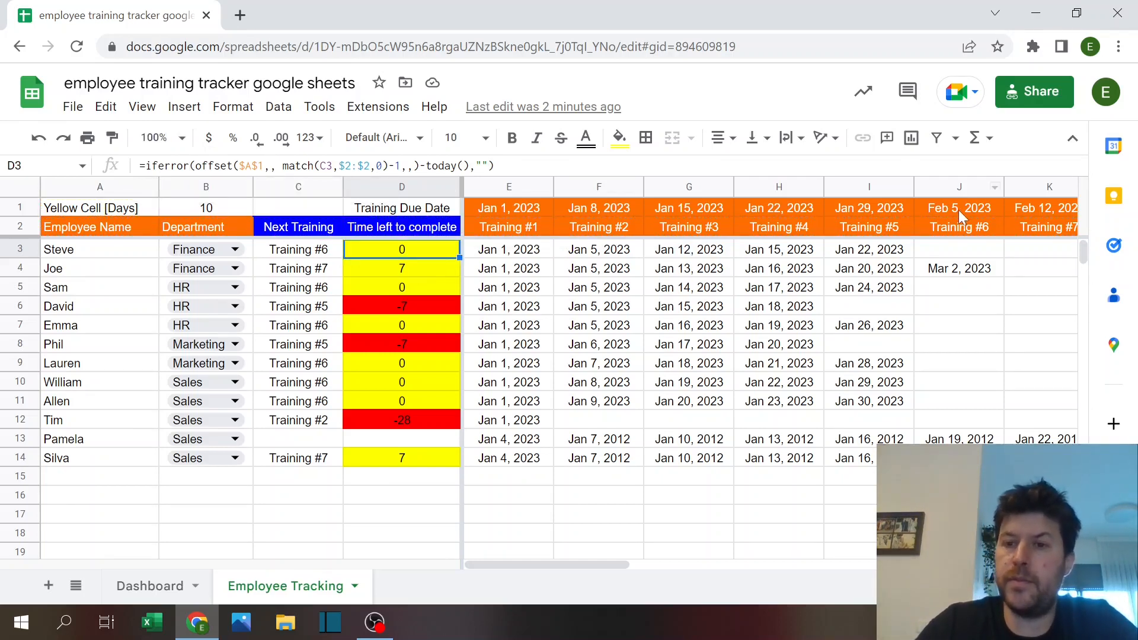
pyautogui.click(957, 207)
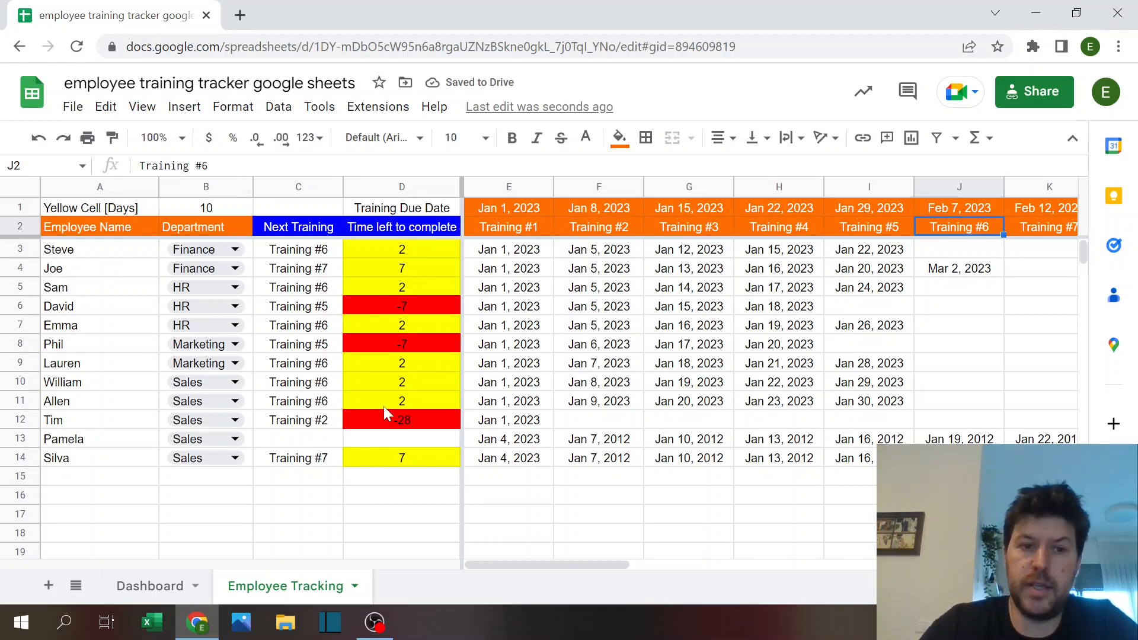
pyautogui.moveTo(107, 486)
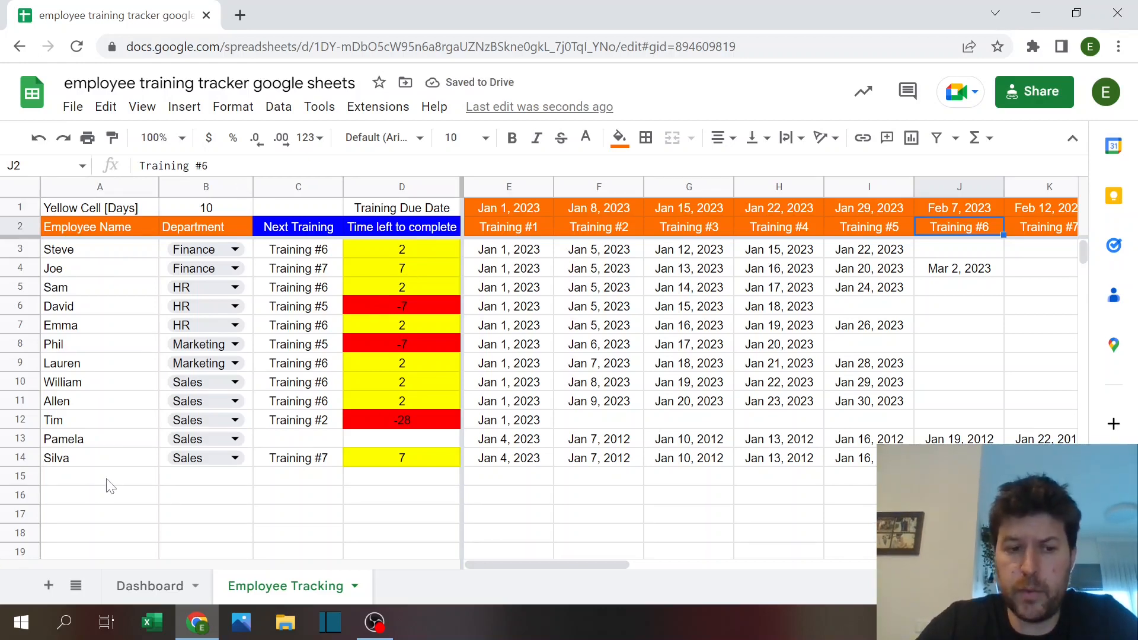
# Step: Start a new Sales row, add Training #8 dated 3/15/23, and confirm Pamela's 38 days left
pyautogui.click(99, 458)
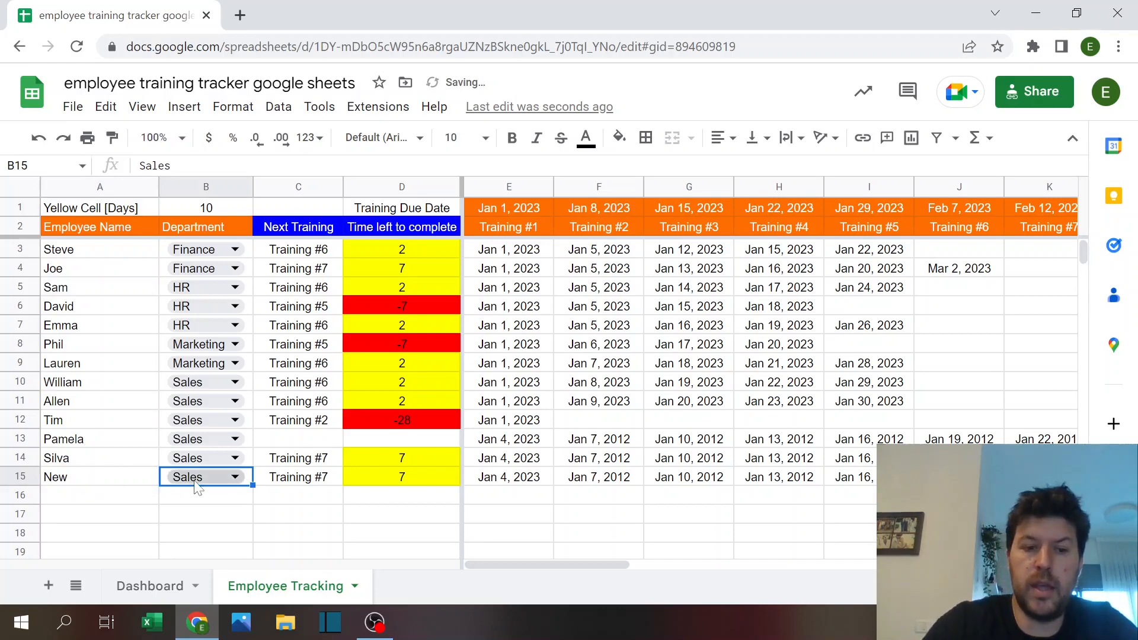
pyautogui.click(235, 476)
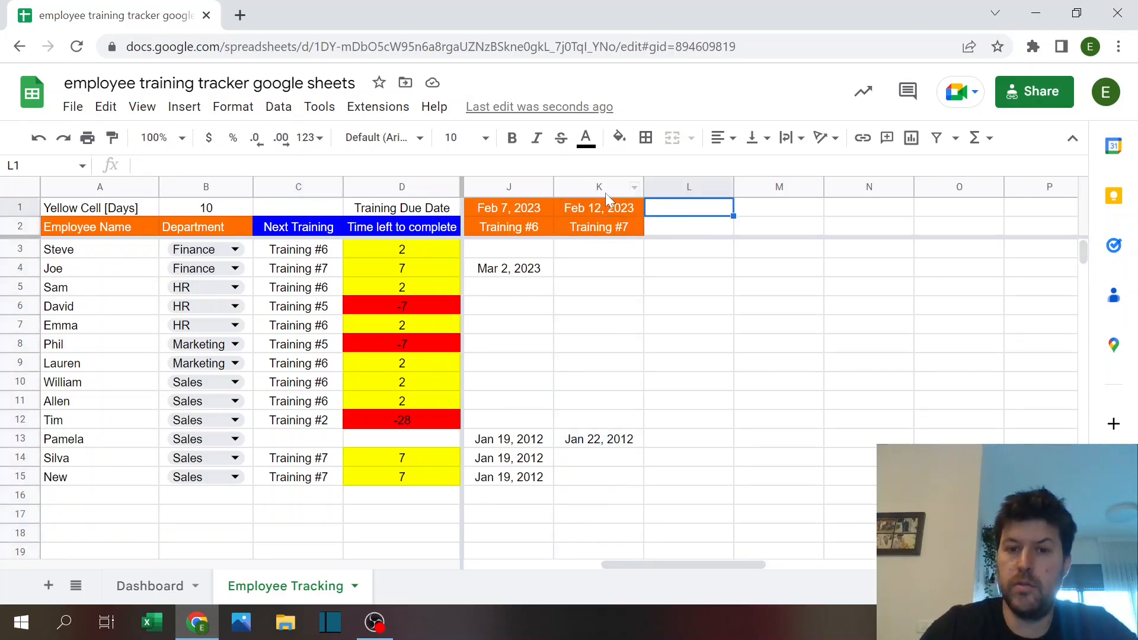
pyautogui.click(597, 217)
pyautogui.write('Training #8')
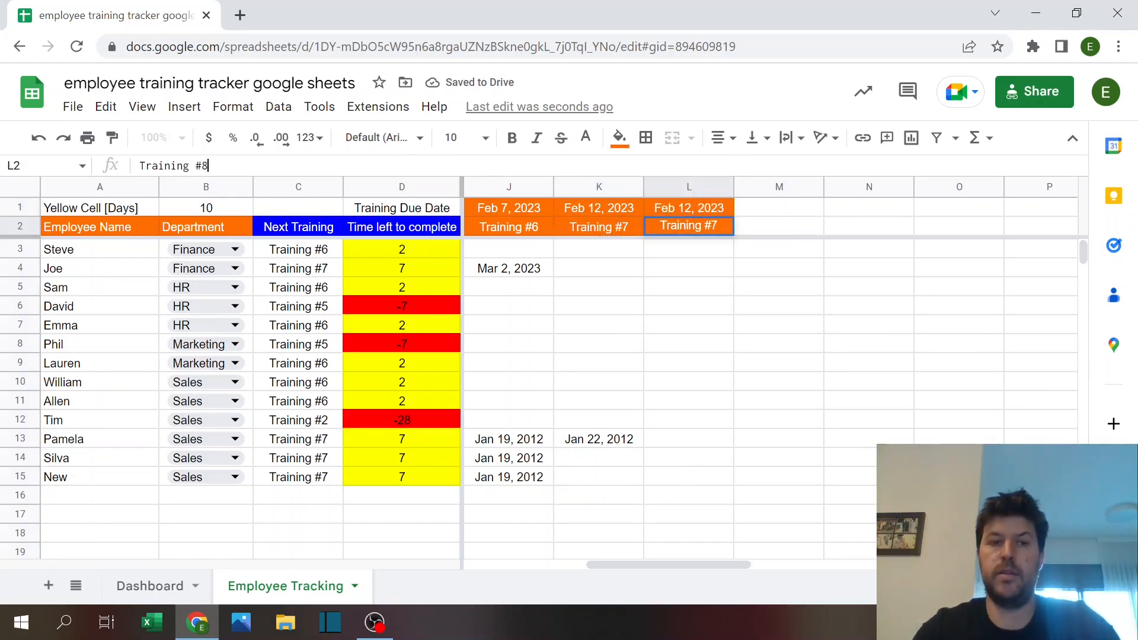
pyautogui.press('Enter')
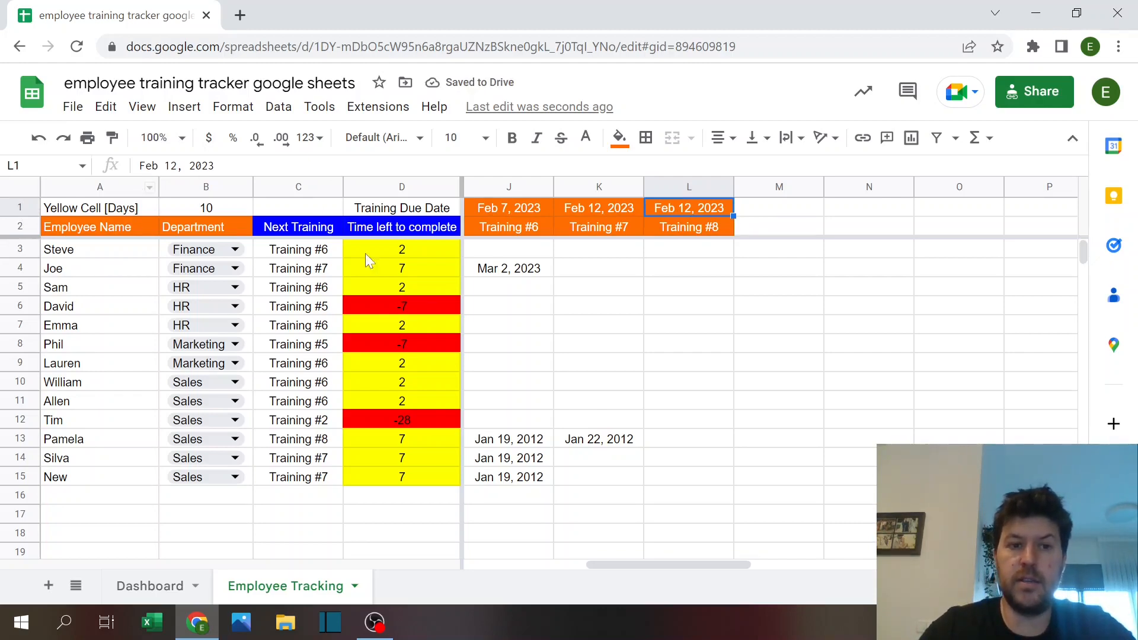
pyautogui.write('3/15/23')
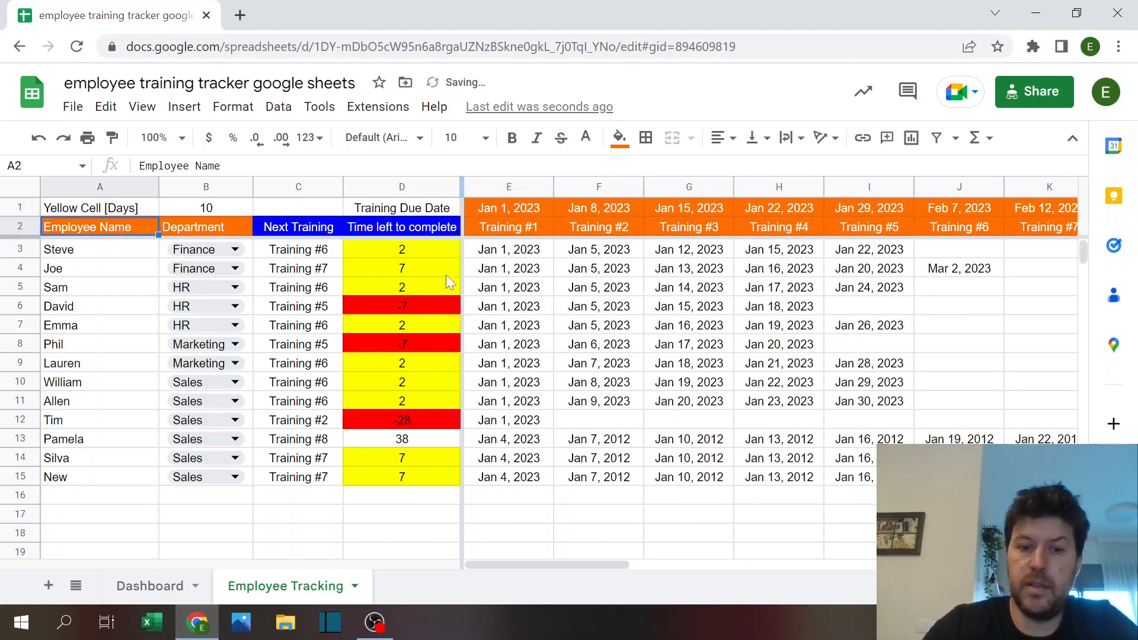
pyautogui.click(401, 439)
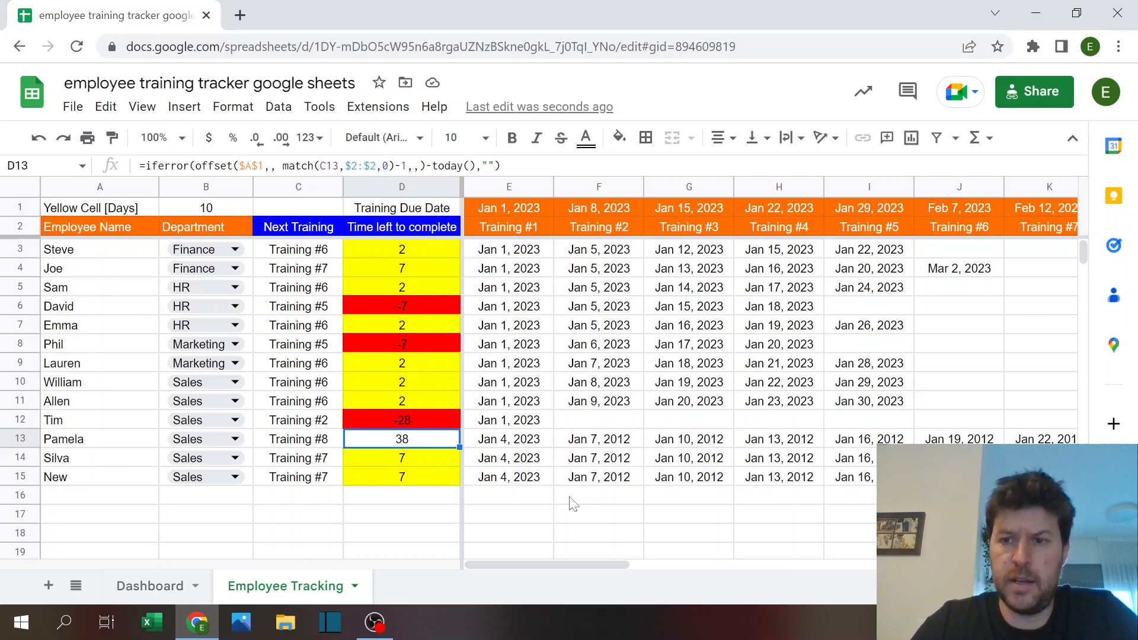
pyautogui.click(508, 495)
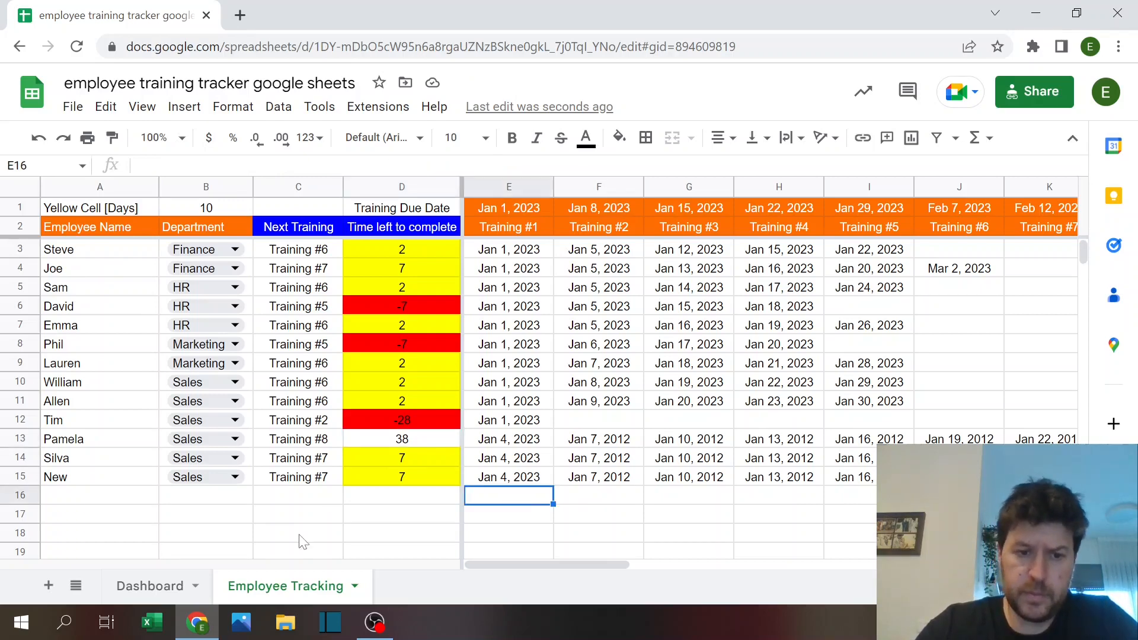
pyautogui.moveTo(249, 565)
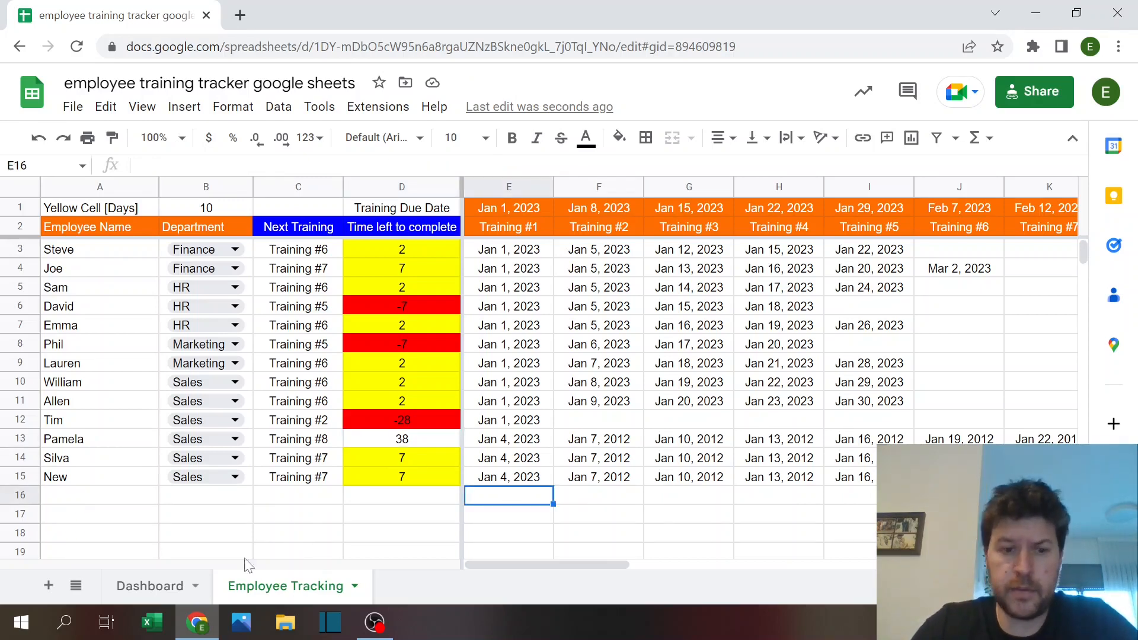
# Step: On the Dashboard, inspect the Finance employee count and yellow-range date formulas
pyautogui.click(148, 585)
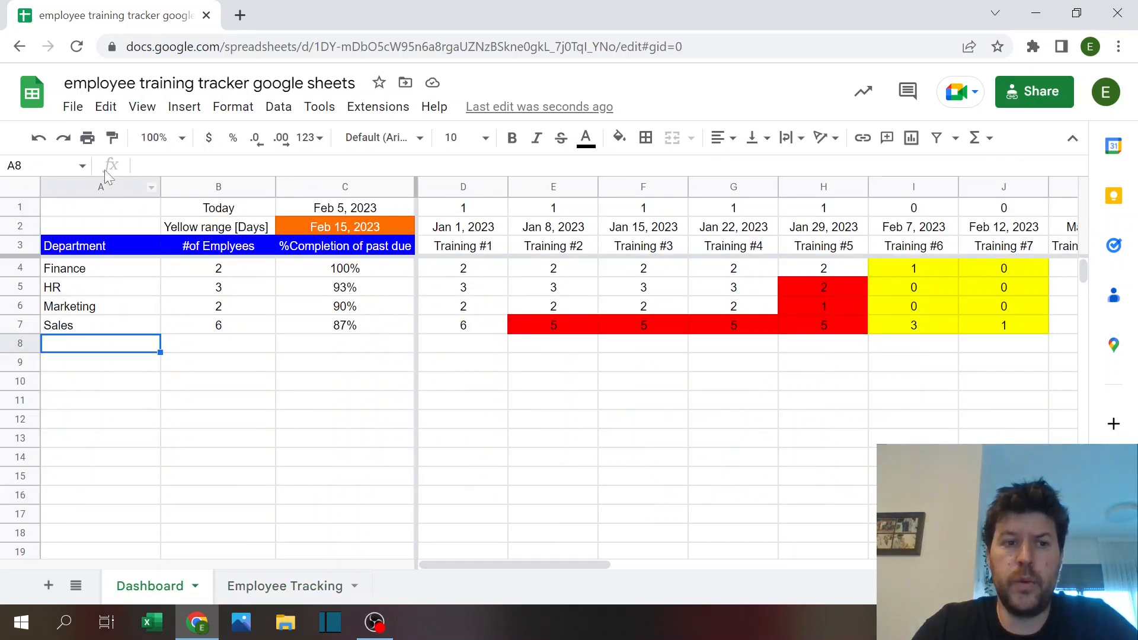
pyautogui.click(218, 267)
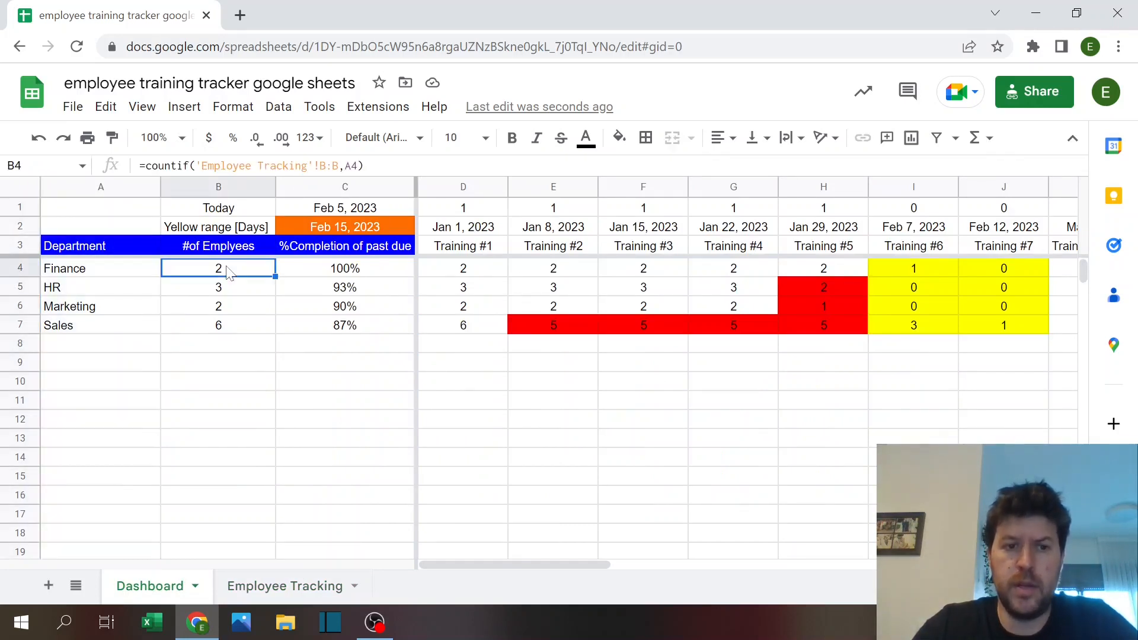
pyautogui.moveTo(229, 313)
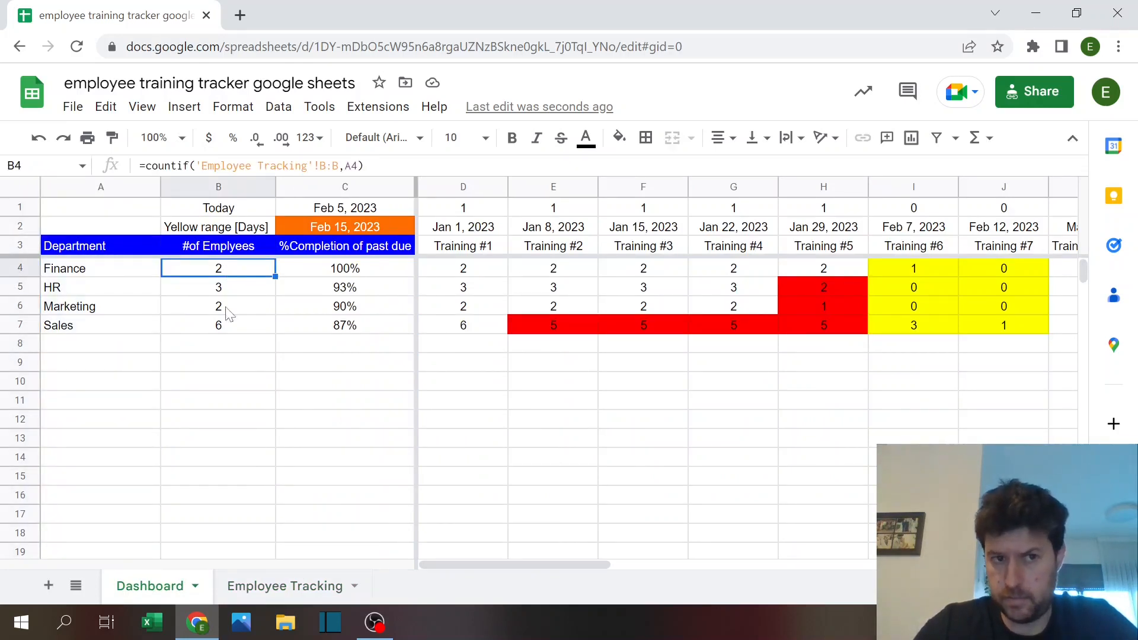
pyautogui.click(284, 586)
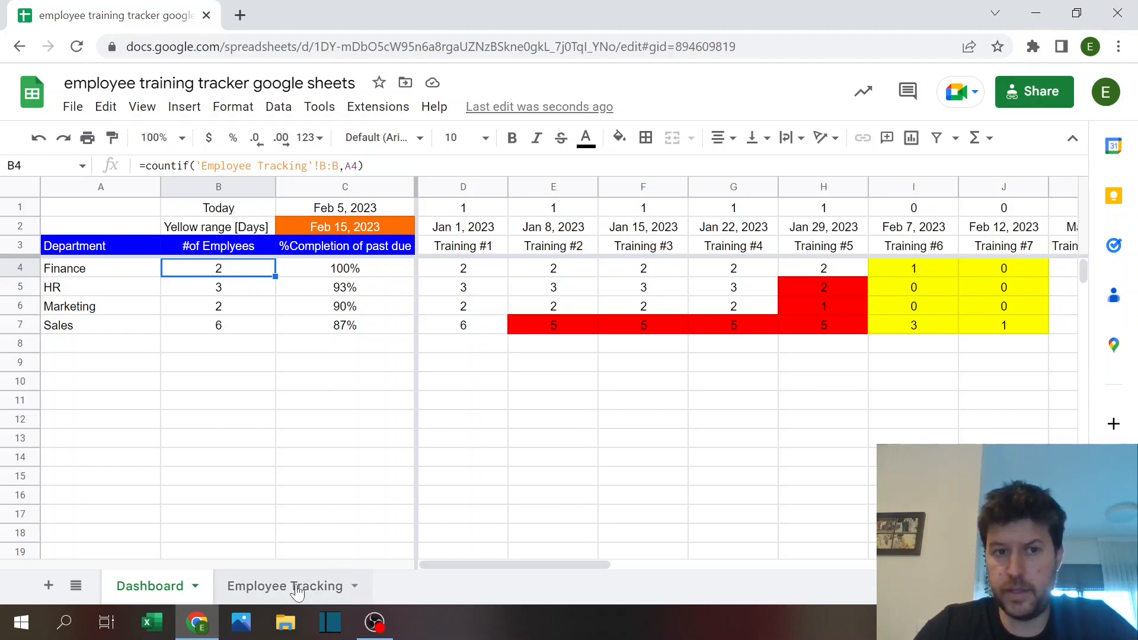
pyautogui.click(284, 585)
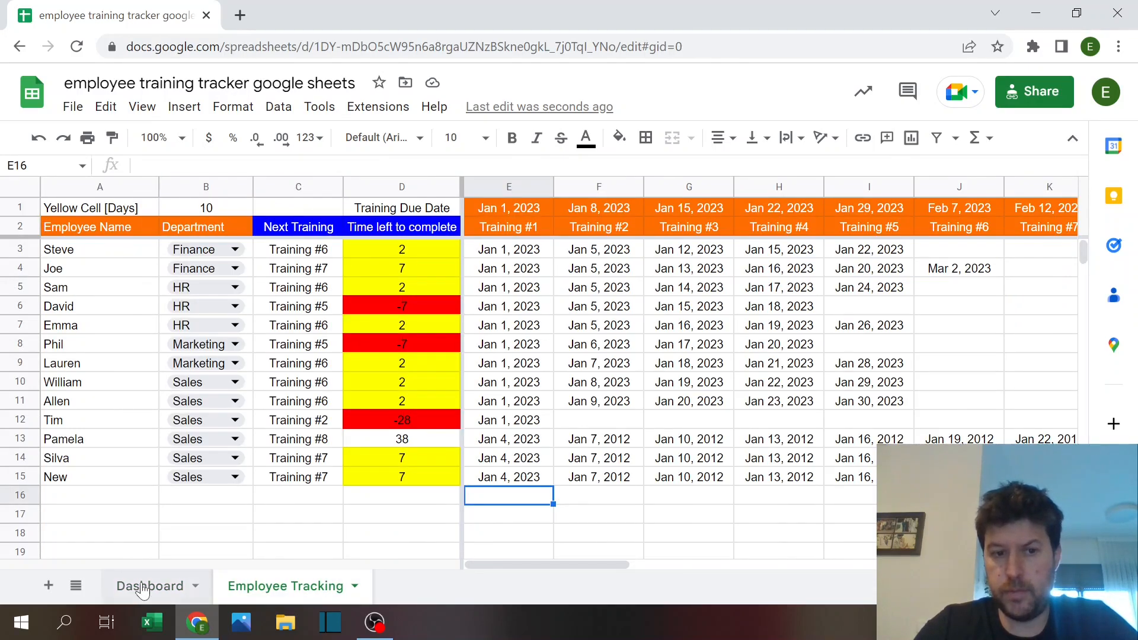
pyautogui.click(149, 585)
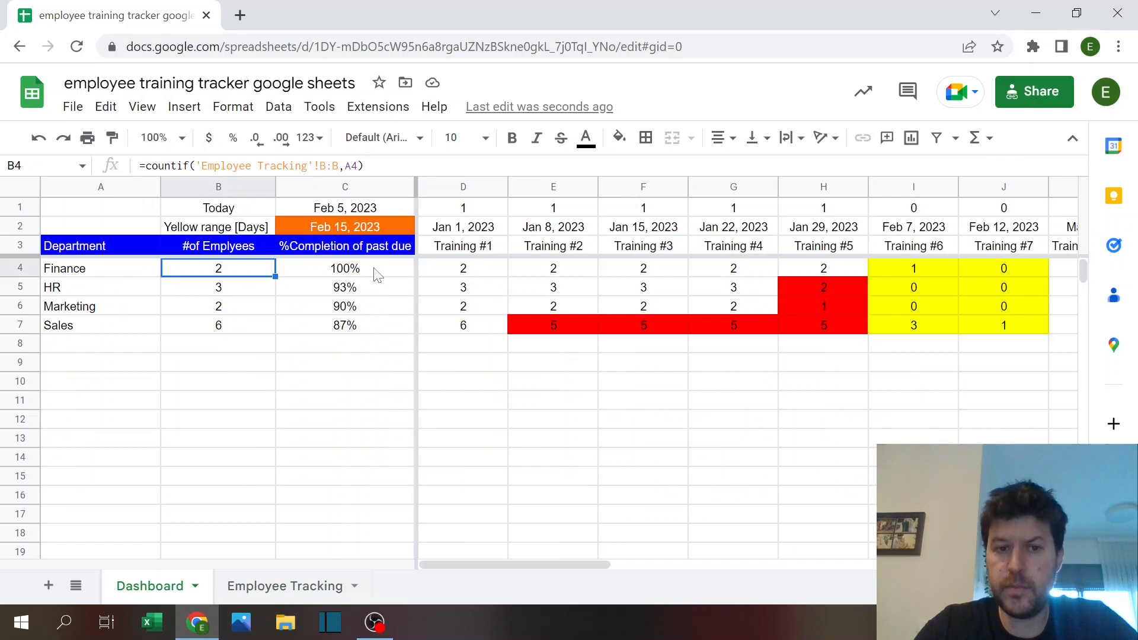
pyautogui.click(345, 268)
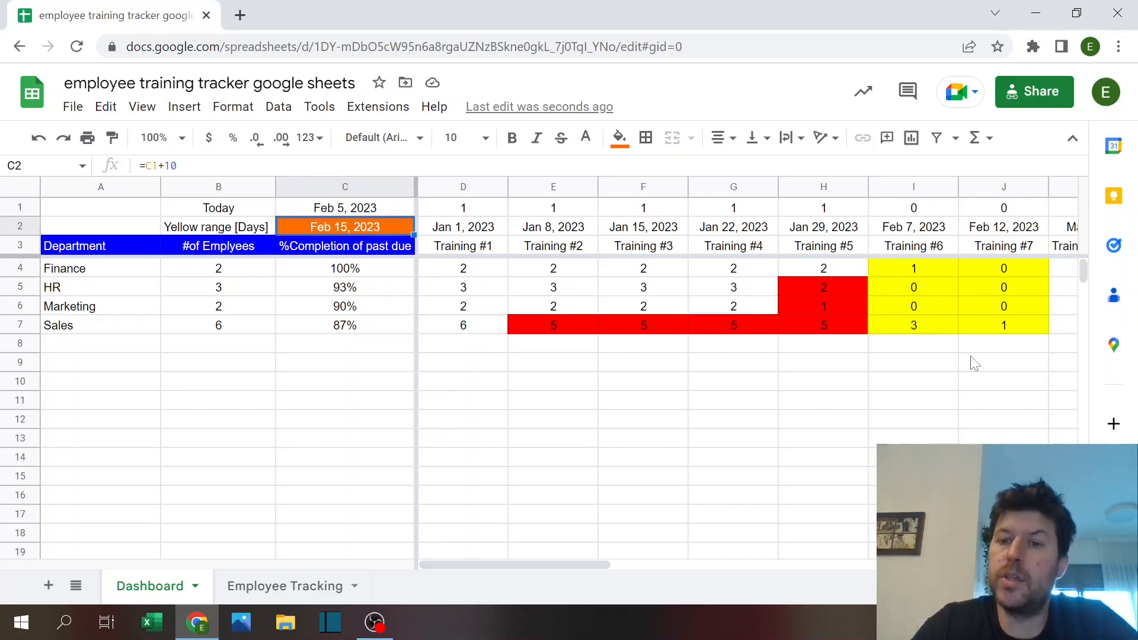
# Step: Review the Training #6, #7 and #2 COUNTIFS counts and the D1 due-date flag formula
pyautogui.click(913, 268)
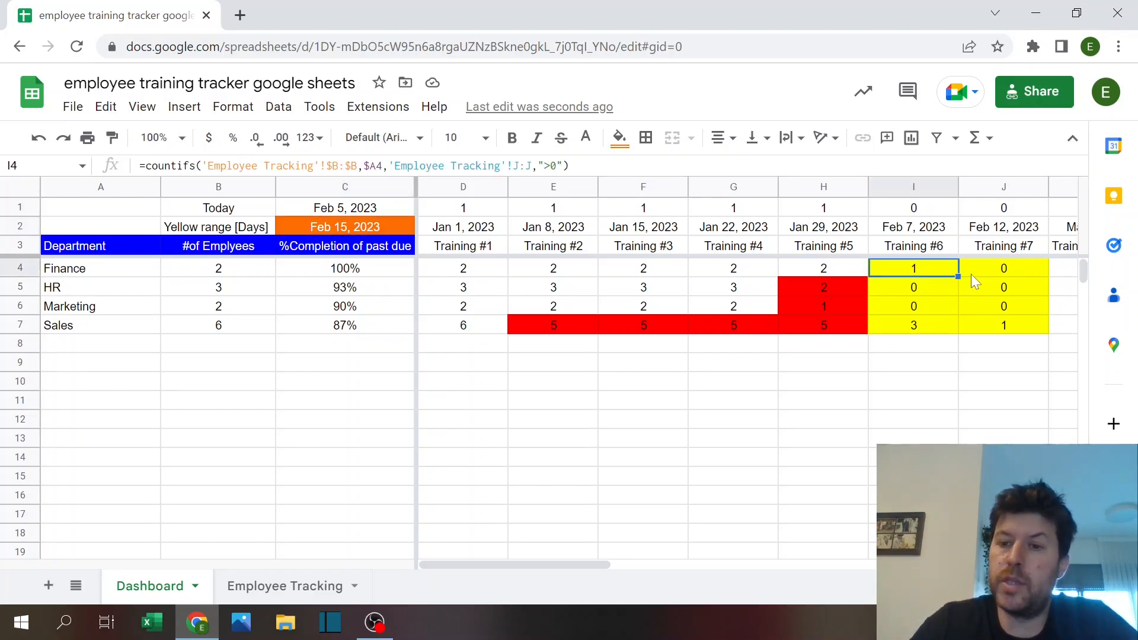
pyautogui.click(1003, 268)
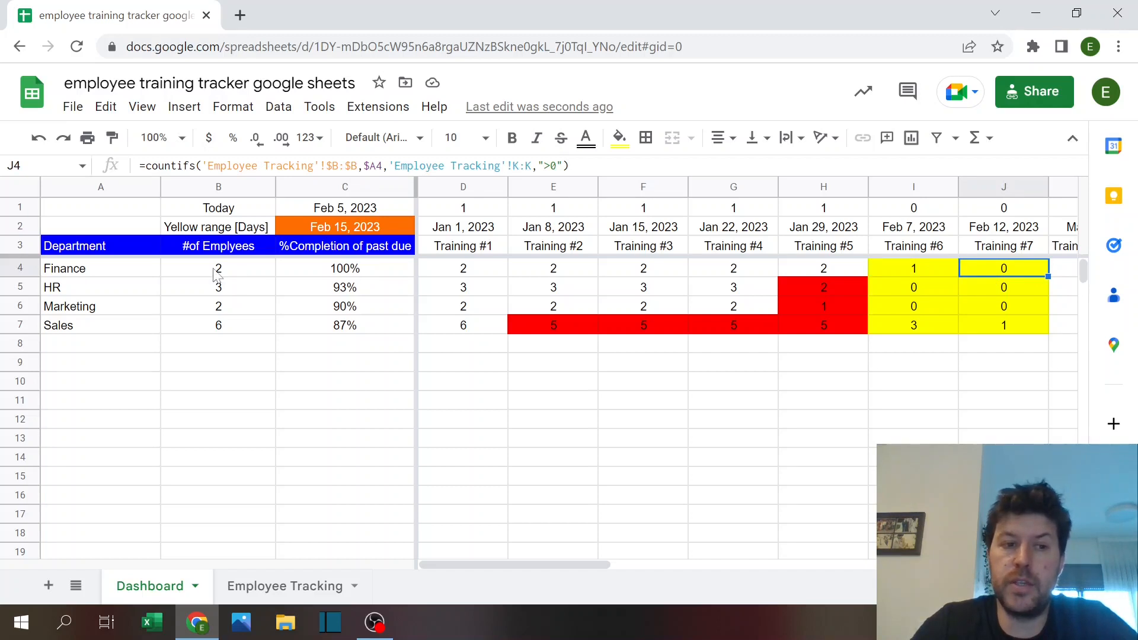
pyautogui.click(553, 324)
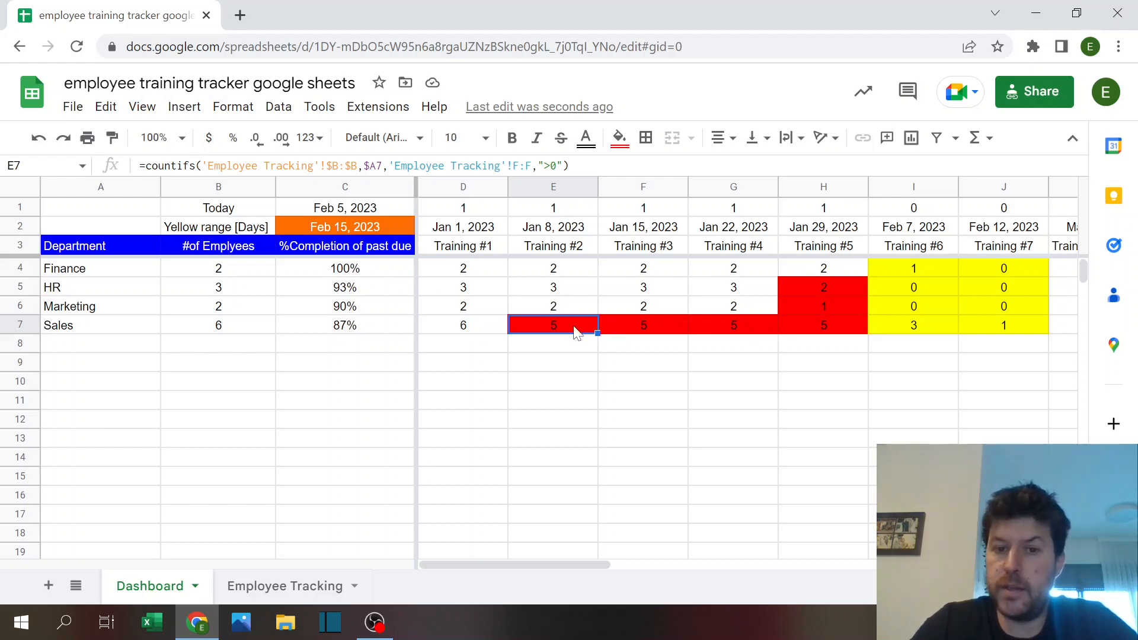
pyautogui.moveTo(830, 366)
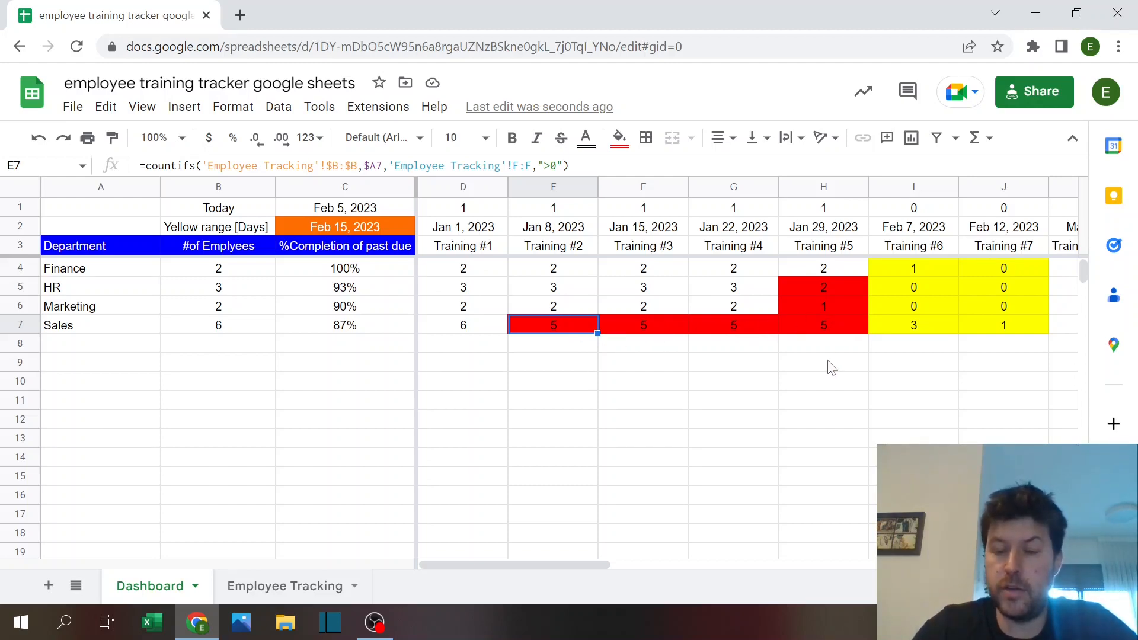
pyautogui.moveTo(824, 301)
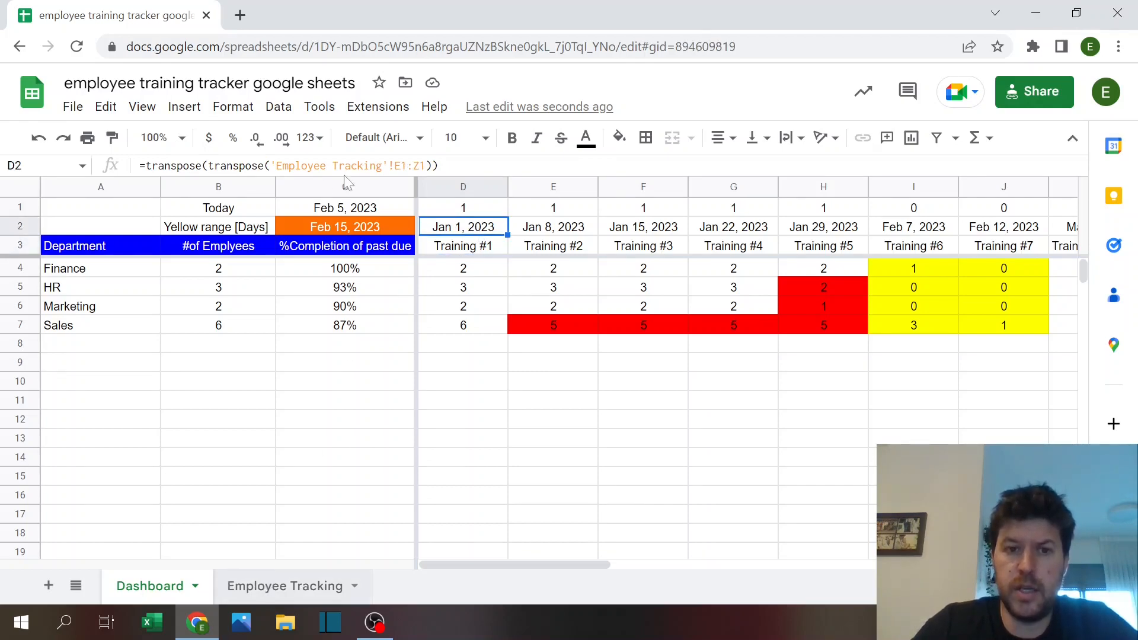
pyautogui.click(284, 585)
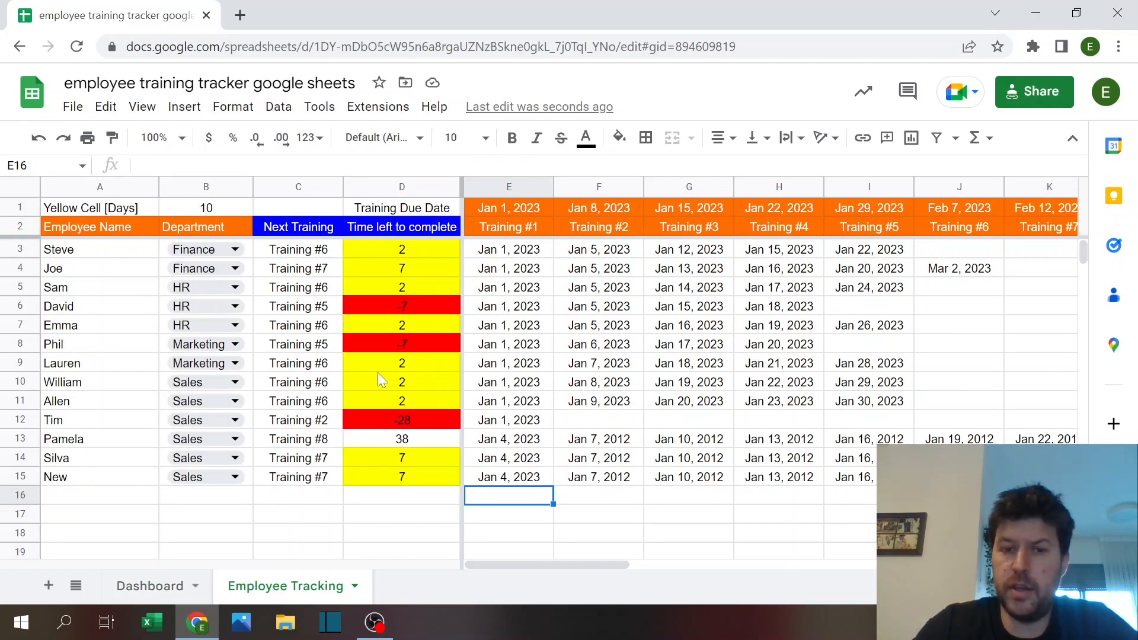
pyautogui.click(149, 586)
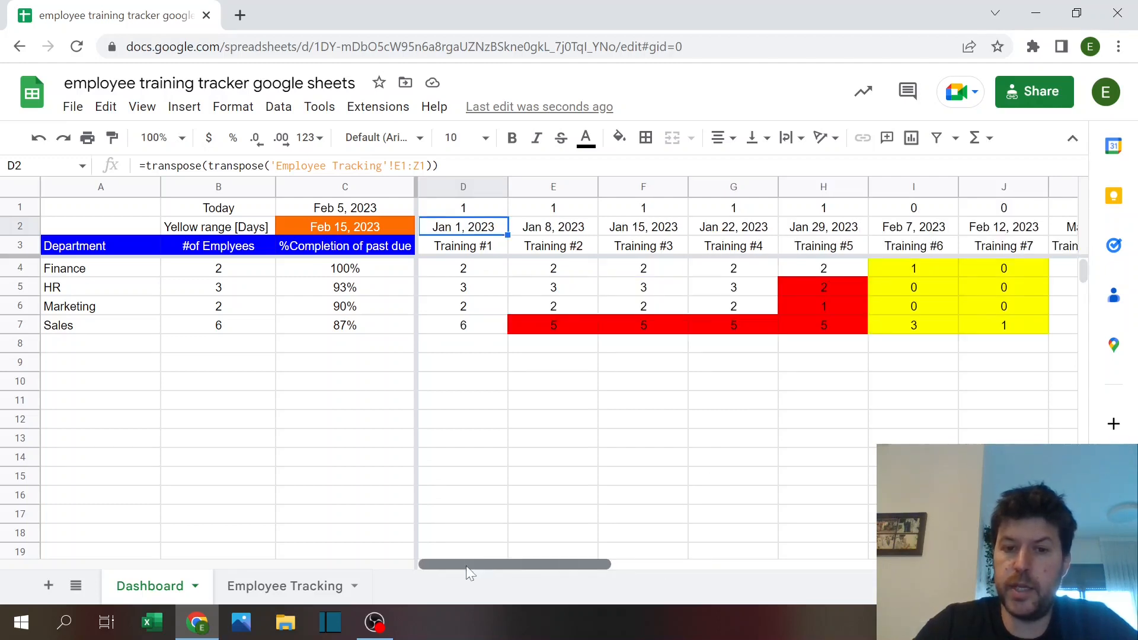
pyautogui.click(463, 206)
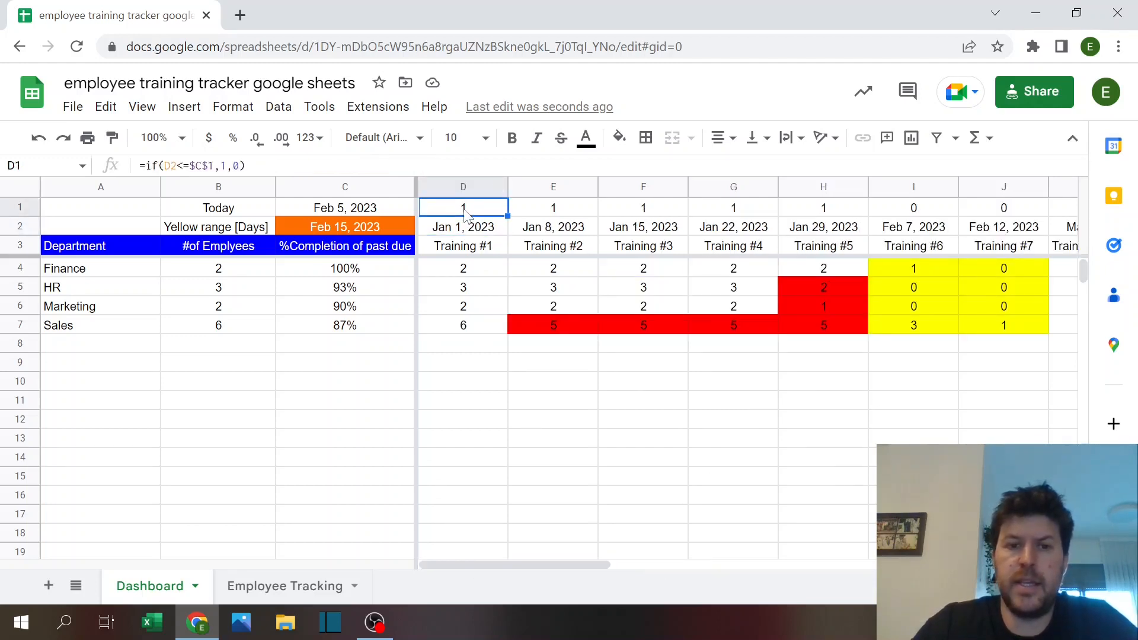
pyautogui.doubleClick(463, 207)
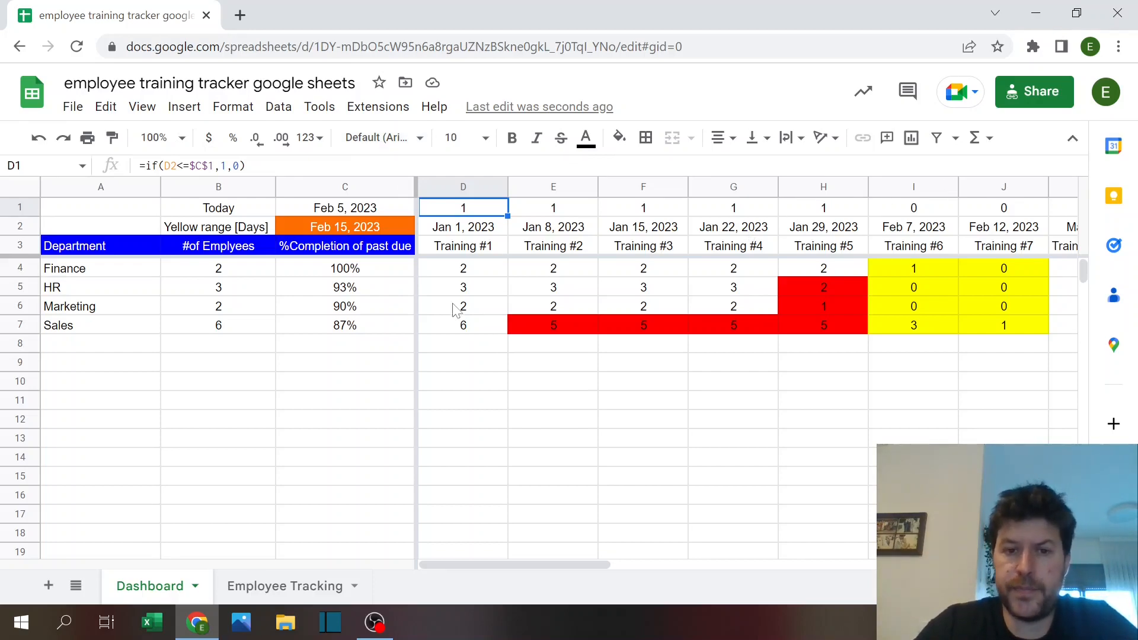
pyautogui.click(462, 268)
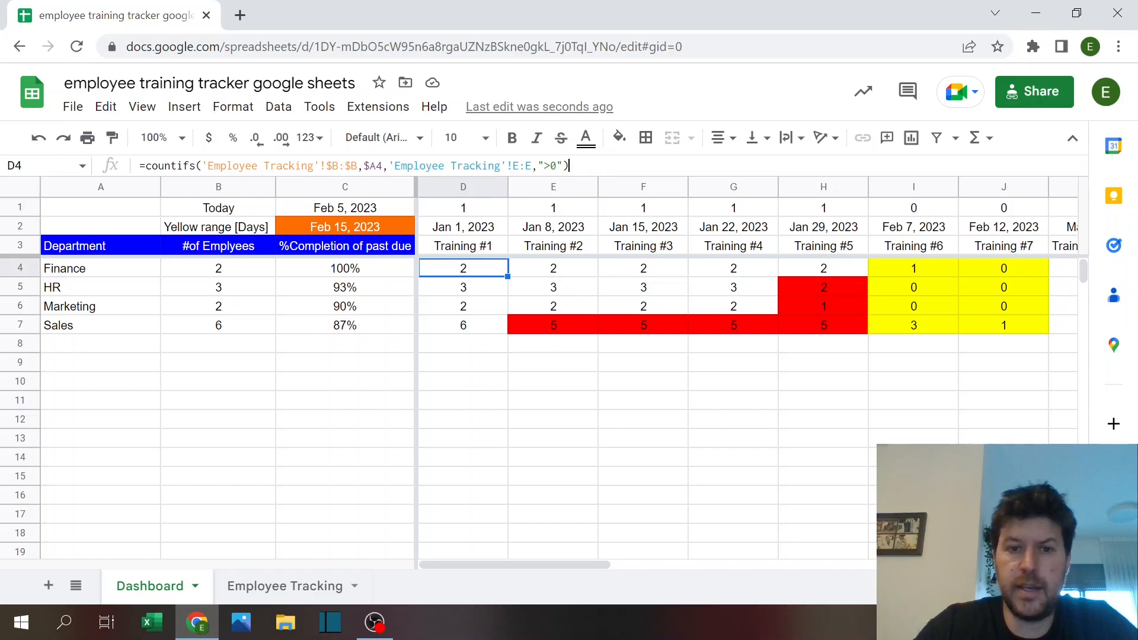
pyautogui.doubleClick(462, 268)
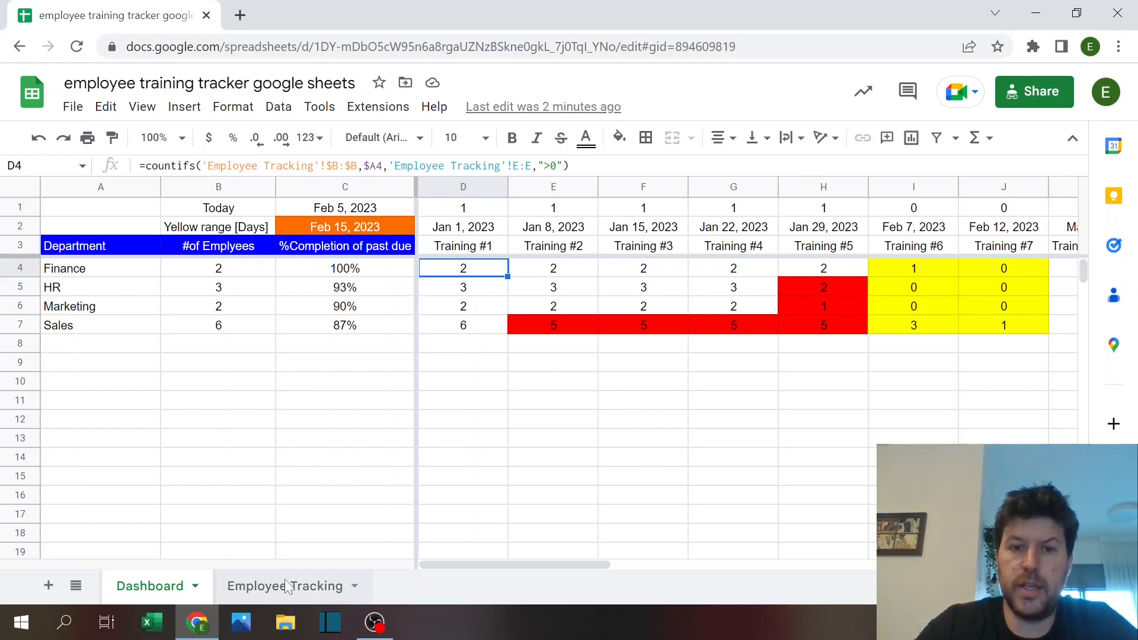
pyautogui.click(283, 586)
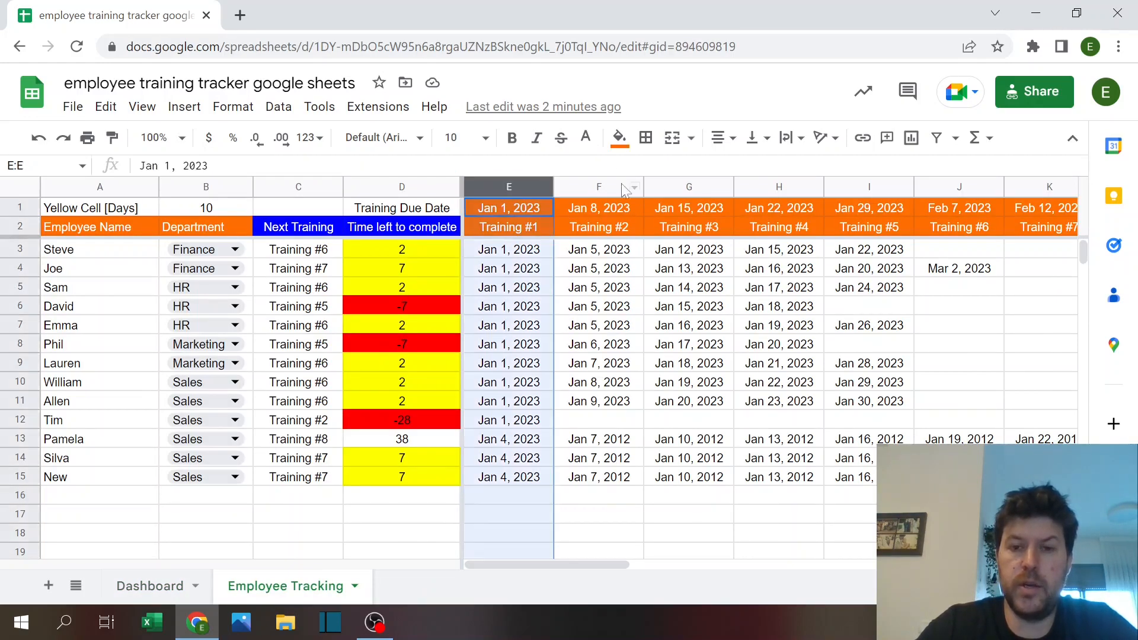
pyautogui.click(598, 186)
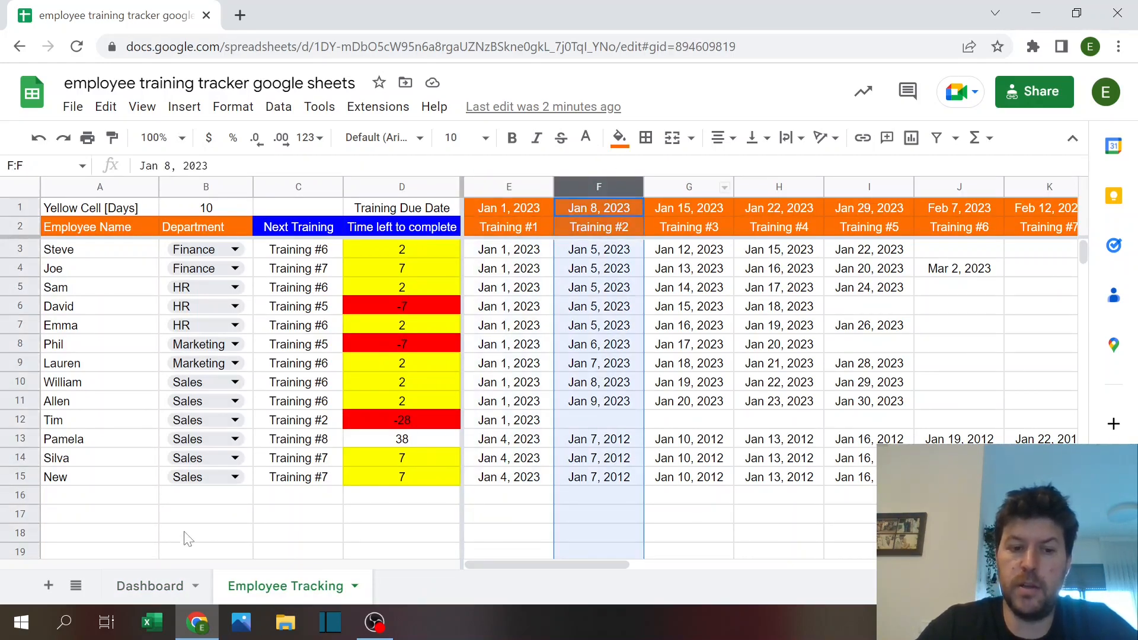
pyautogui.click(148, 585)
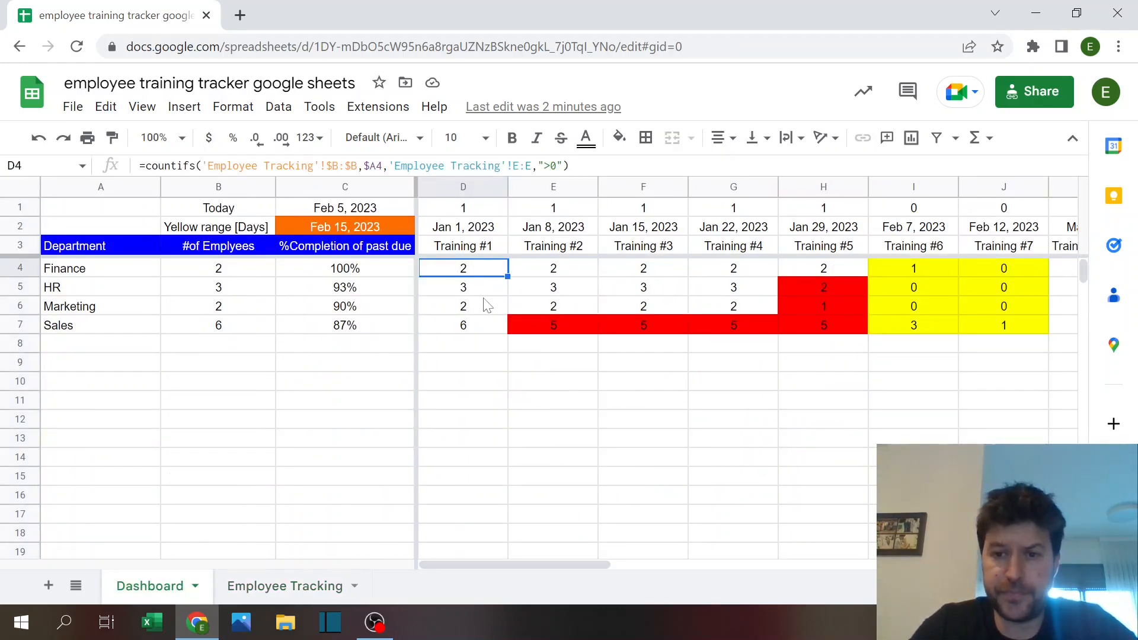
pyautogui.click(344, 268)
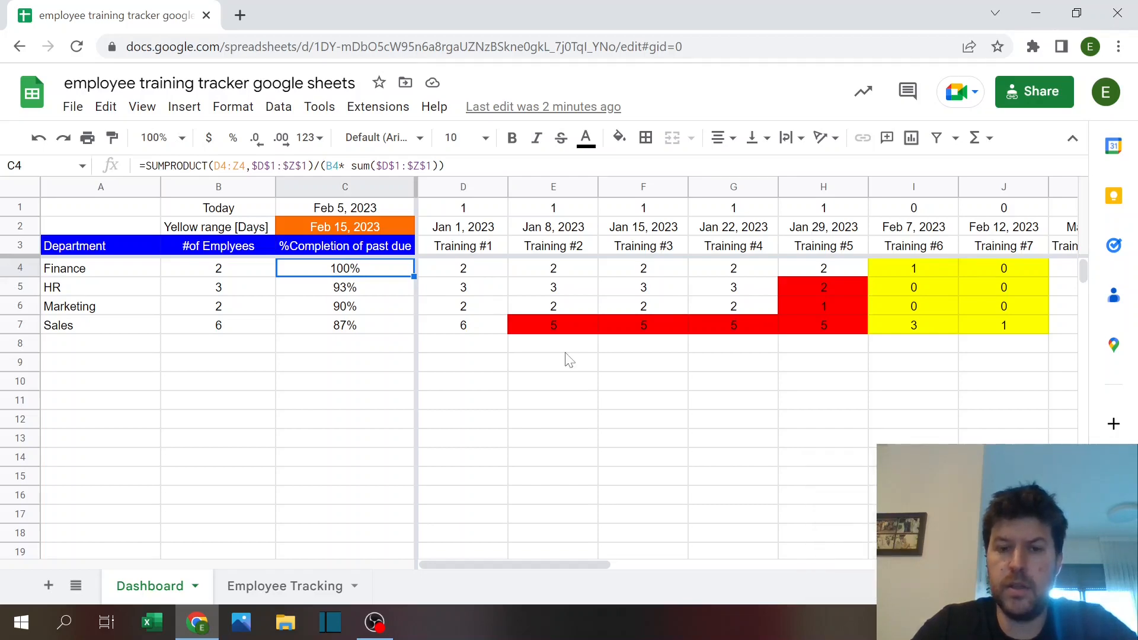
pyautogui.doubleClick(345, 268)
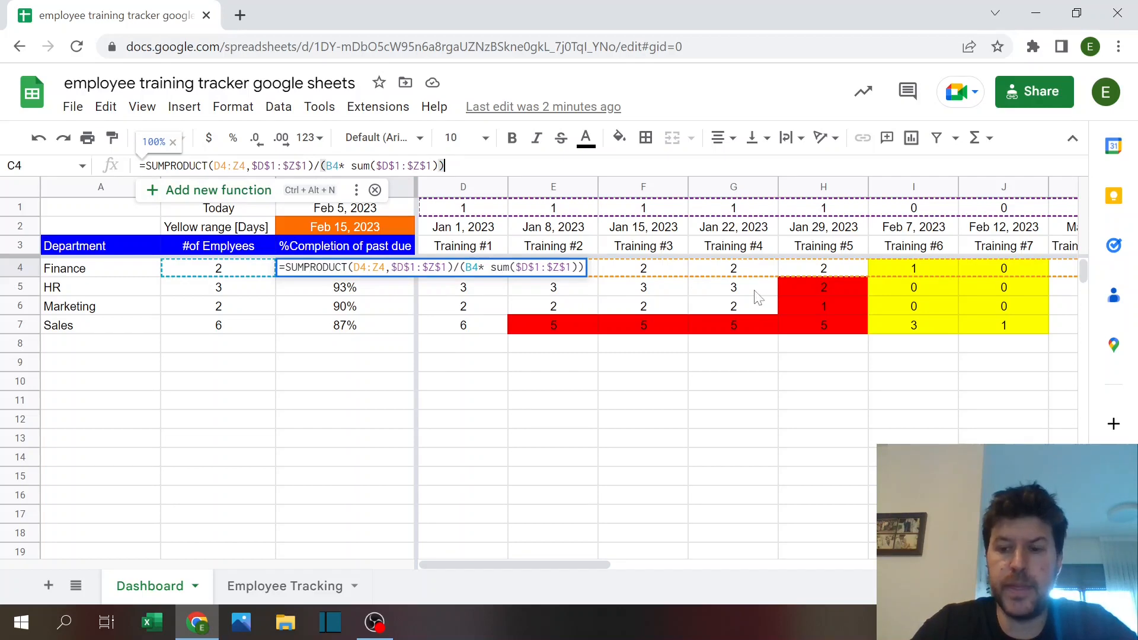
pyautogui.moveTo(497, 290)
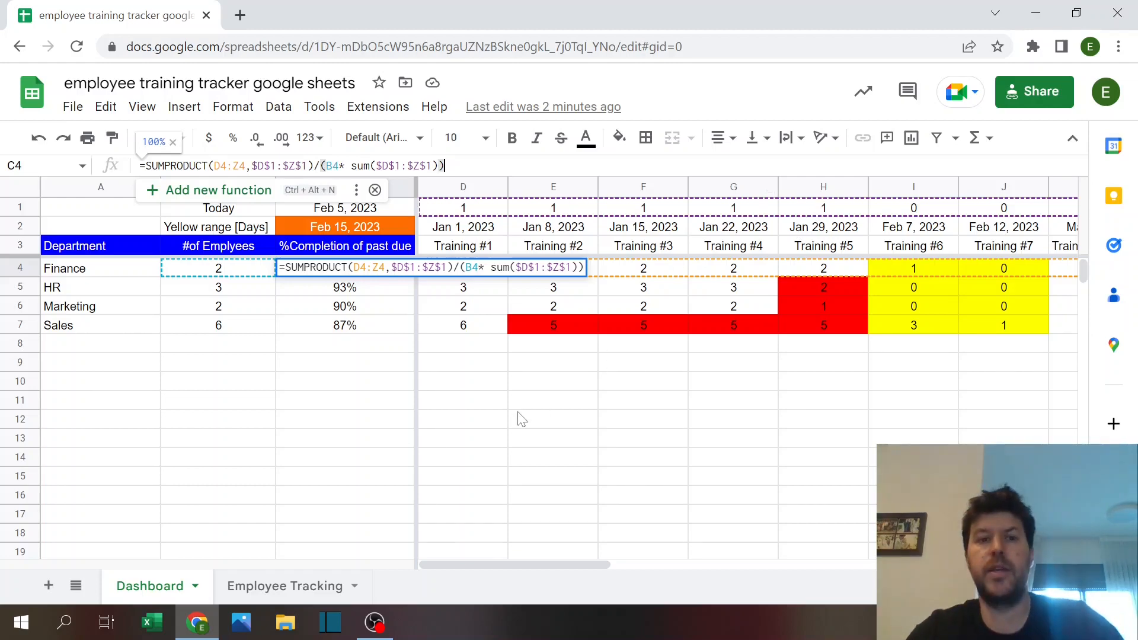
pyautogui.moveTo(501, 384)
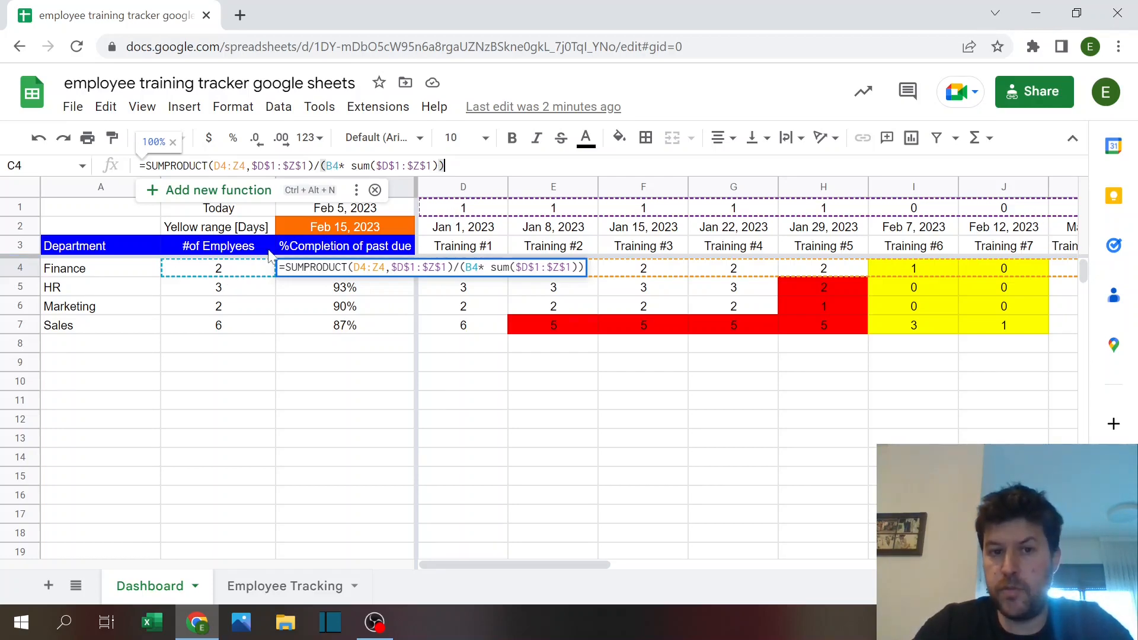
pyautogui.moveTo(718, 252)
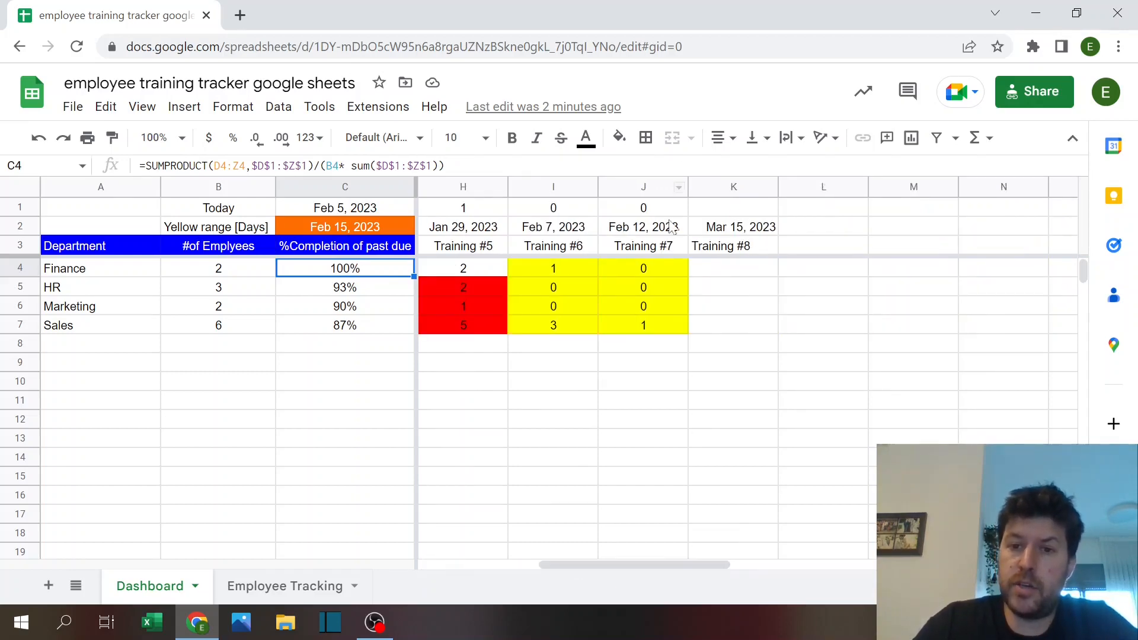
pyautogui.click(733, 207)
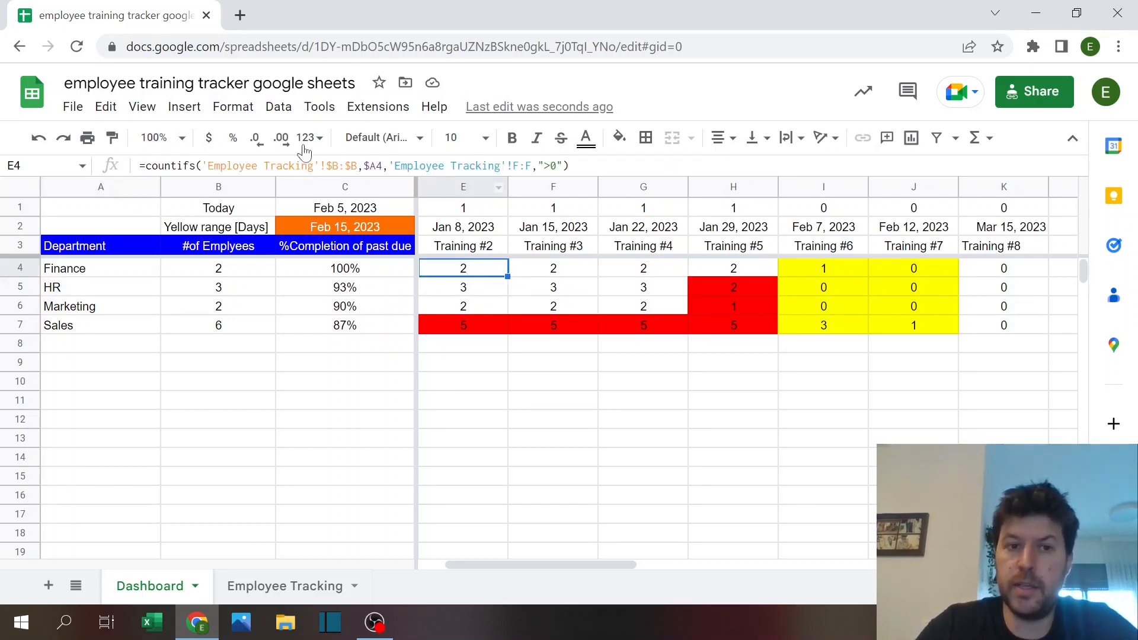
# Step: Open the Format menu for formatting options
pyautogui.click(233, 106)
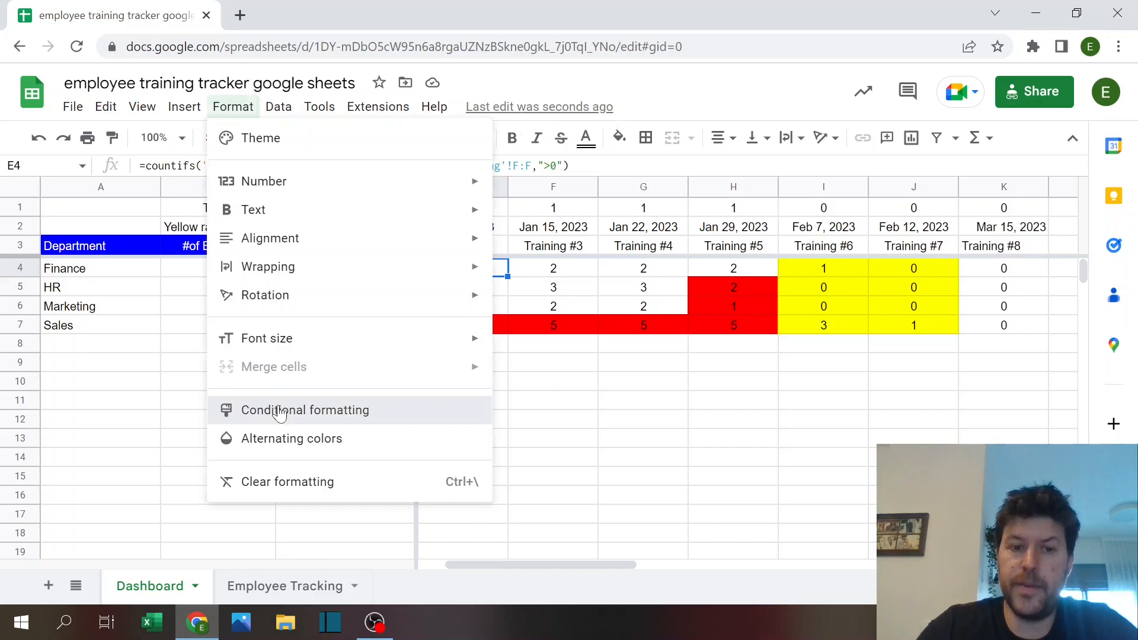
pyautogui.click(304, 410)
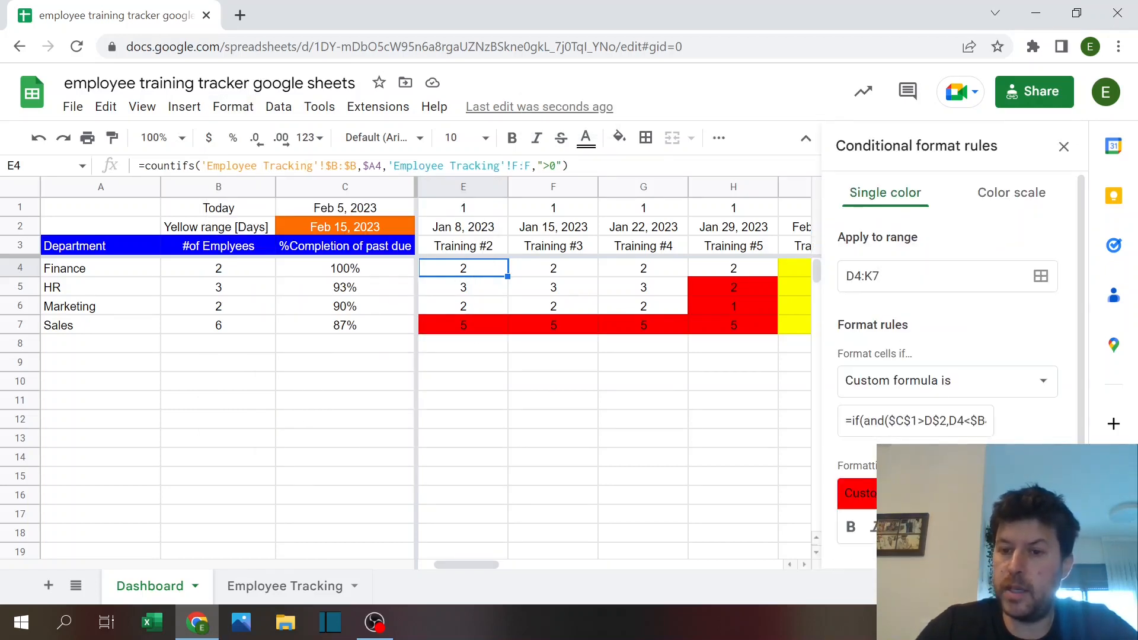
pyautogui.click(915, 421)
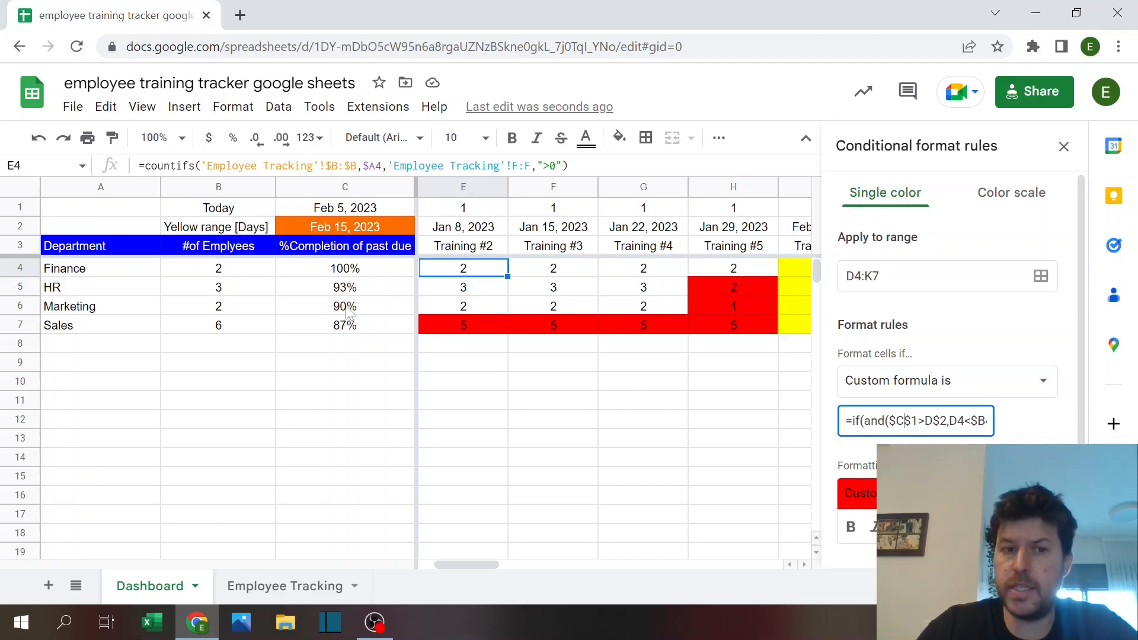
pyautogui.moveTo(370, 210)
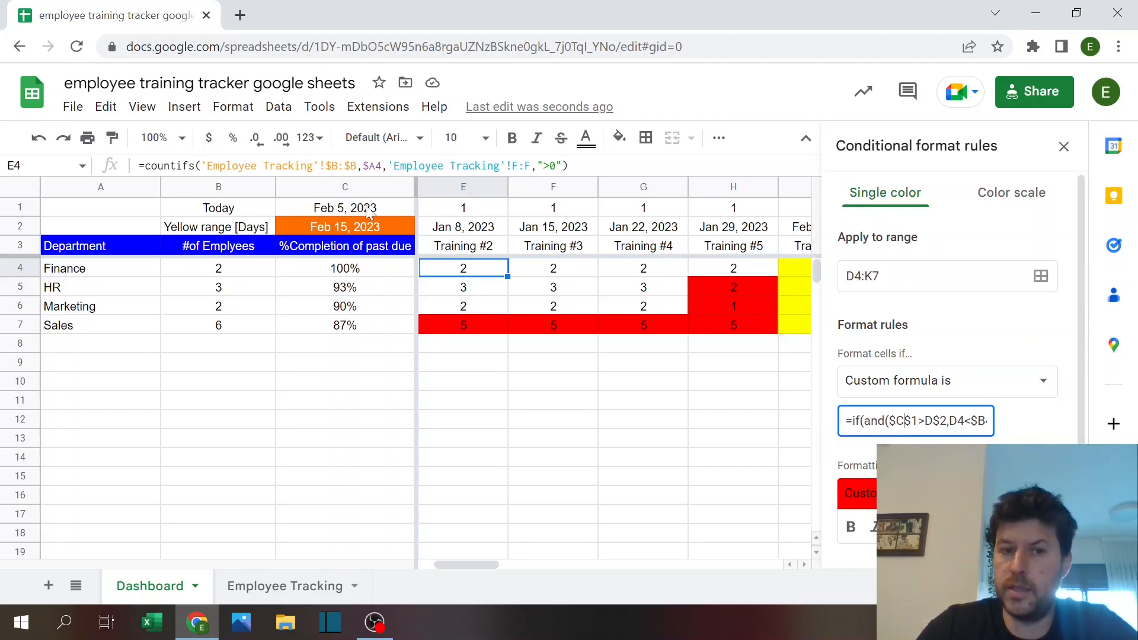
pyautogui.moveTo(492, 223)
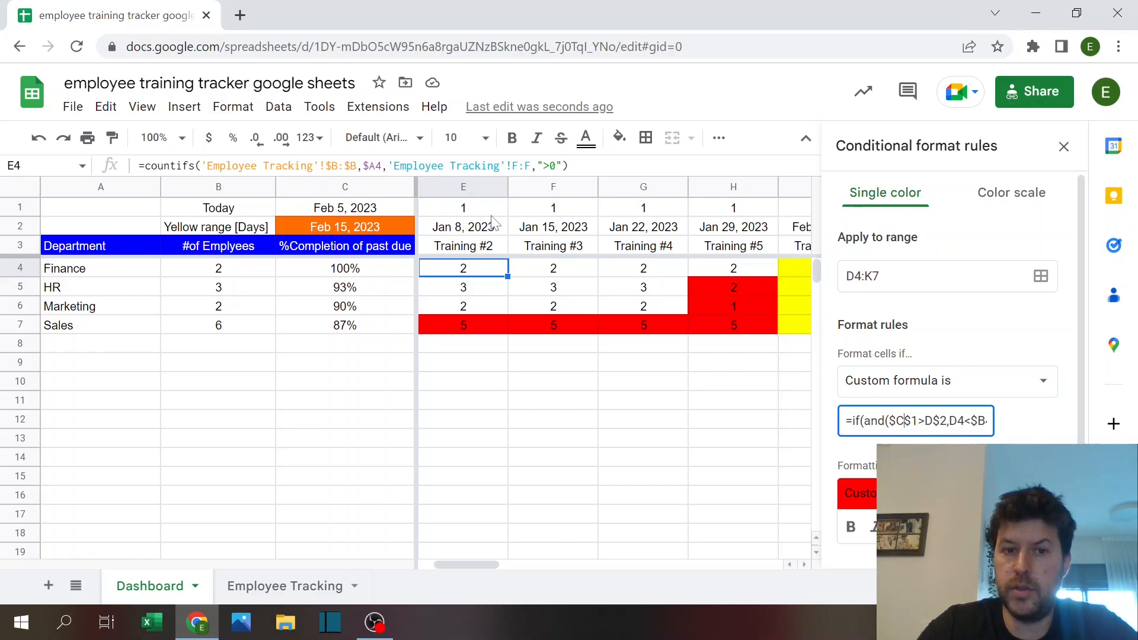
pyautogui.moveTo(500, 559)
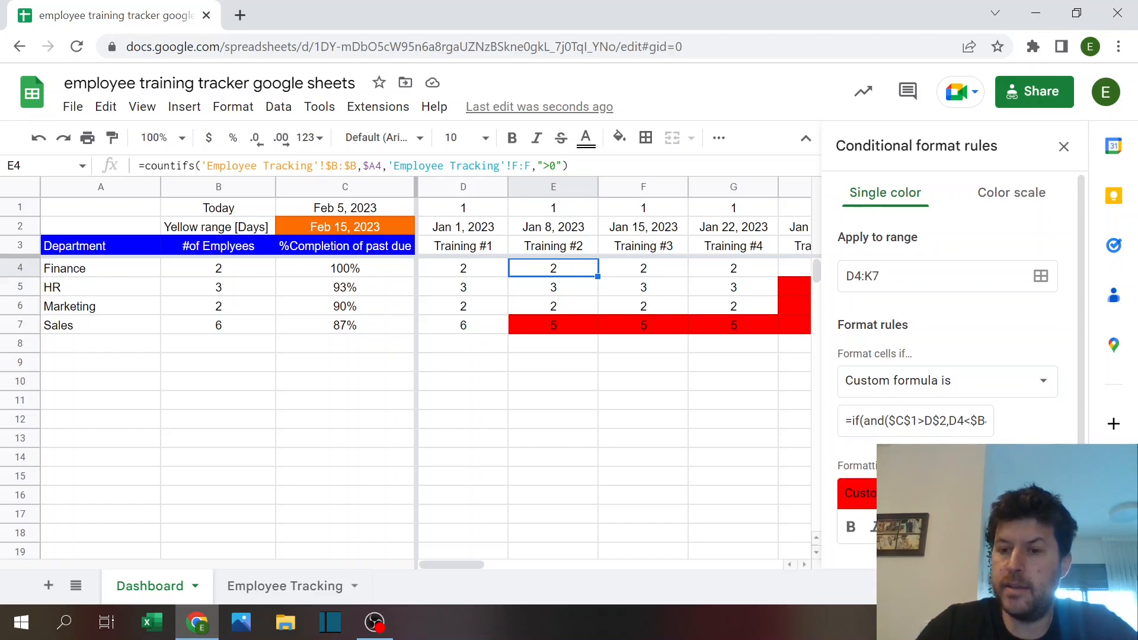
pyautogui.click(914, 420)
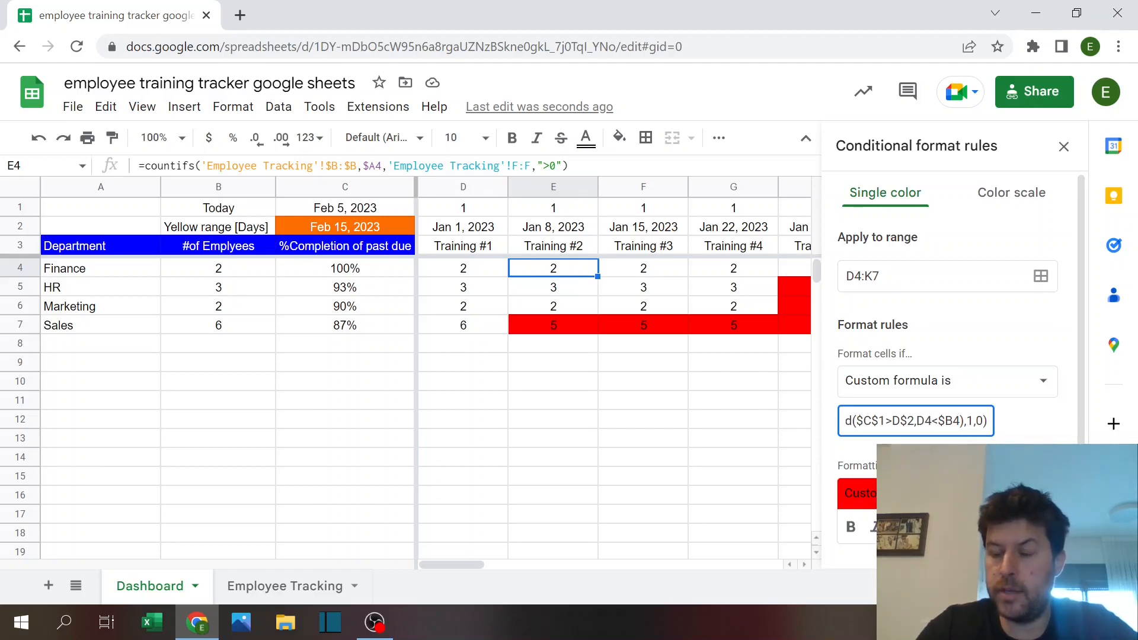
pyautogui.moveTo(899, 385)
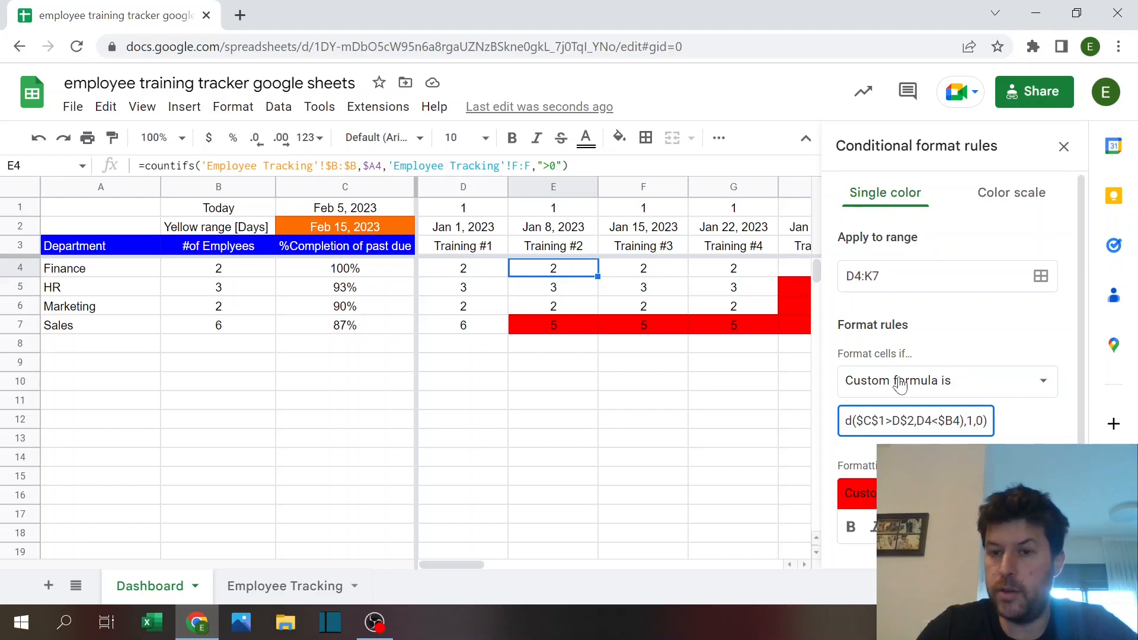
pyautogui.moveTo(1076, 334)
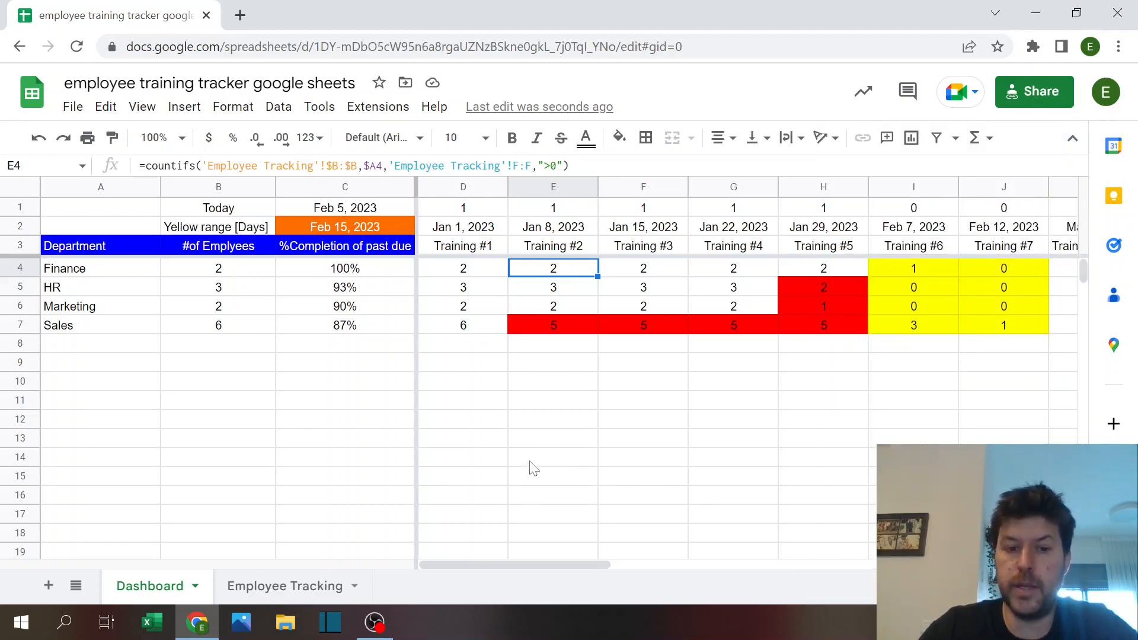
pyautogui.click(284, 586)
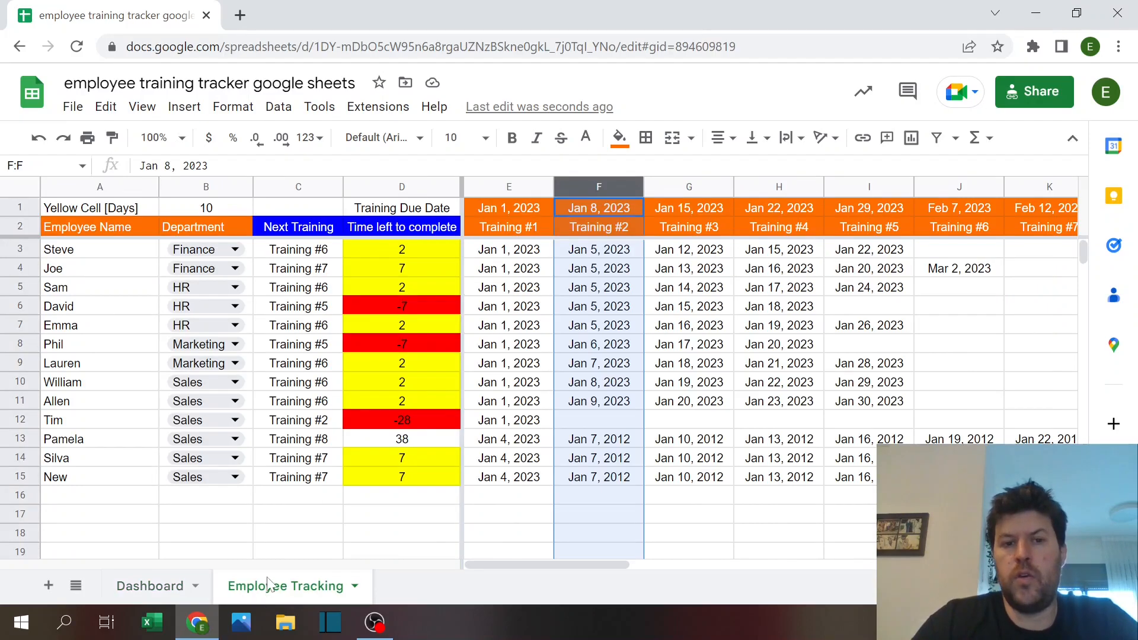
pyautogui.click(402, 248)
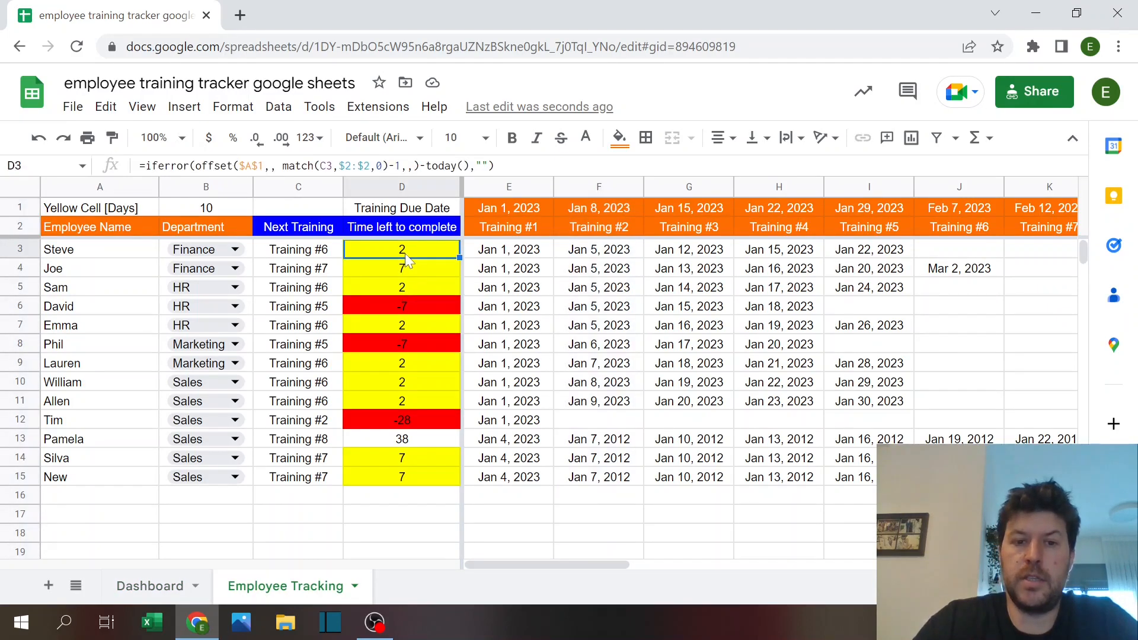
pyautogui.click(232, 107)
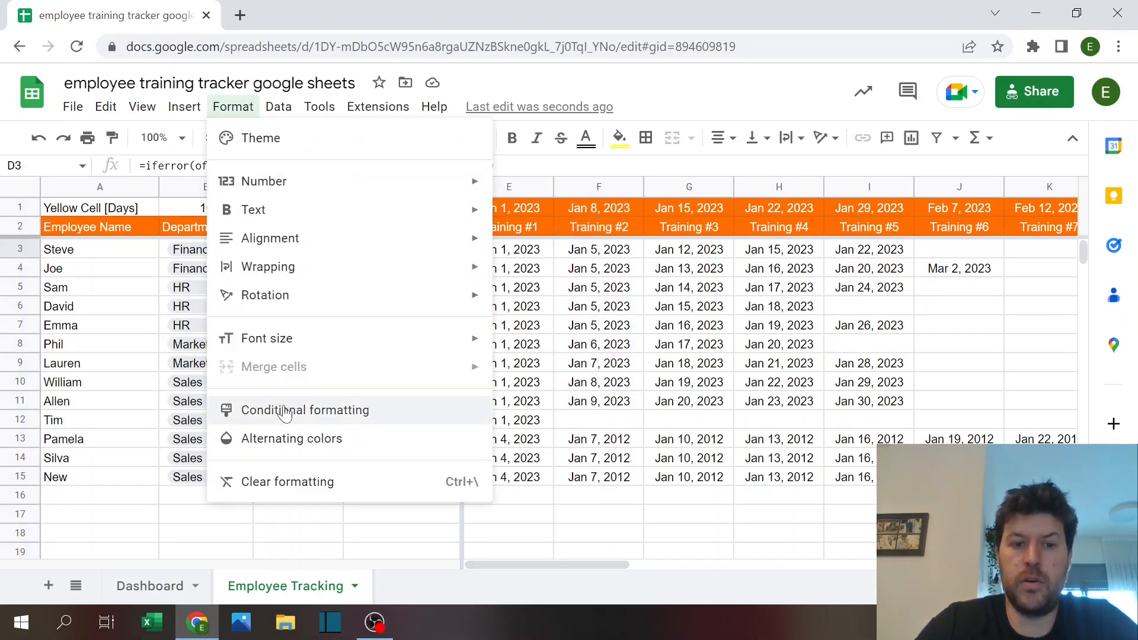
pyautogui.click(305, 410)
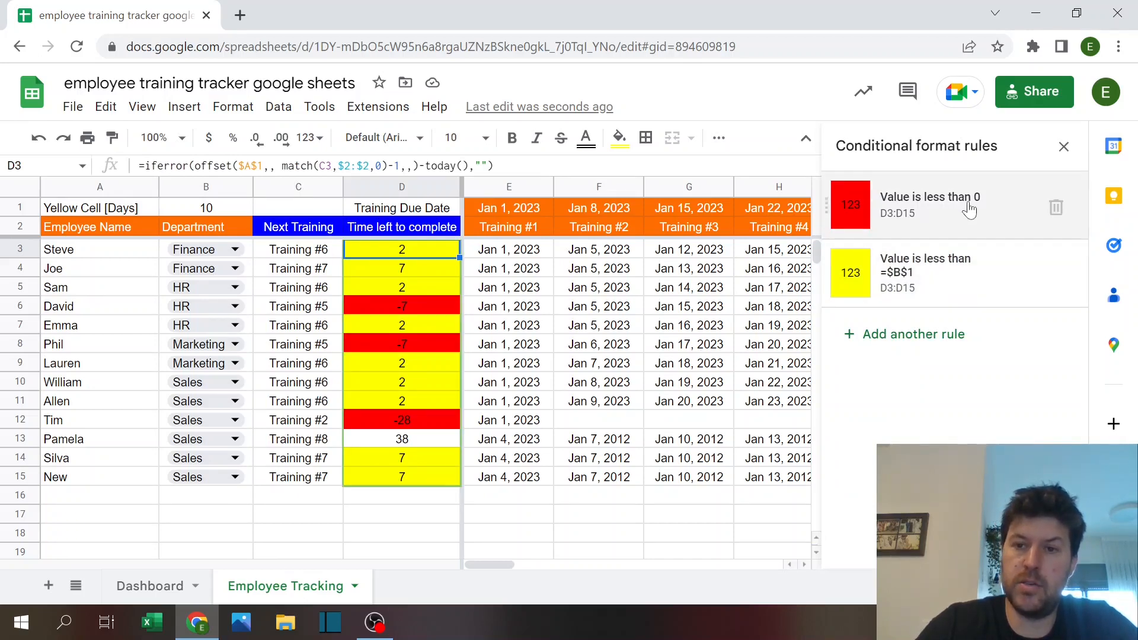
pyautogui.moveTo(922, 289)
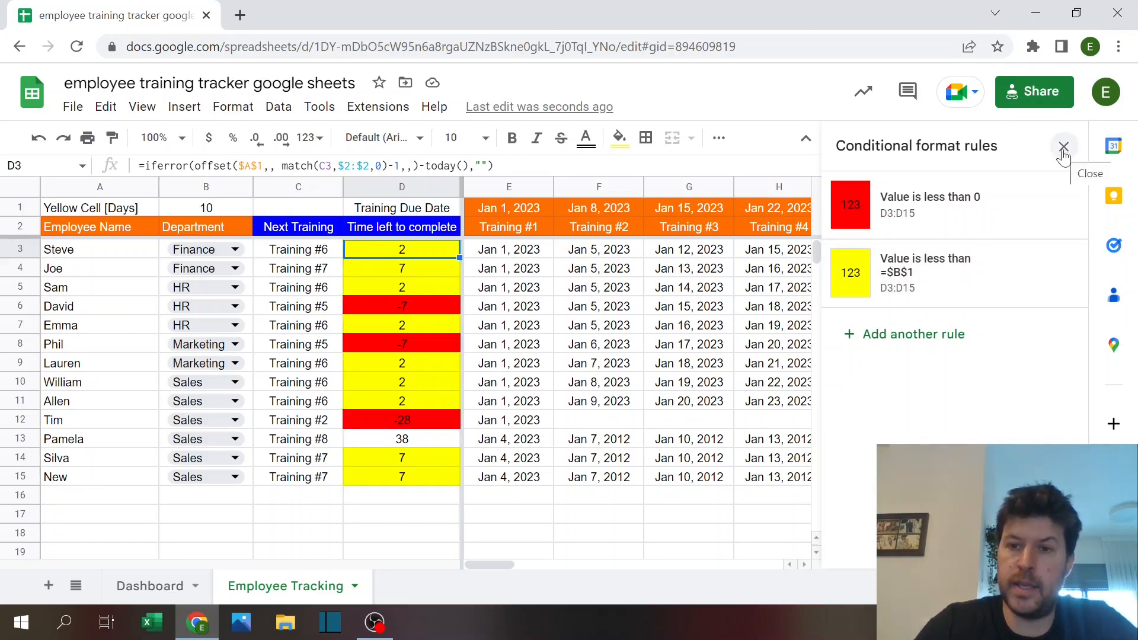
pyautogui.click(1064, 146)
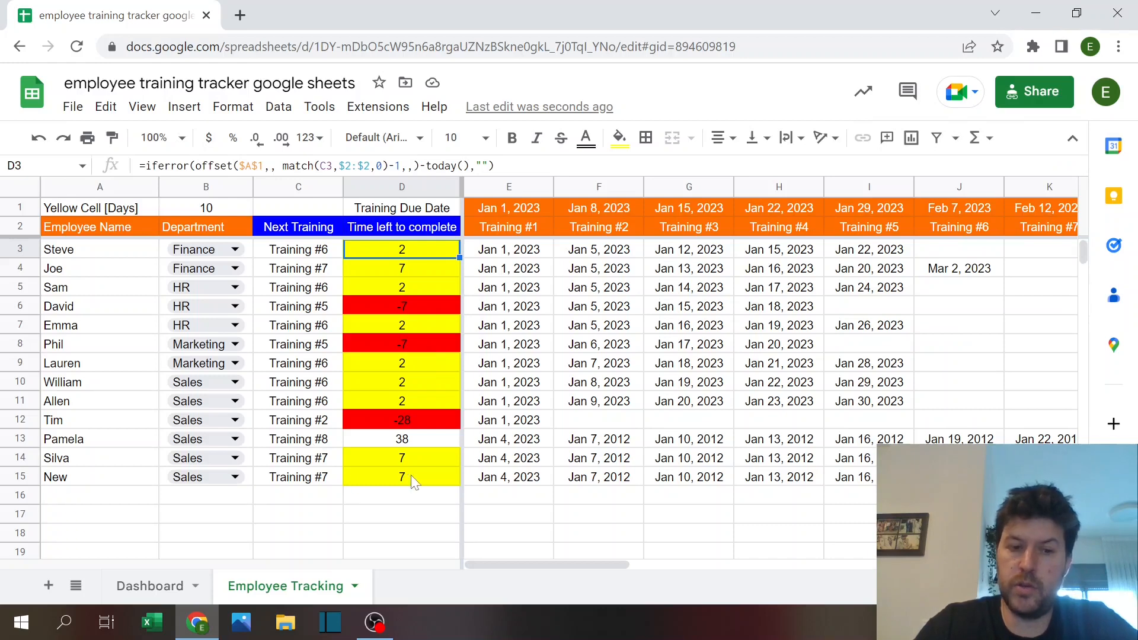
pyautogui.click(298, 514)
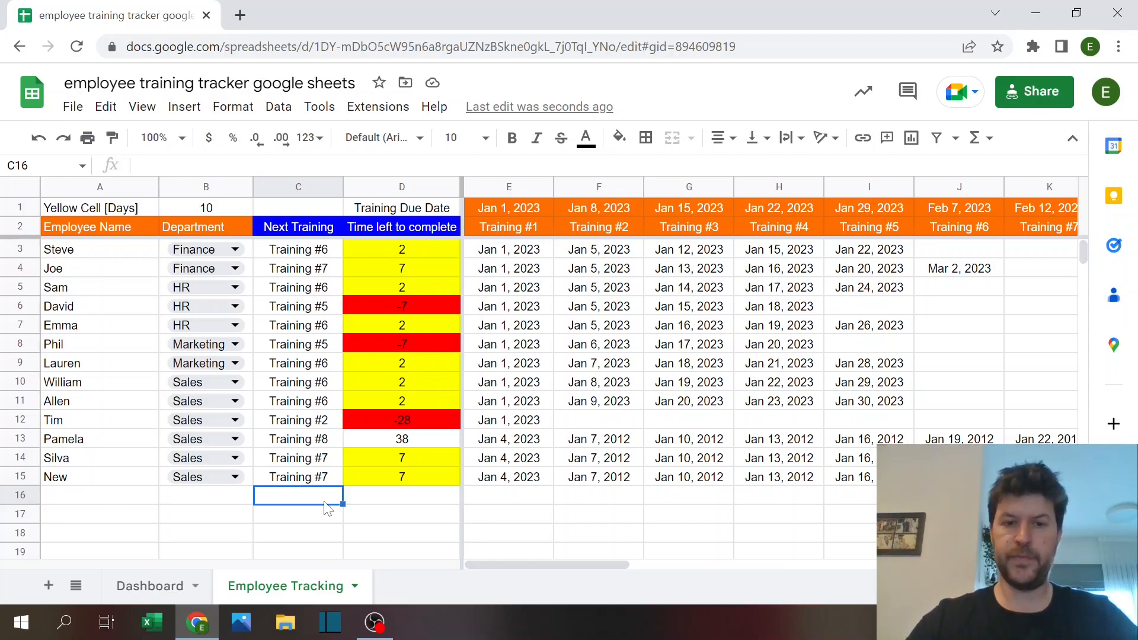
pyautogui.click(148, 585)
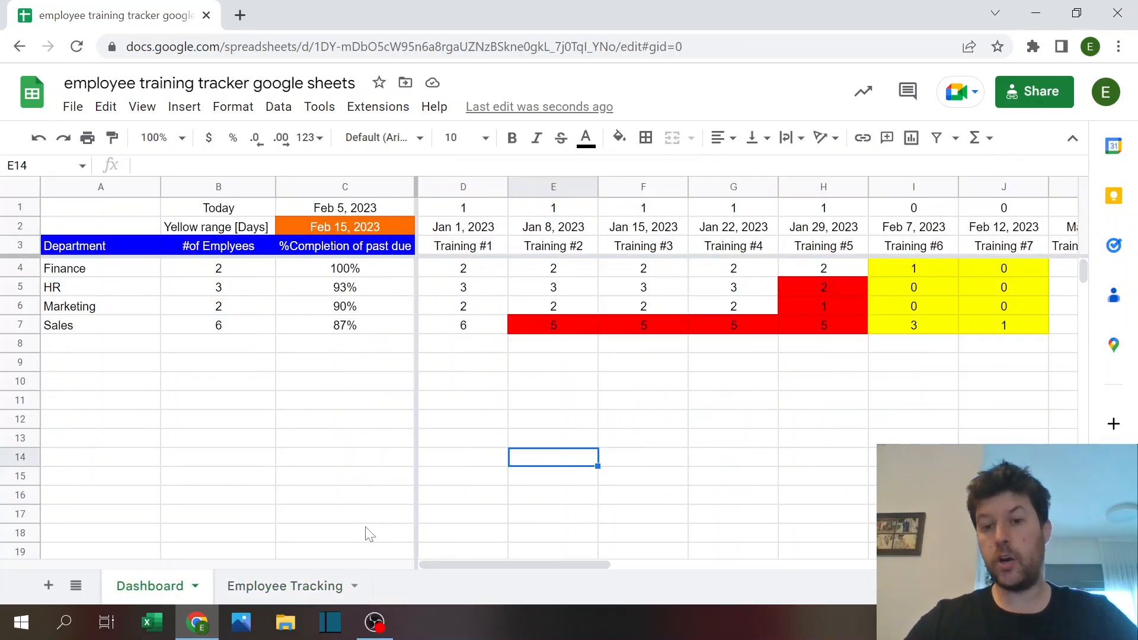